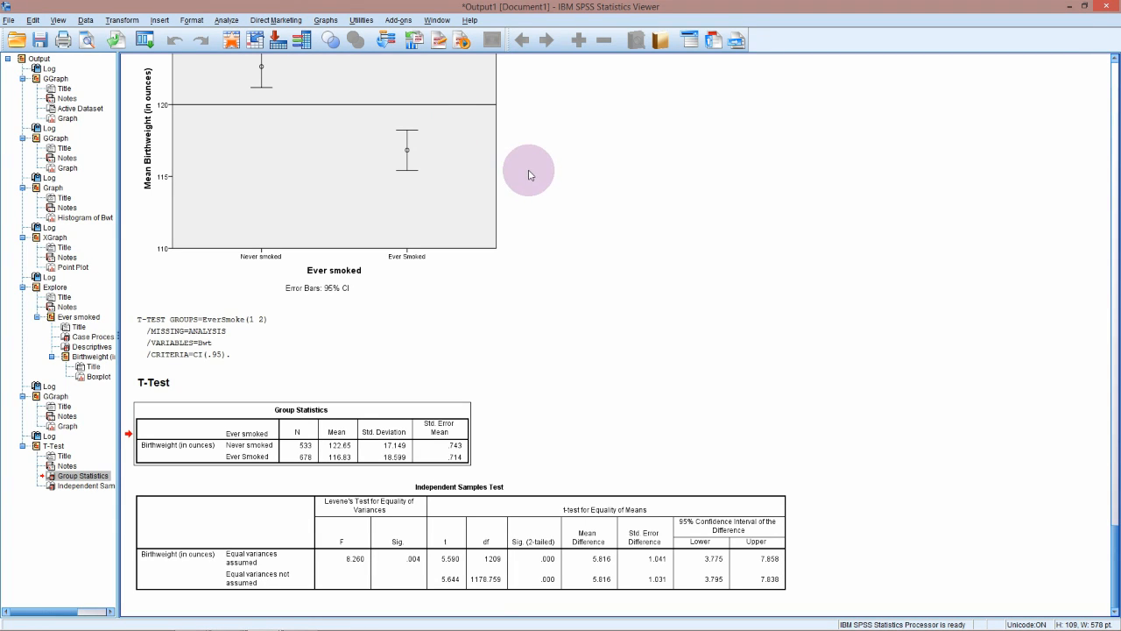
mouse_move(512, 256)
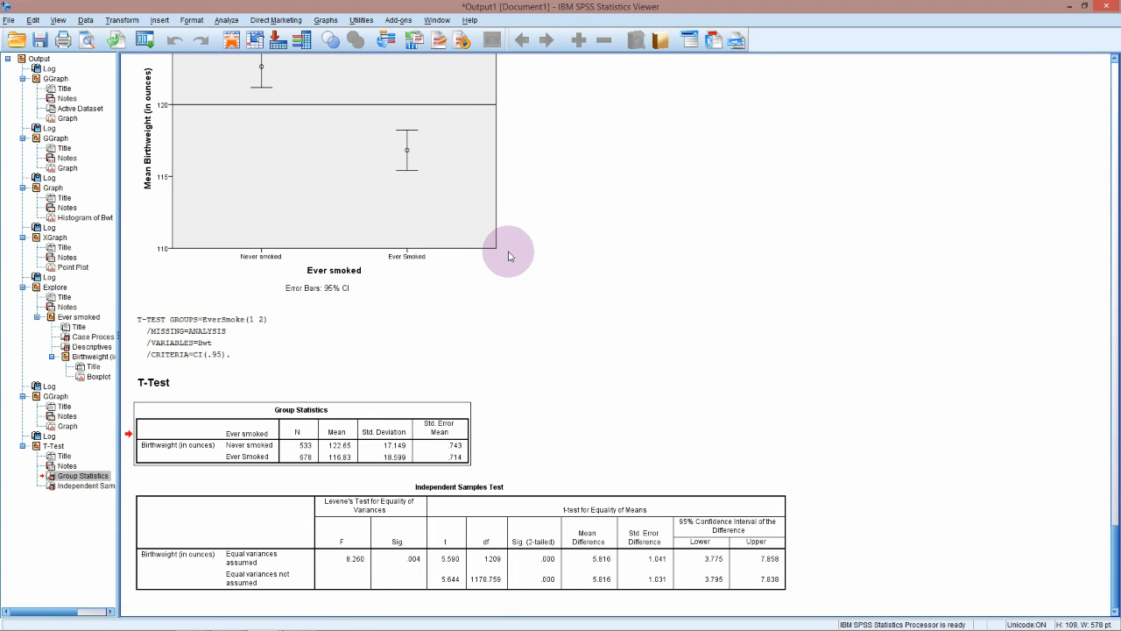
mouse_move(511, 263)
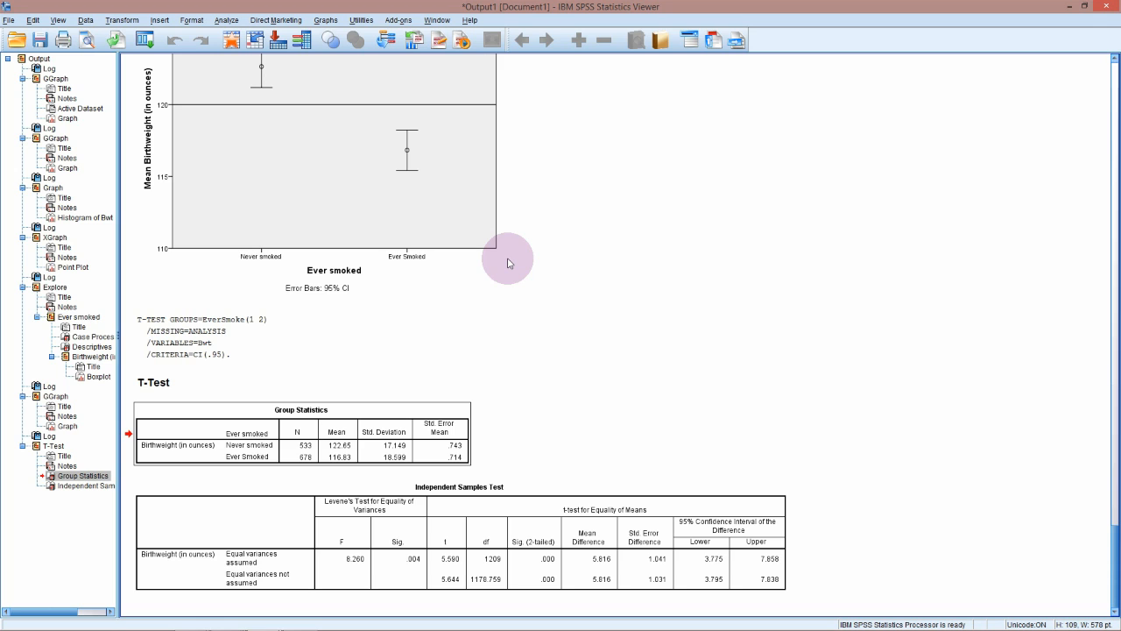
Review the Smoking status value labels (codes 0-3, never smoked to former smoker) and close them
left_click(534, 336)
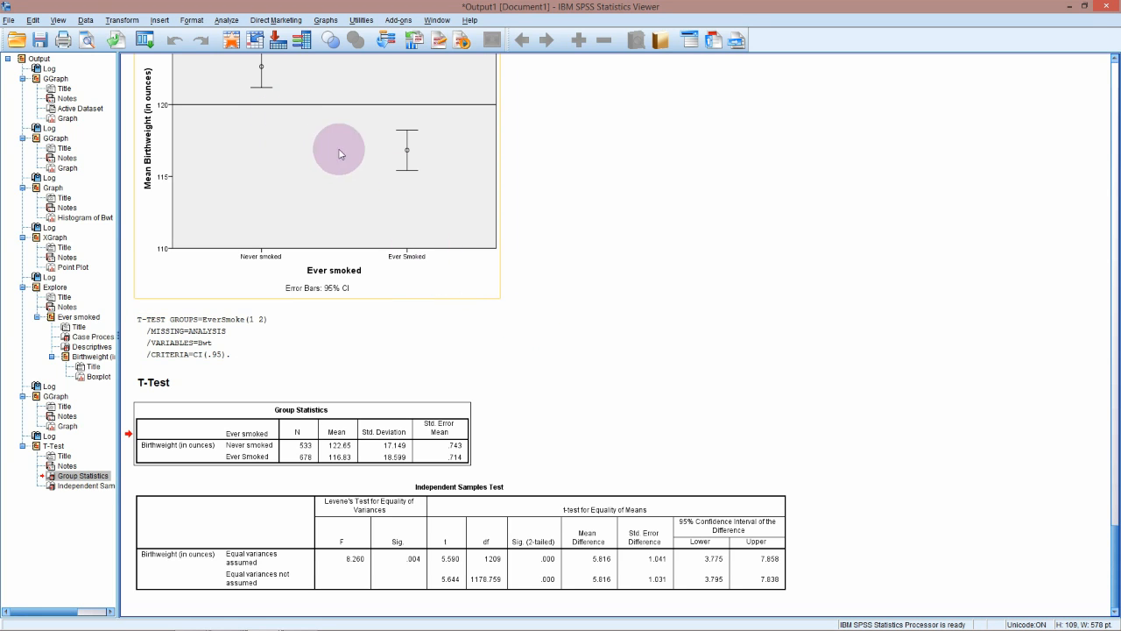
mouse_move(396, 189)
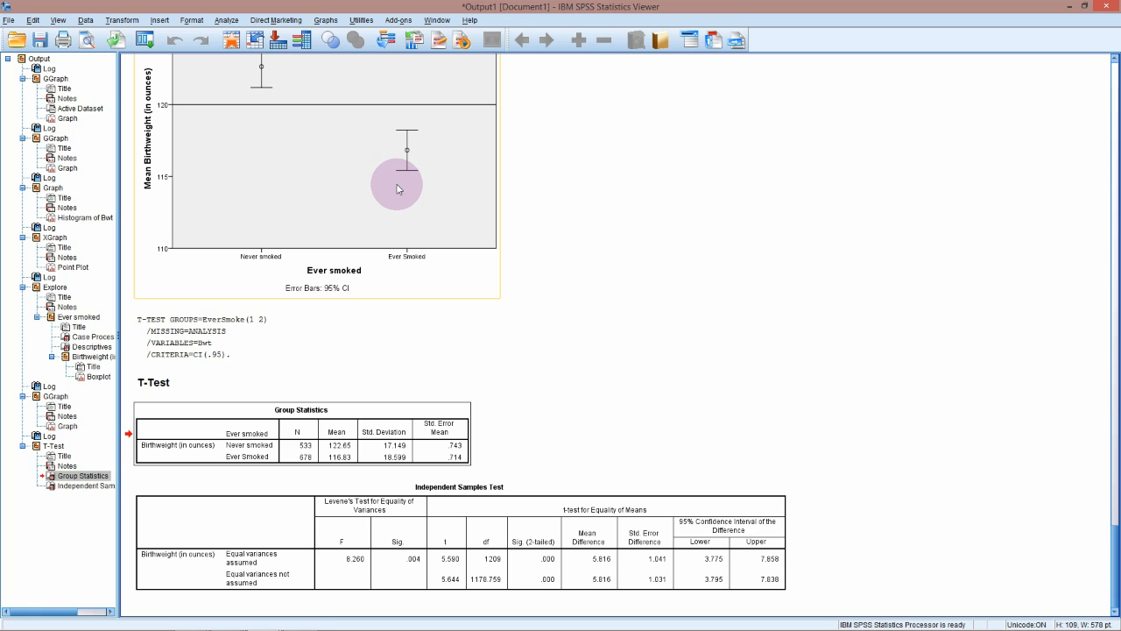
mouse_move(429, 190)
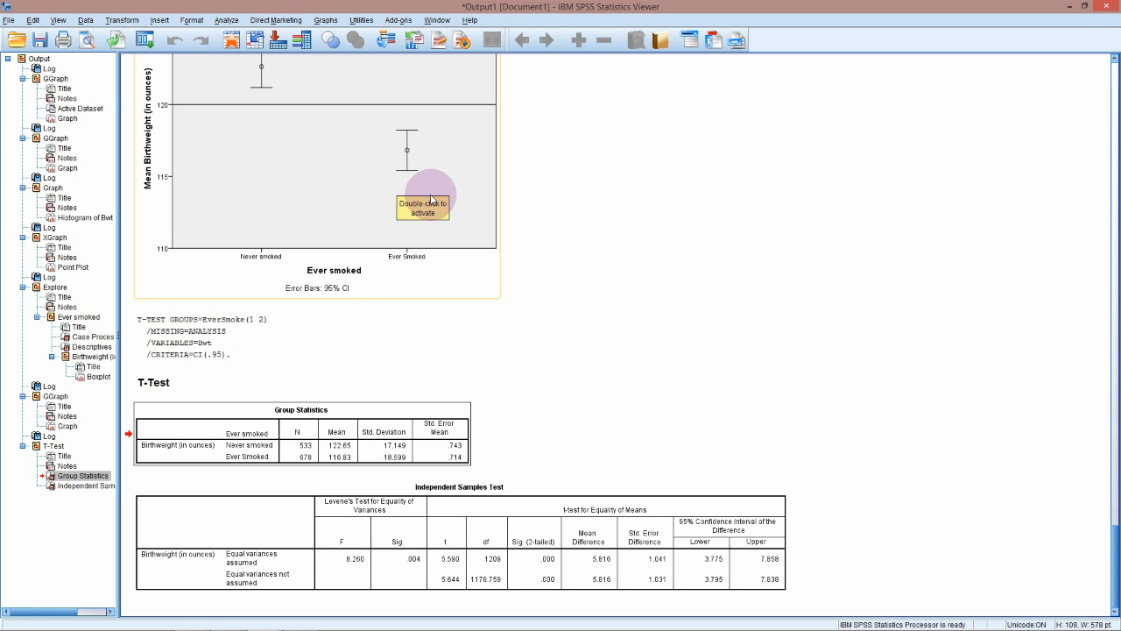
mouse_move(442, 209)
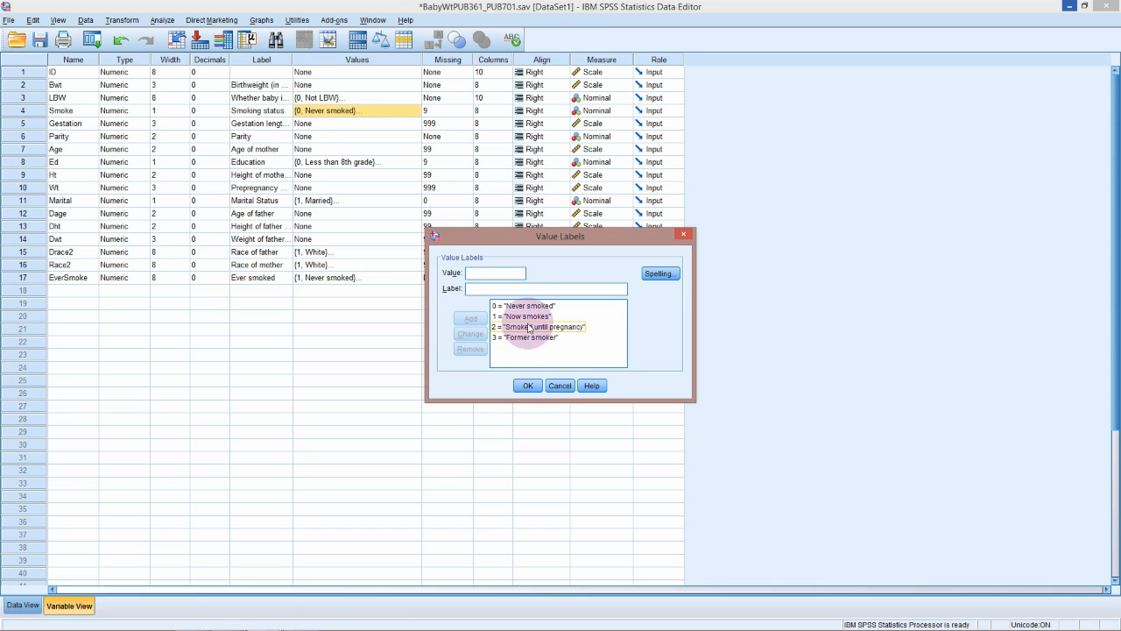
left_click(529, 336)
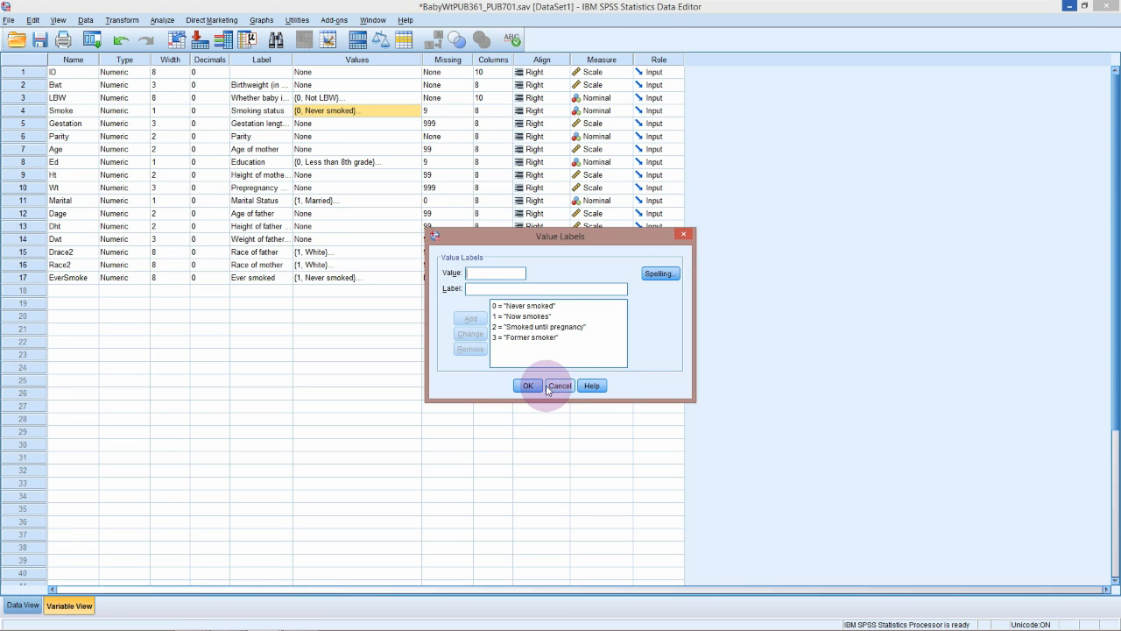
left_click(529, 386)
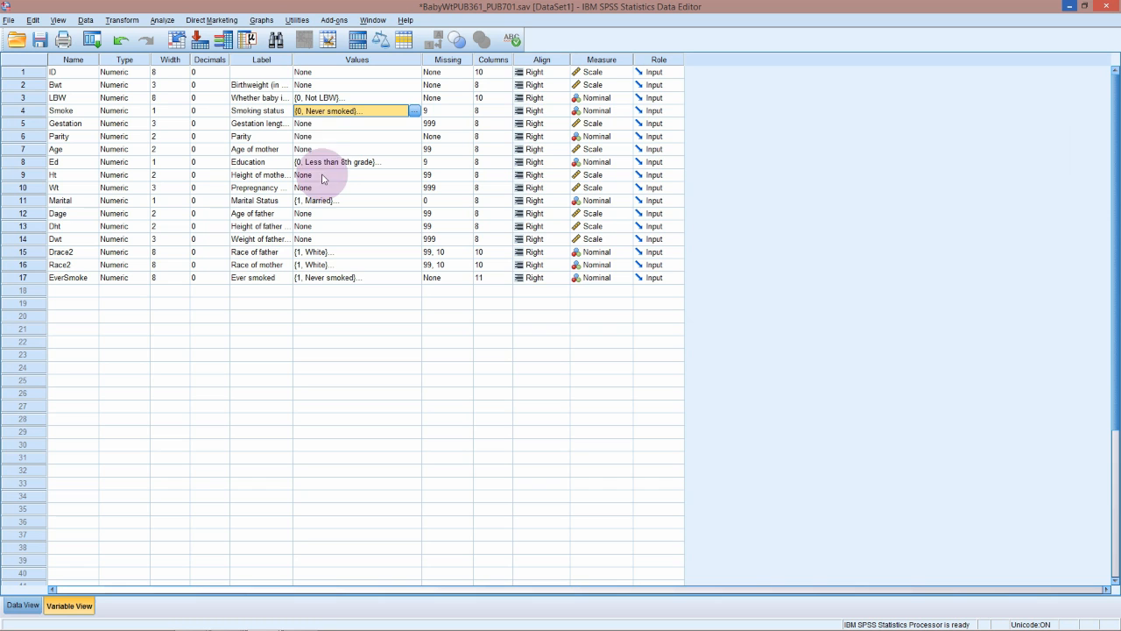
mouse_move(261, 21)
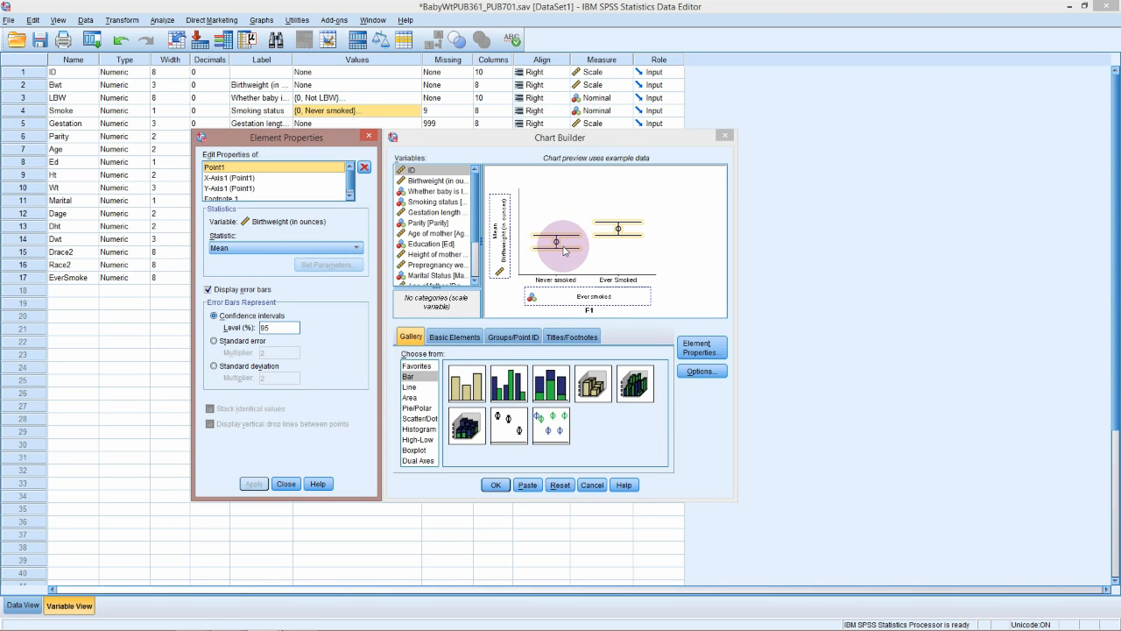
mouse_move(603, 301)
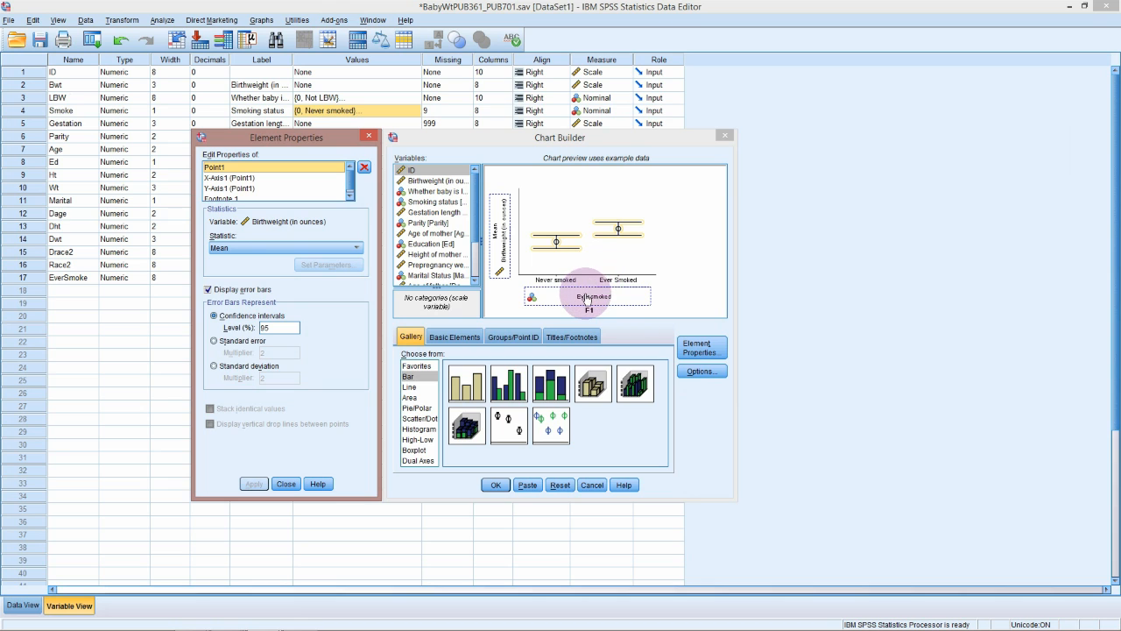
mouse_move(569, 298)
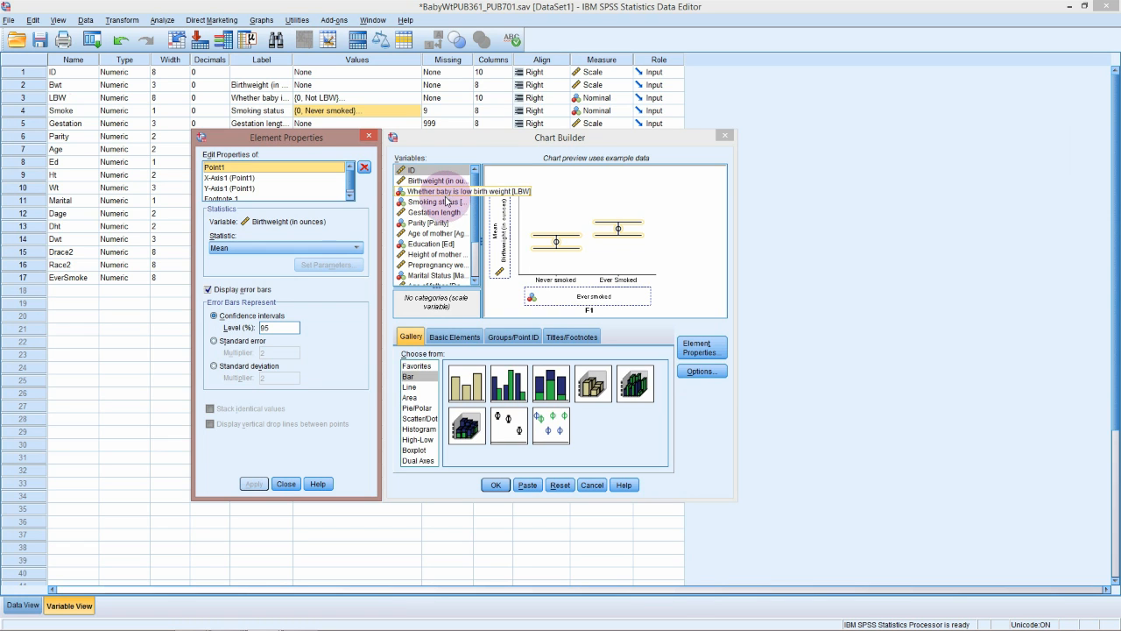
Build the error-bar chart with Smoking status on the X-axis in place of Ever smoked
left_click(435, 202)
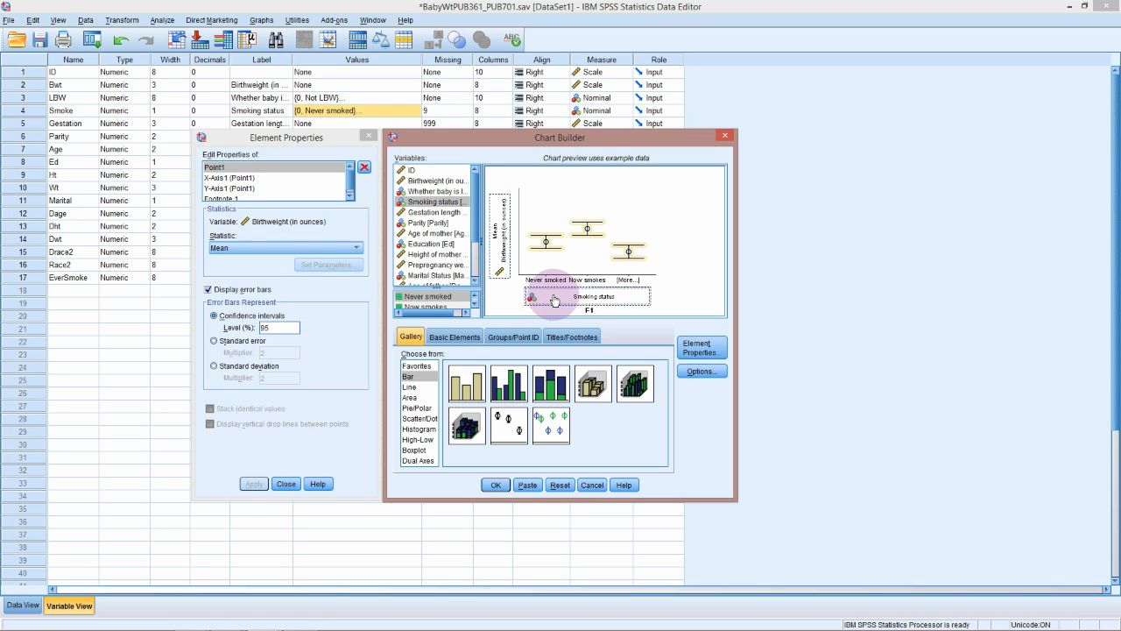
mouse_move(537, 308)
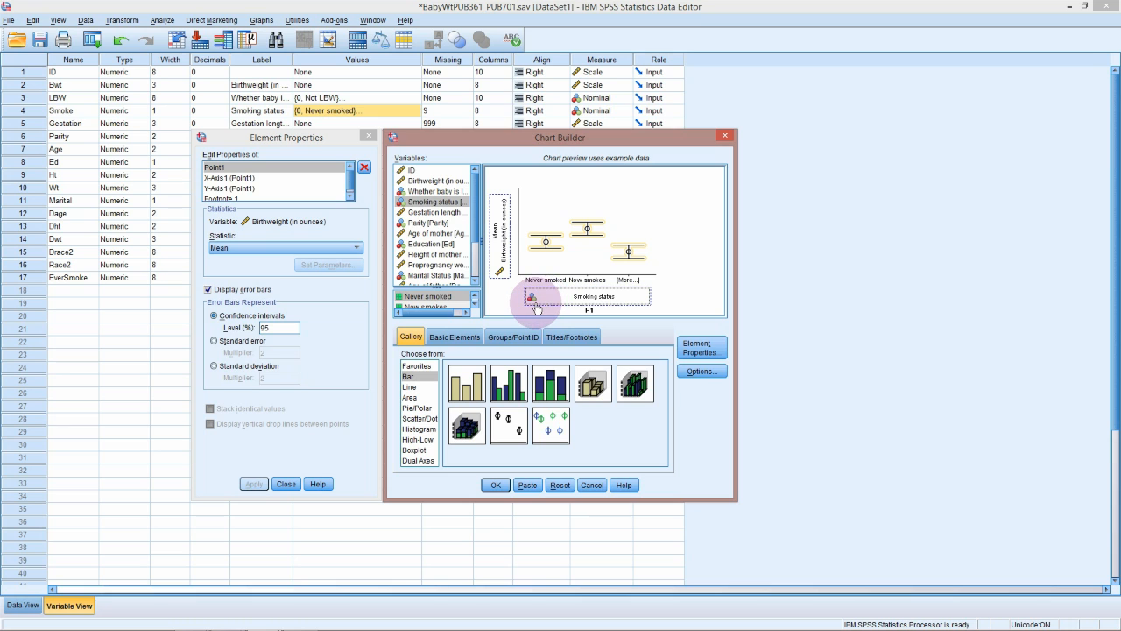
mouse_move(534, 308)
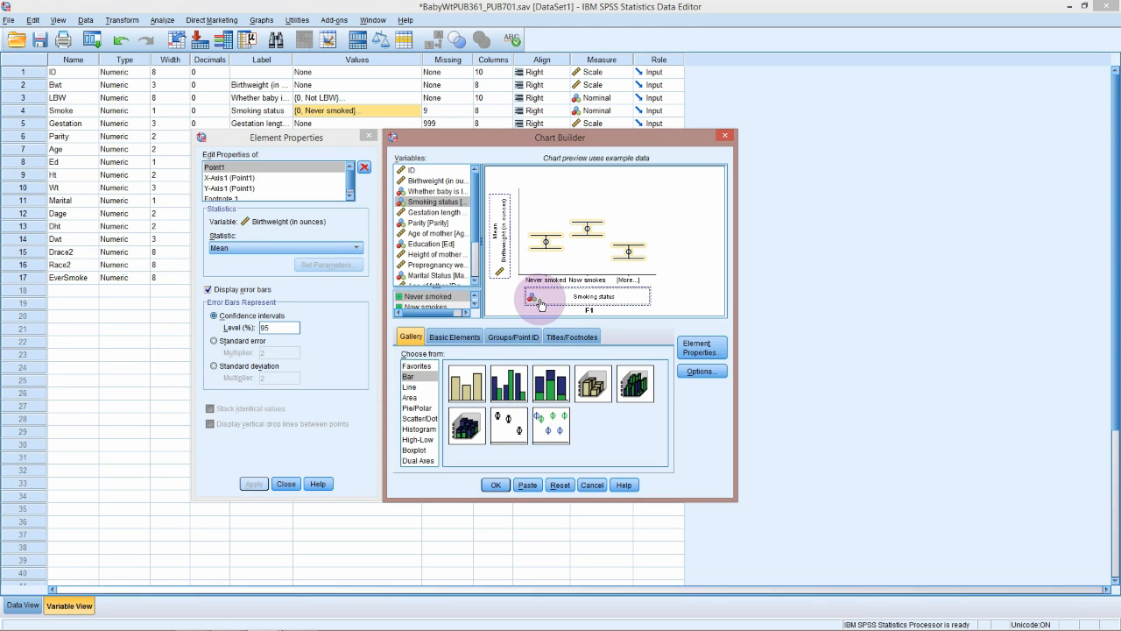
mouse_move(540, 305)
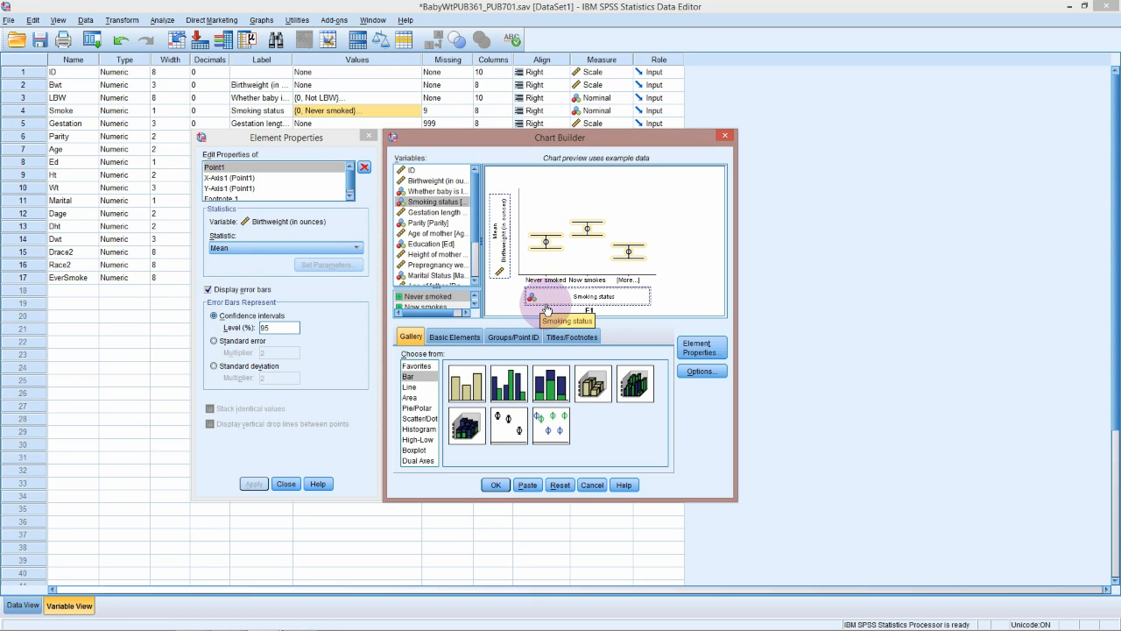
mouse_move(581, 281)
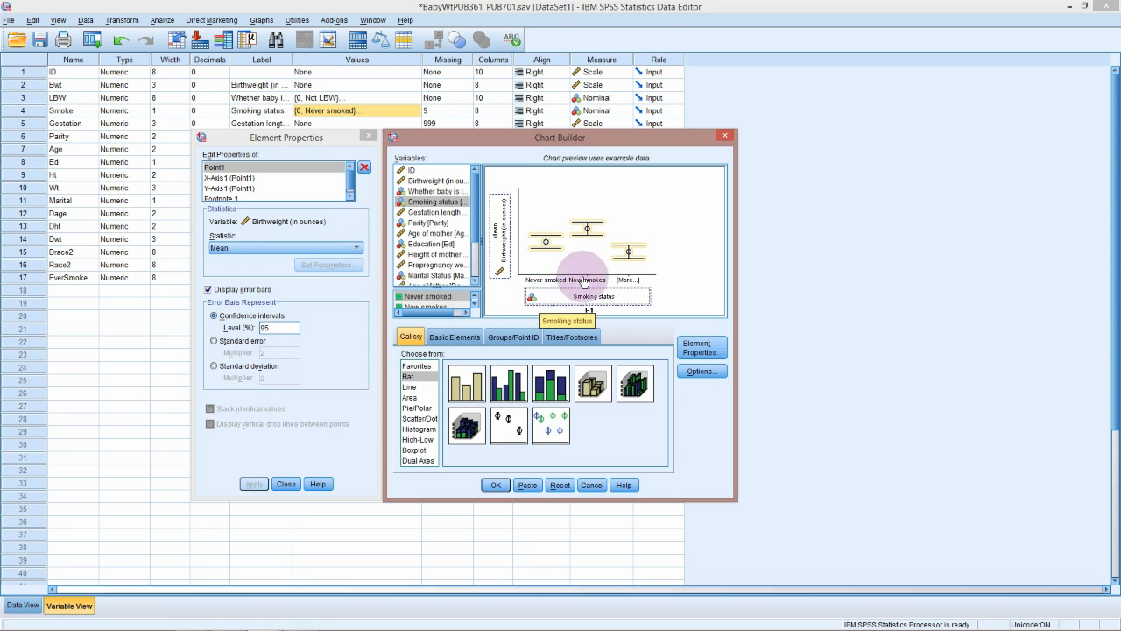
left_click(494, 484)
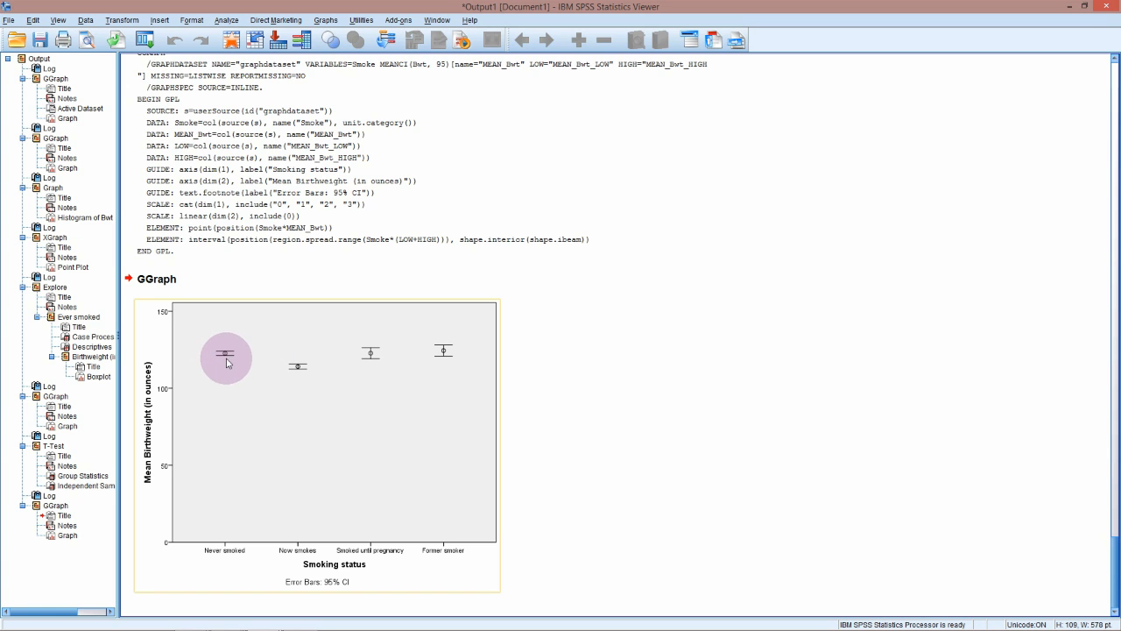
mouse_move(298, 392)
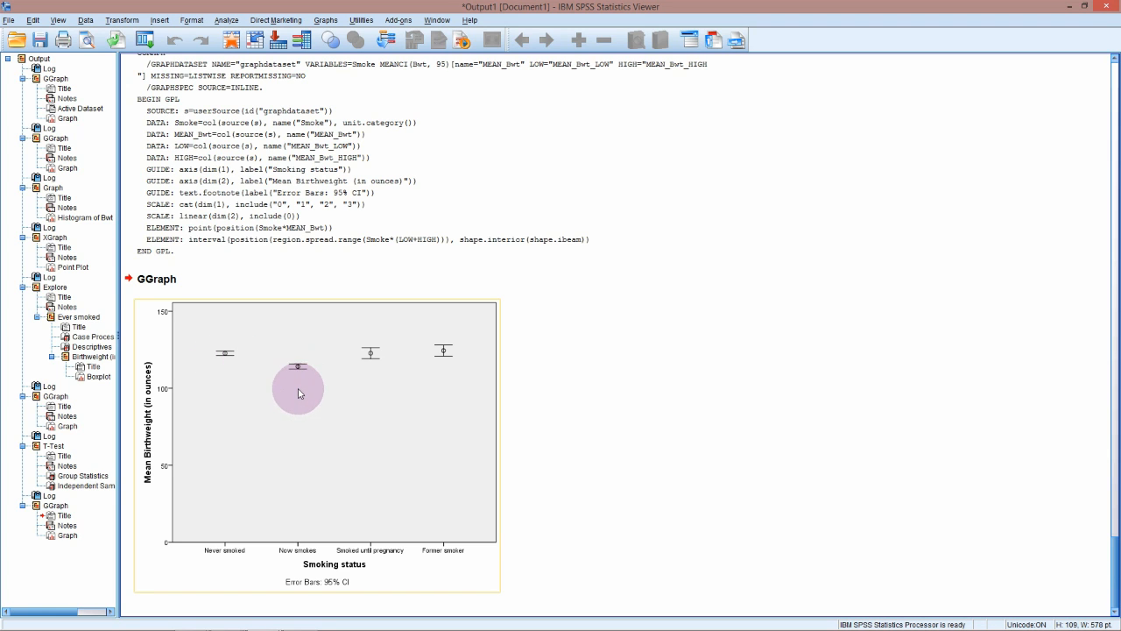
mouse_move(350, 367)
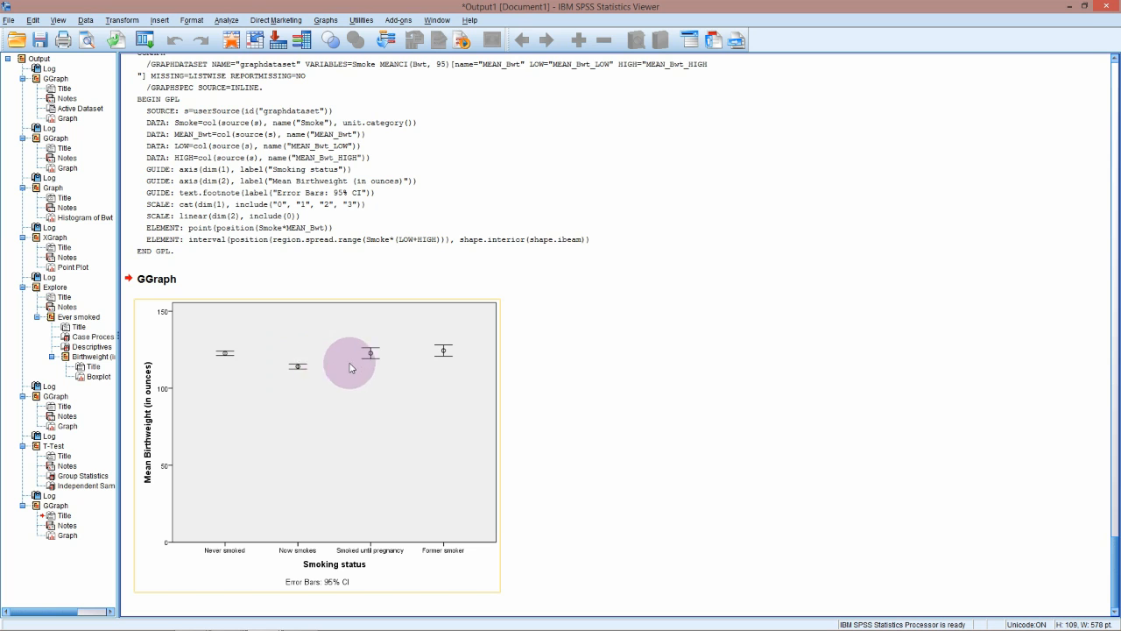
mouse_move(173, 391)
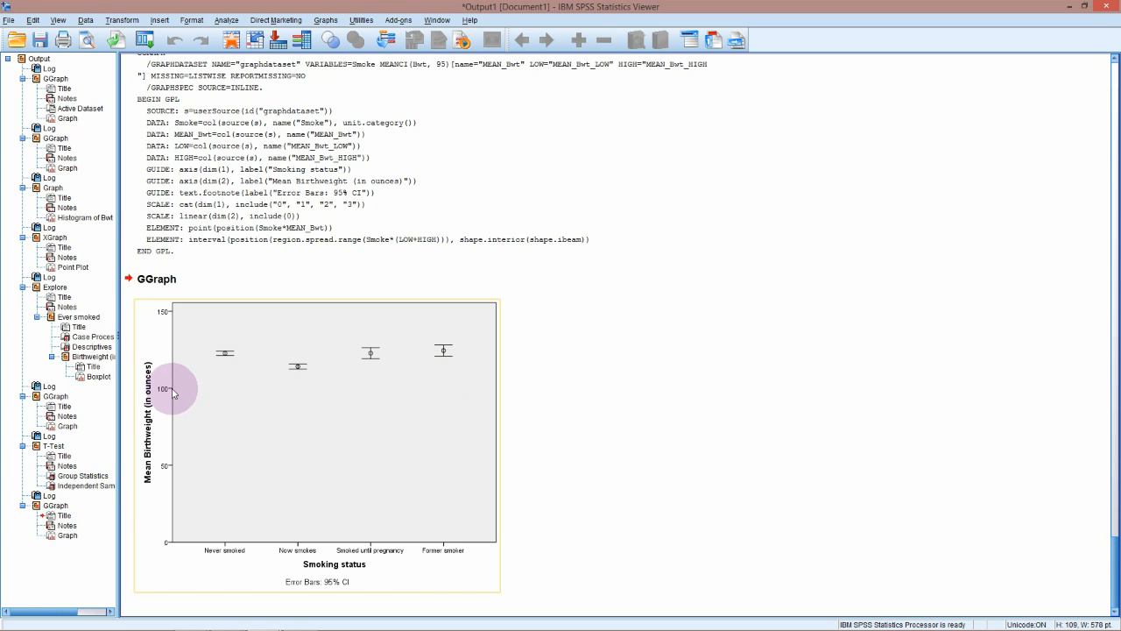
mouse_move(168, 392)
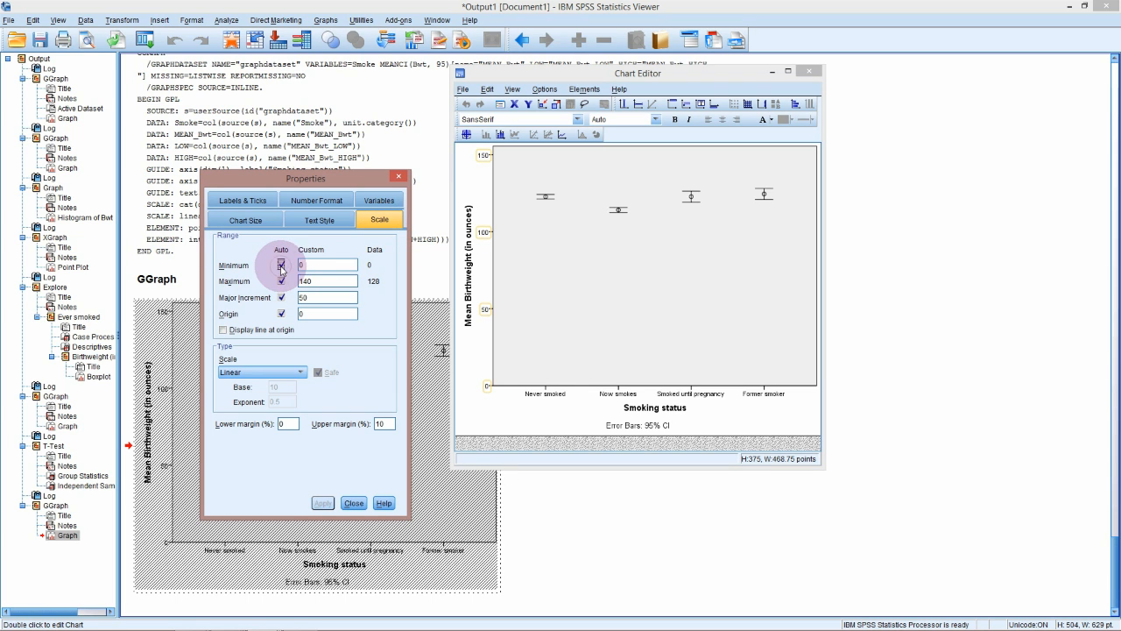
Give the birthweight axis a custom range of 100 to 130 with major increment 10 and return to the output
left_click(280, 265)
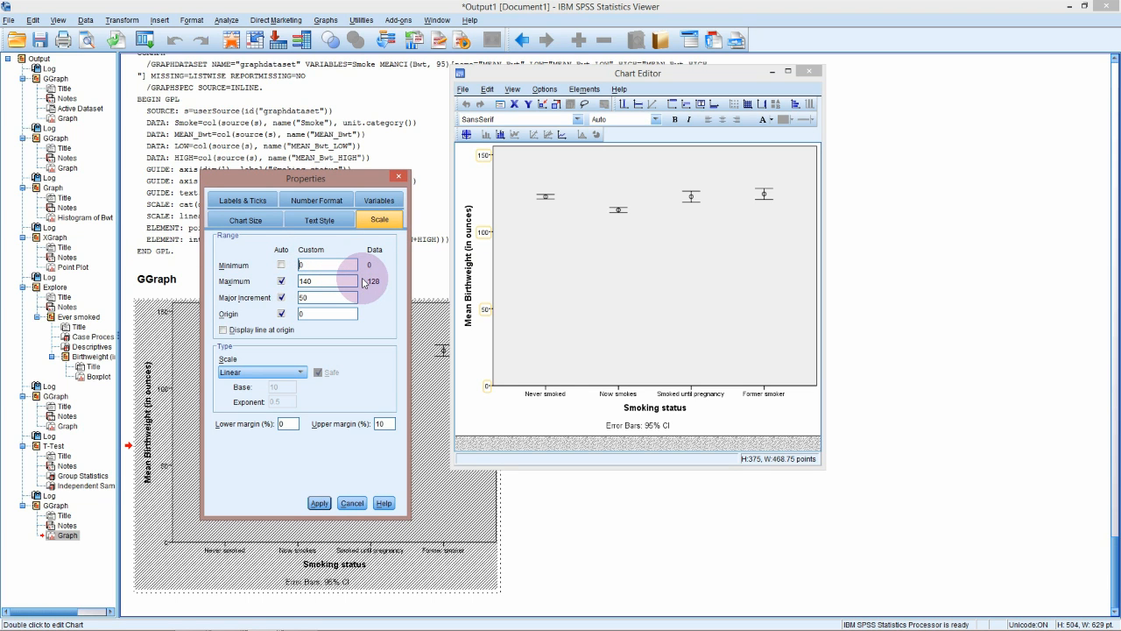
type("1000")
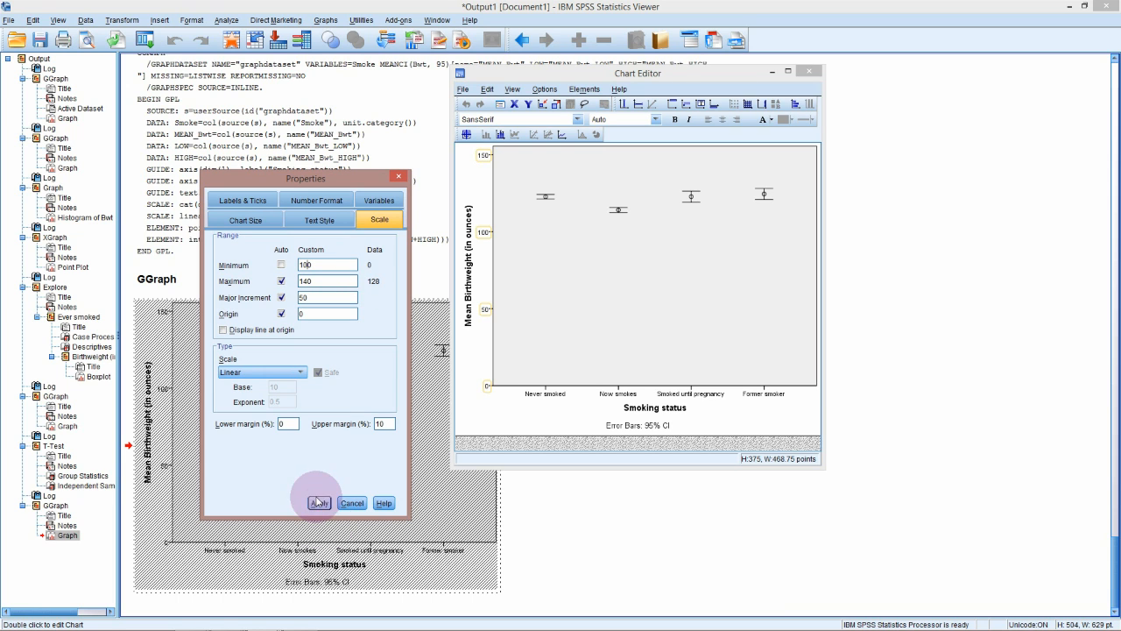
left_click(319, 501)
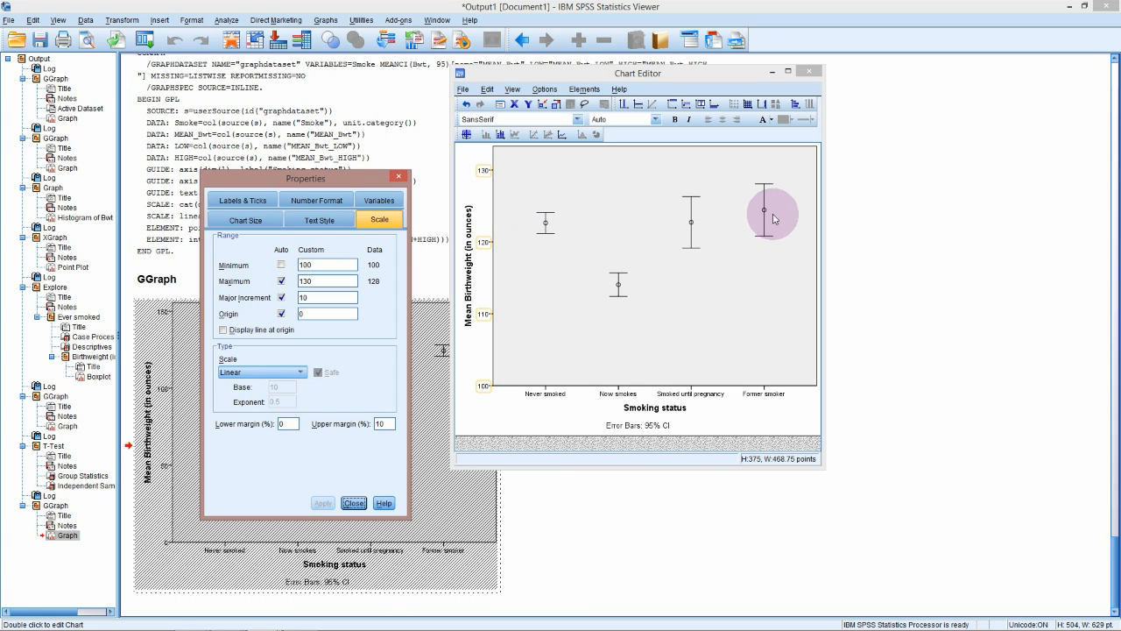
mouse_move(543, 221)
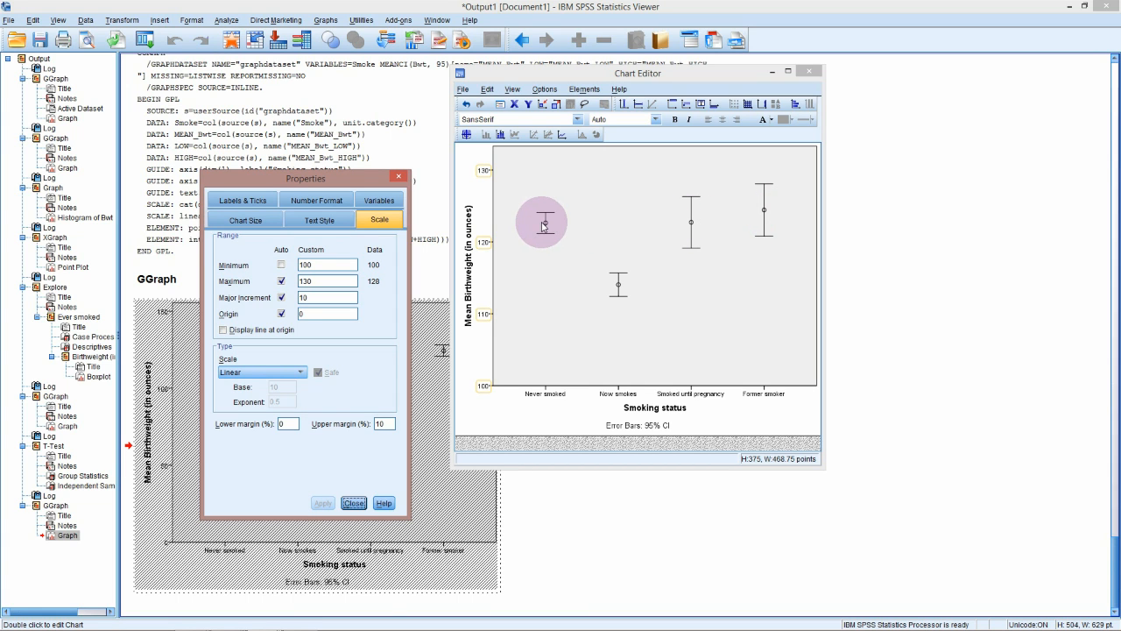
left_click(692, 234)
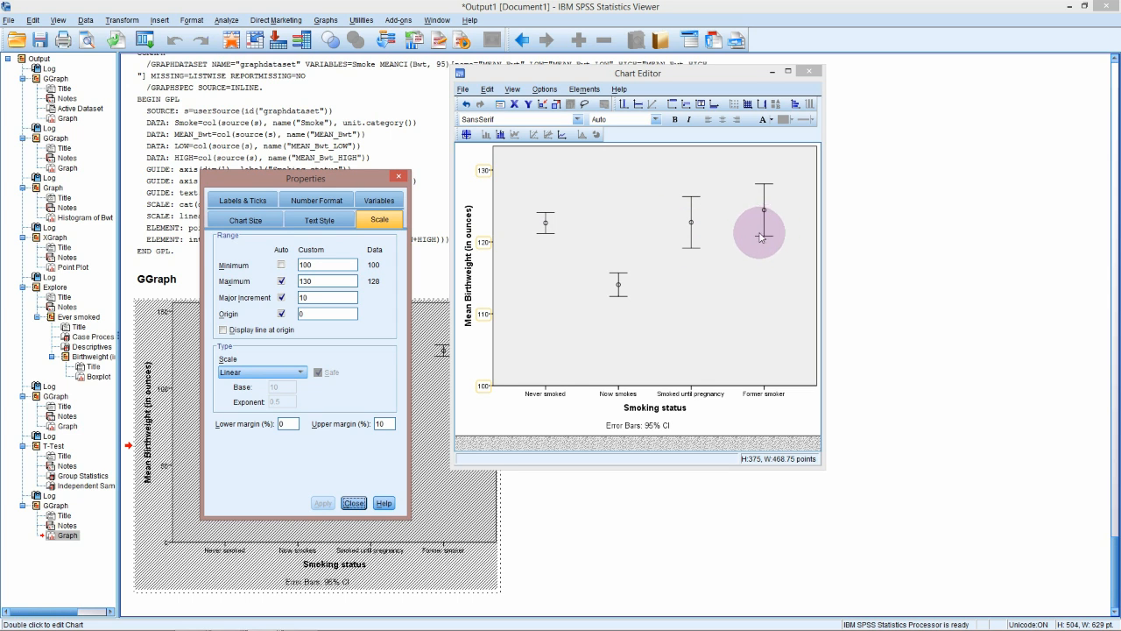
mouse_move(669, 266)
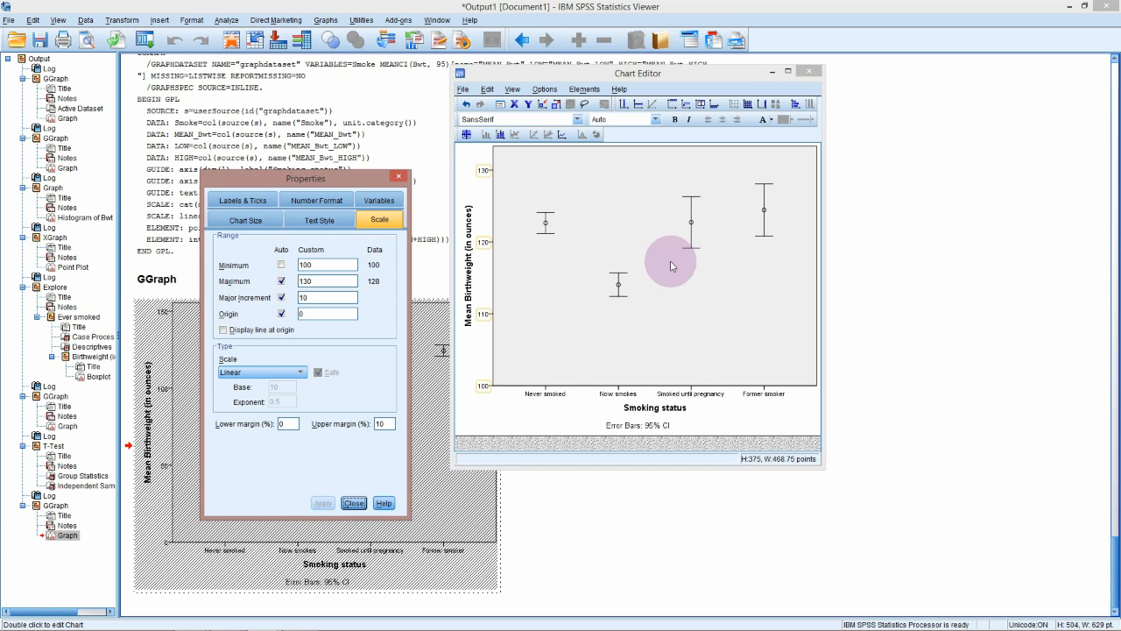
mouse_move(698, 203)
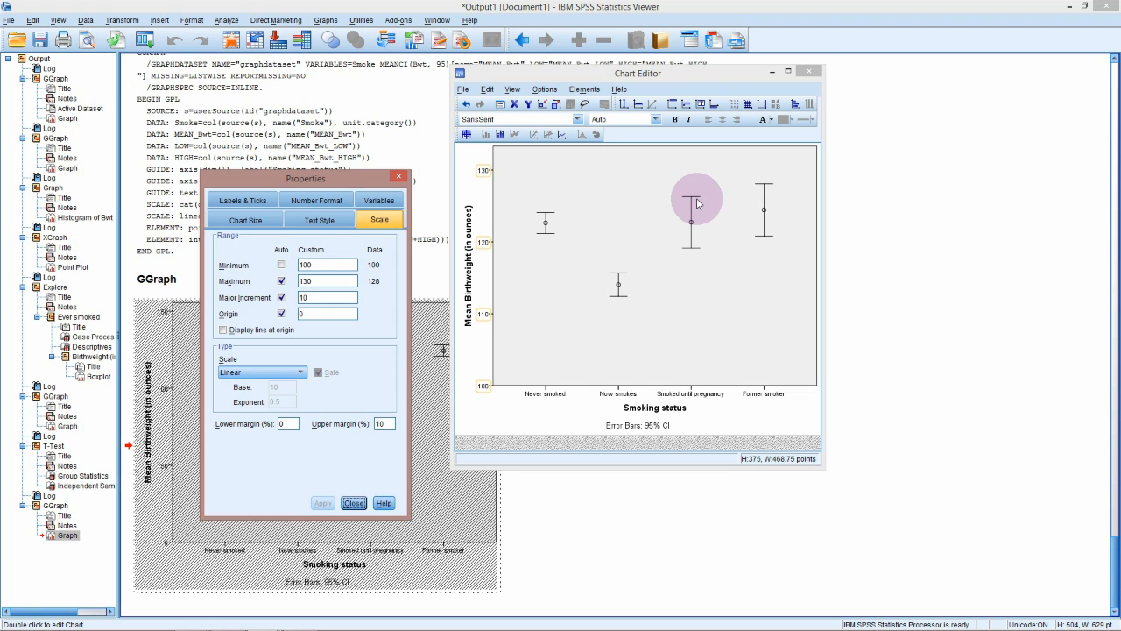
mouse_move(690, 244)
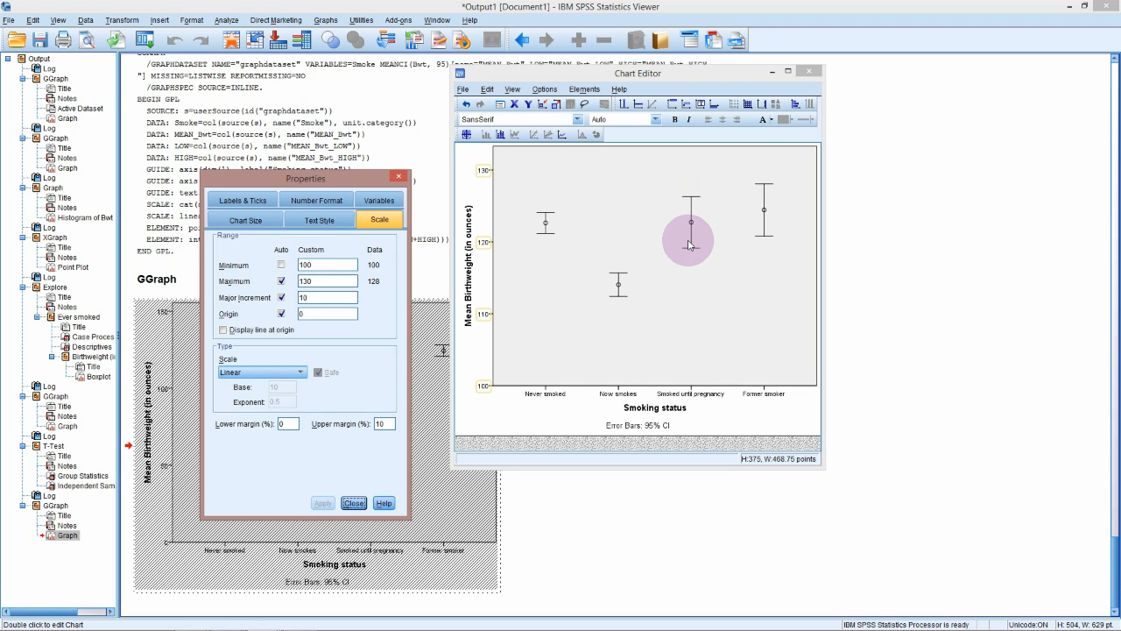
mouse_move(745, 231)
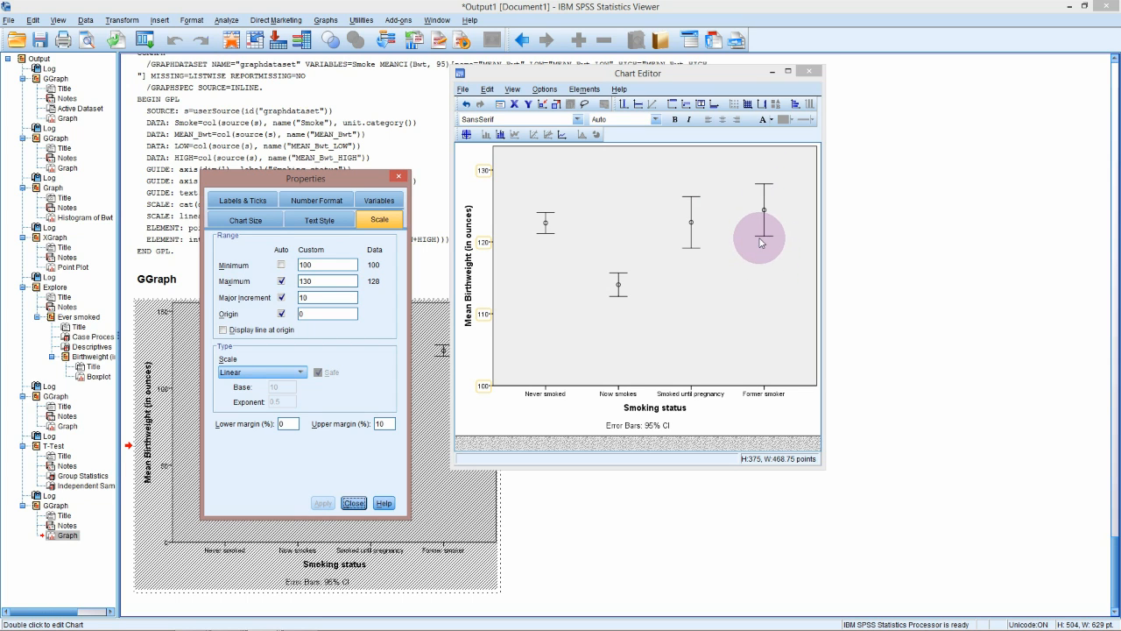
mouse_move(701, 258)
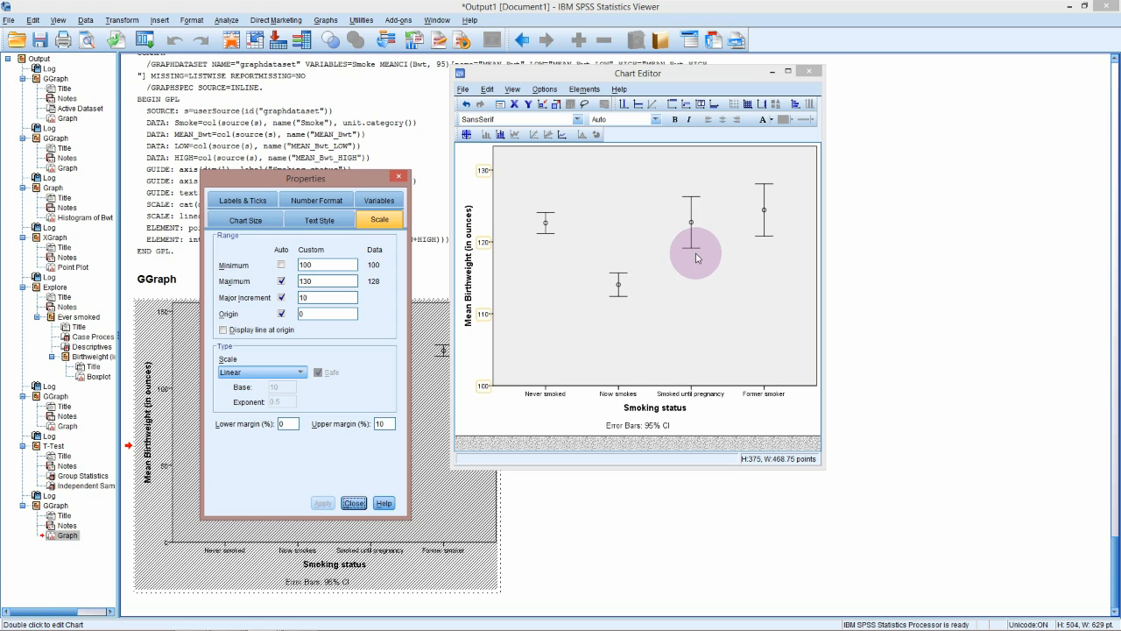
mouse_move(694, 214)
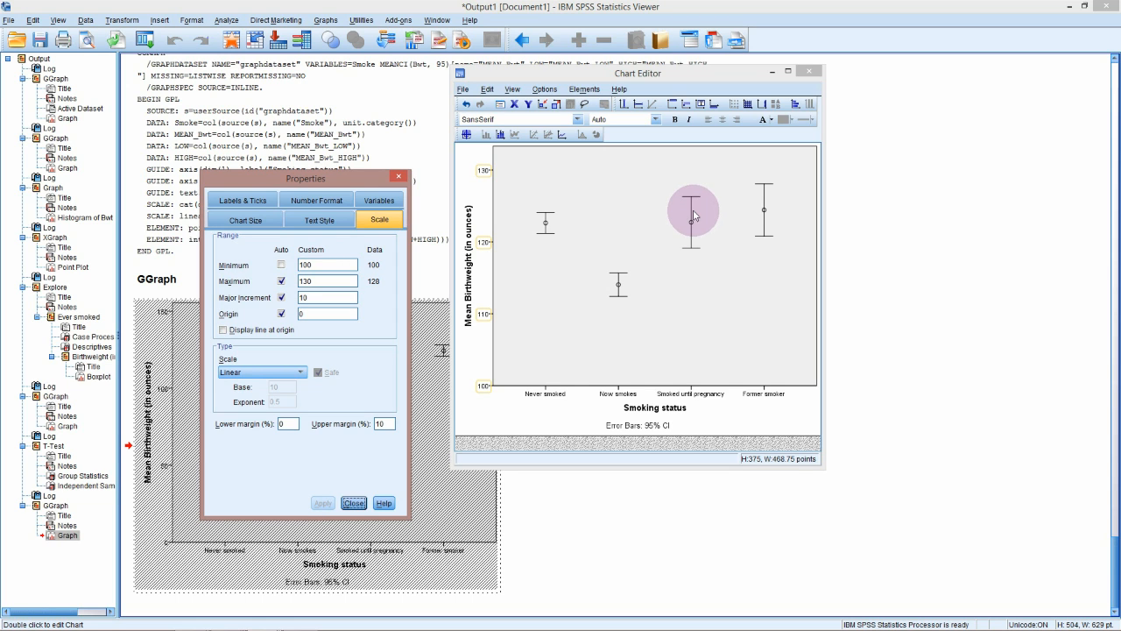
mouse_move(693, 247)
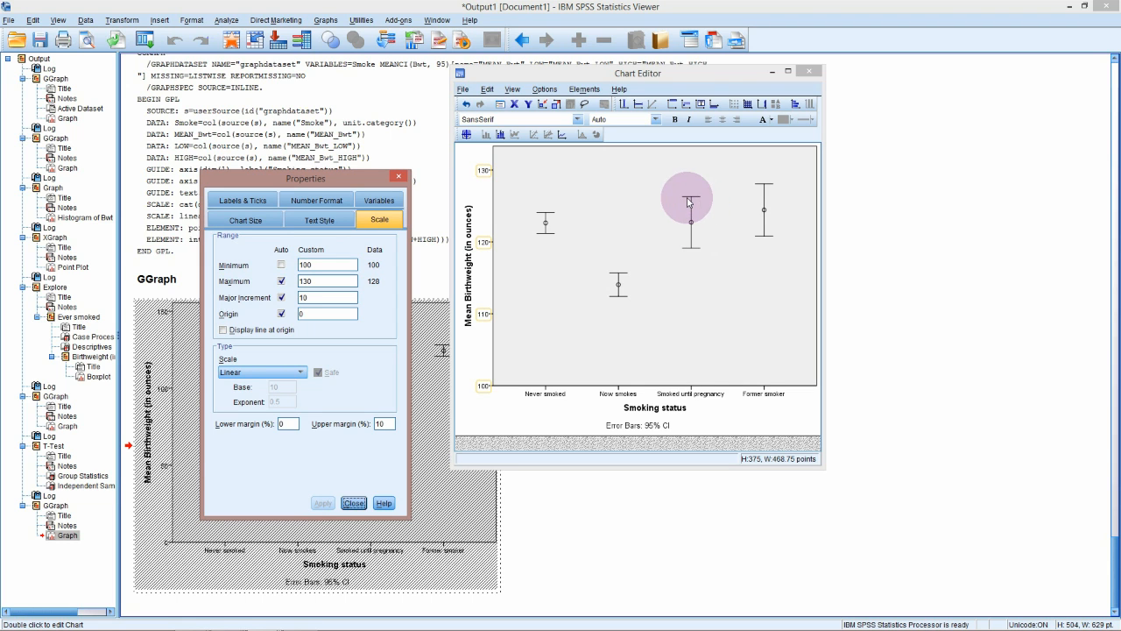
mouse_move(699, 243)
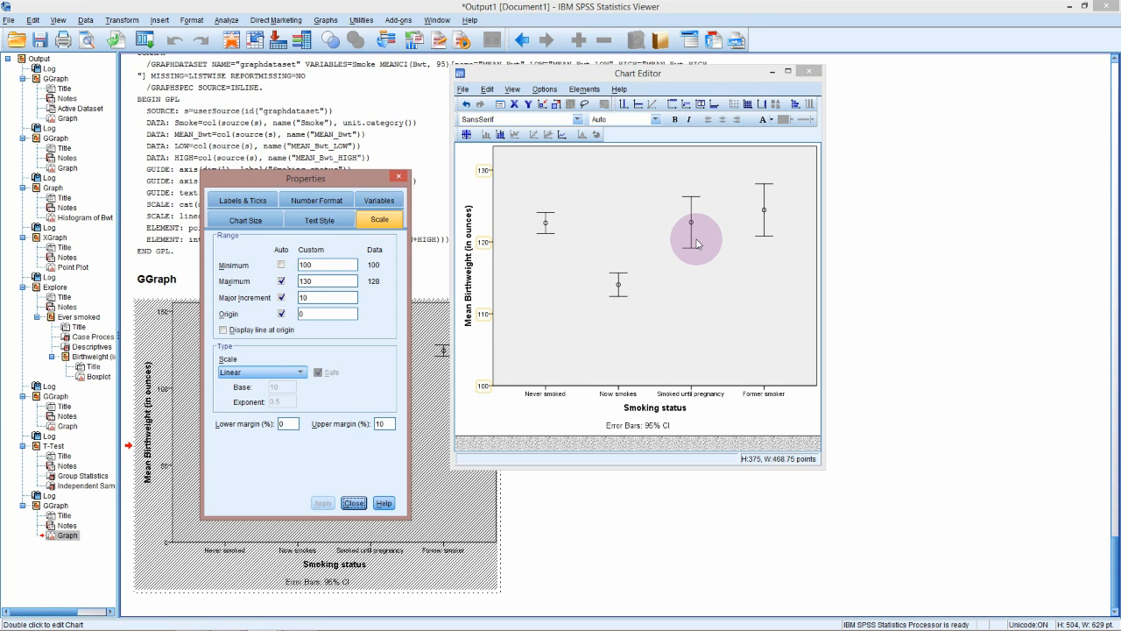
mouse_move(684, 219)
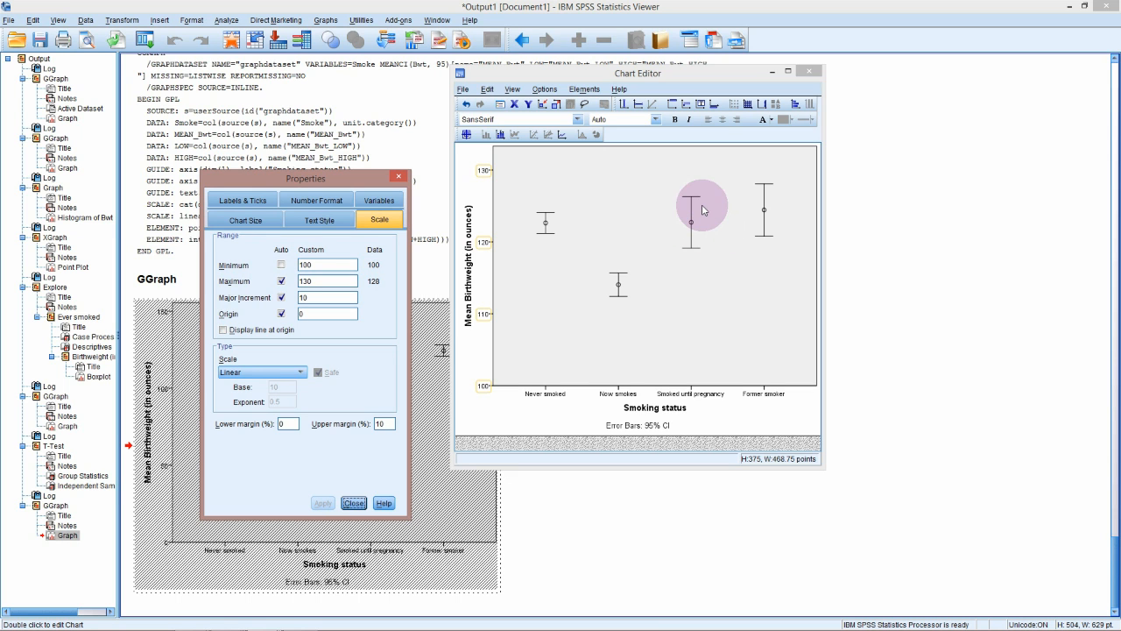
left_click(322, 503)
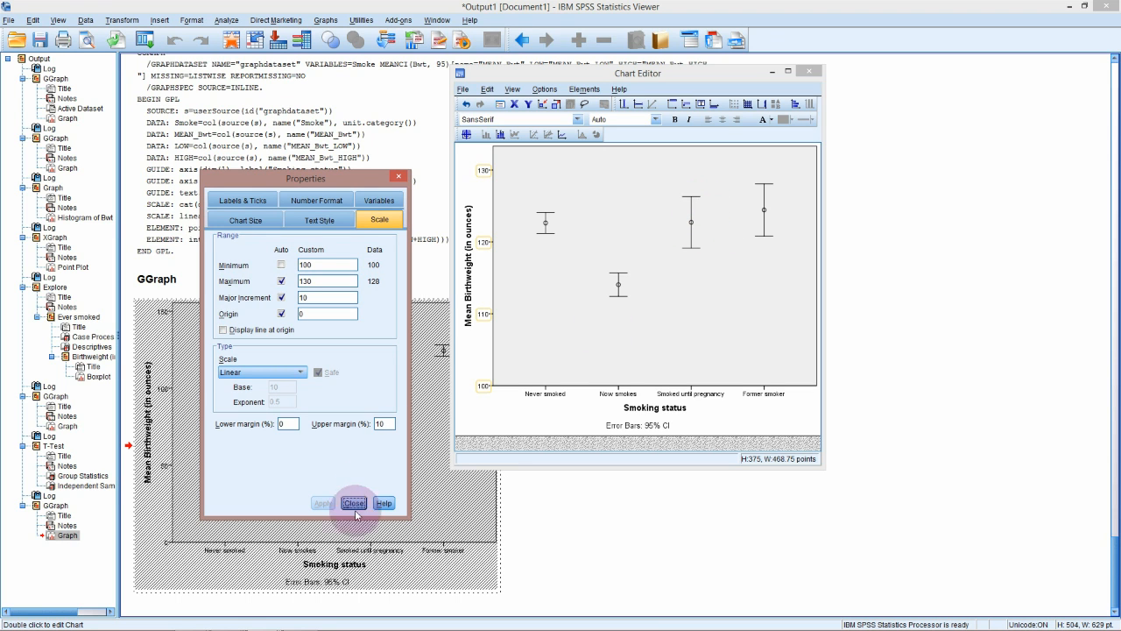
left_click(354, 503)
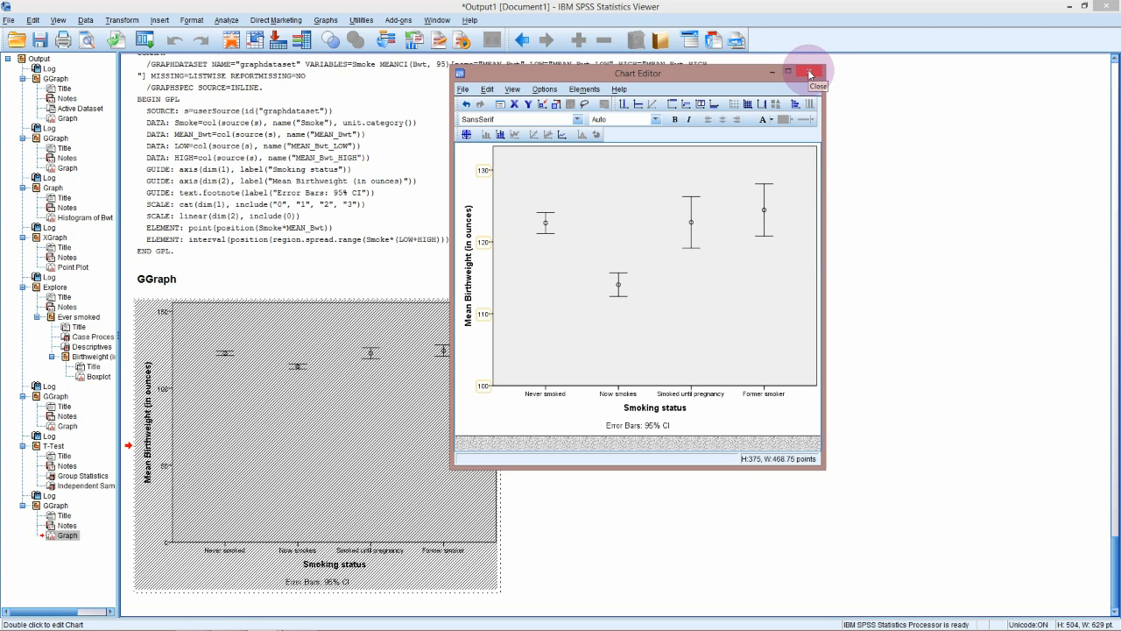
left_click(808, 74)
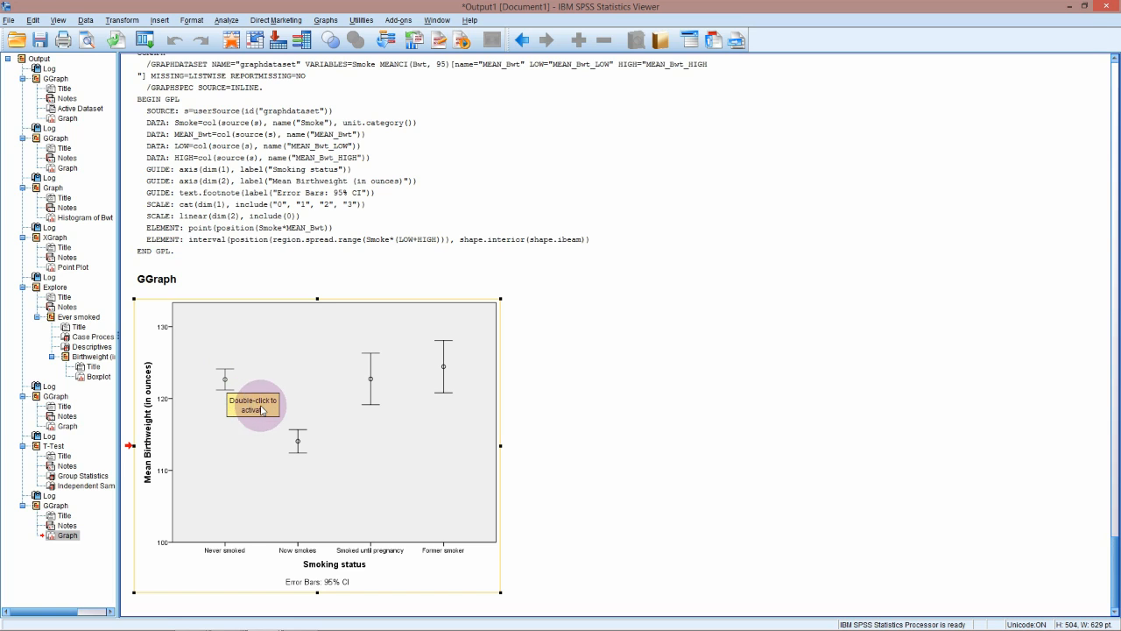
mouse_move(289, 431)
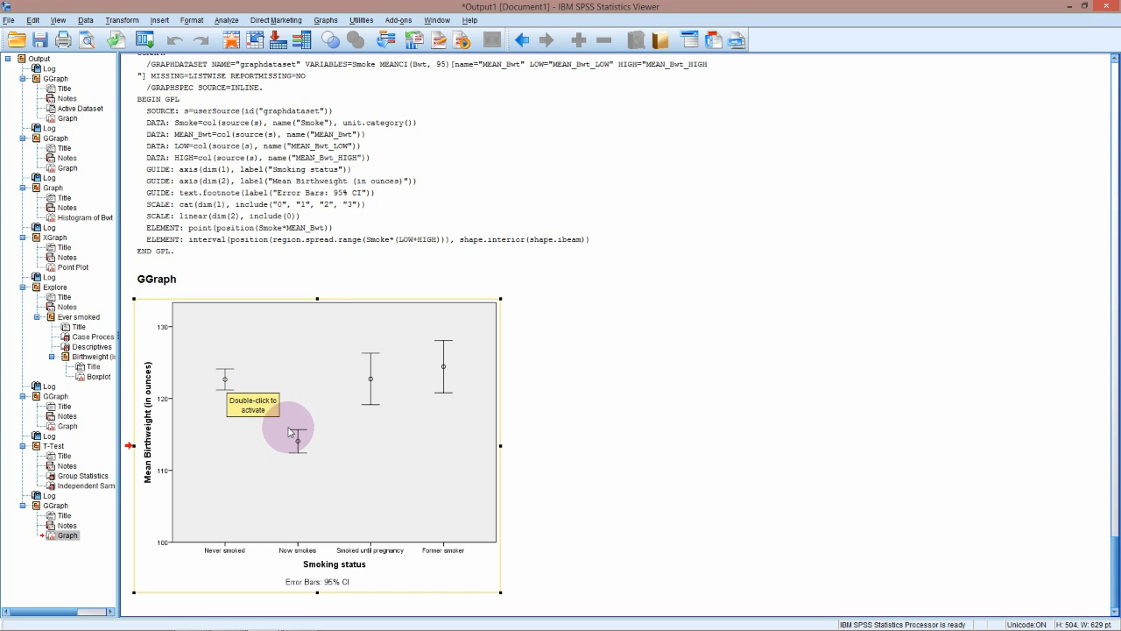
mouse_move(305, 256)
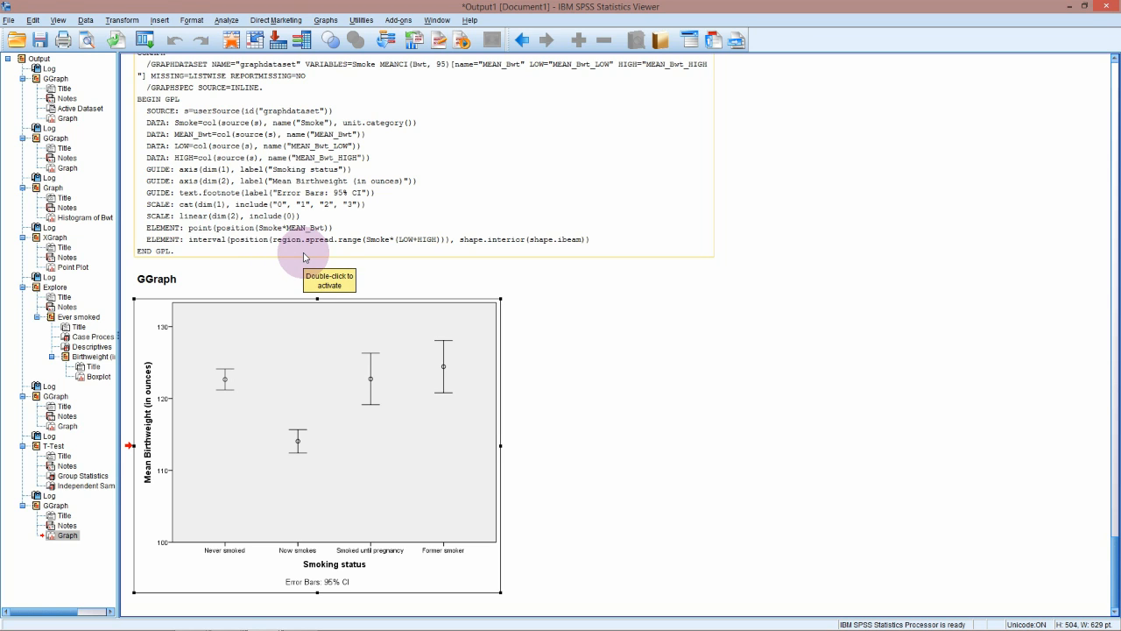
mouse_move(228, 21)
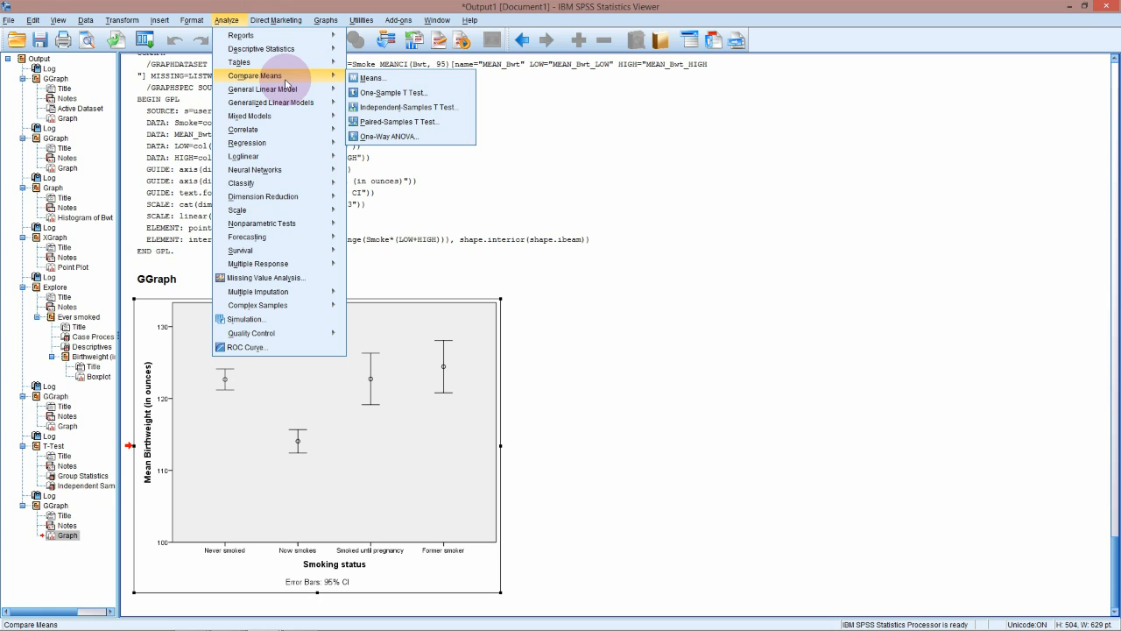
mouse_move(387, 137)
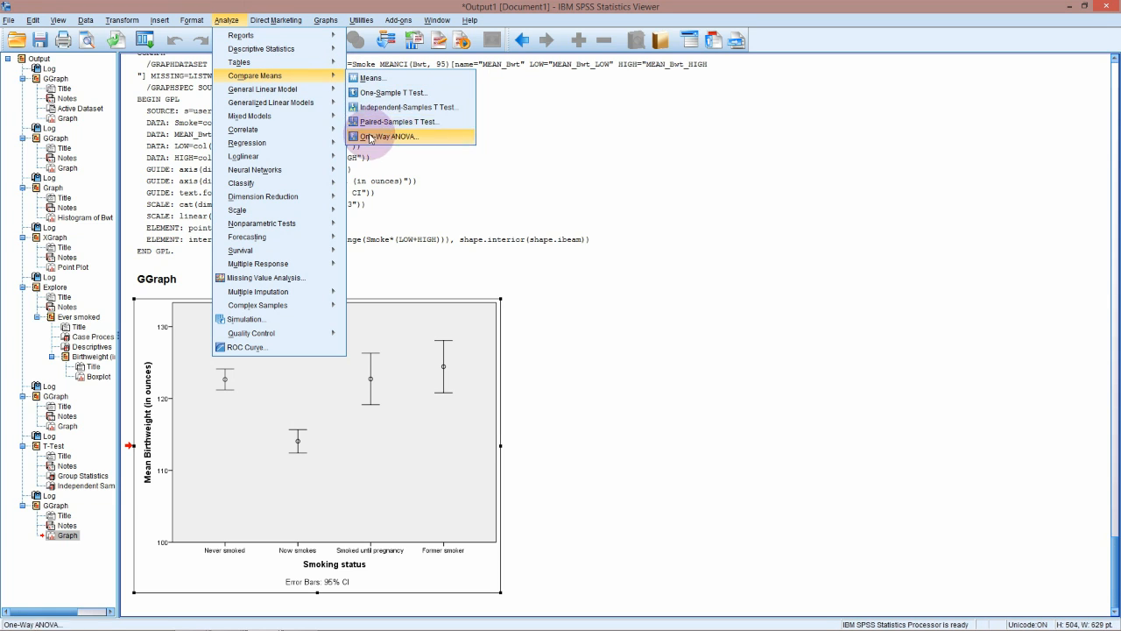
mouse_move(459, 144)
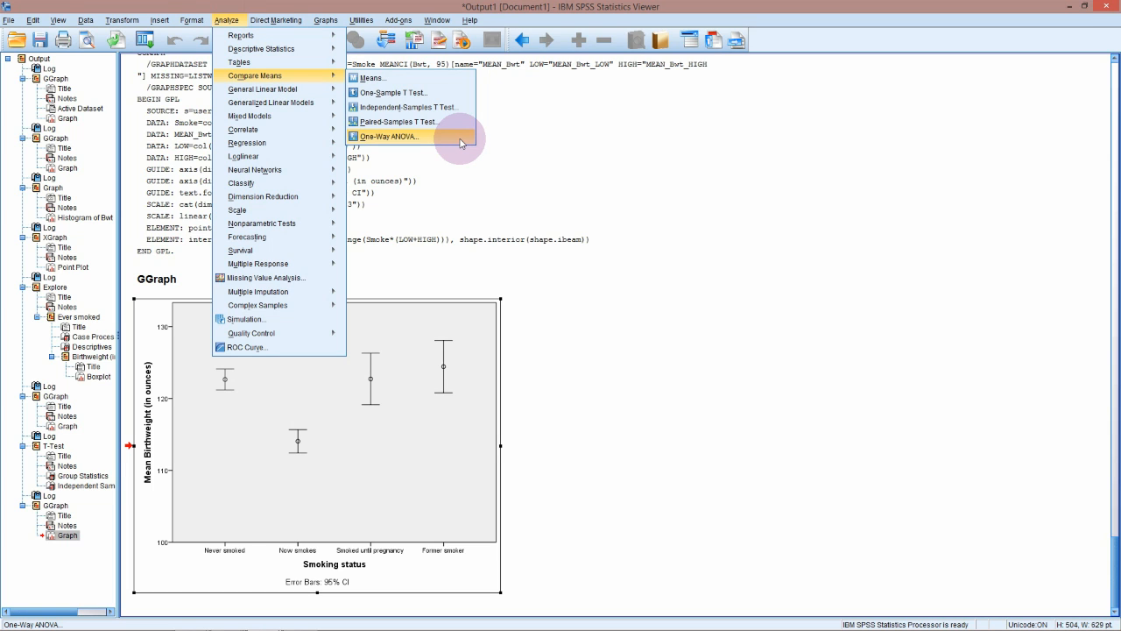
Start a One-Way ANOVA from Analyze > Compare Means
left_click(387, 137)
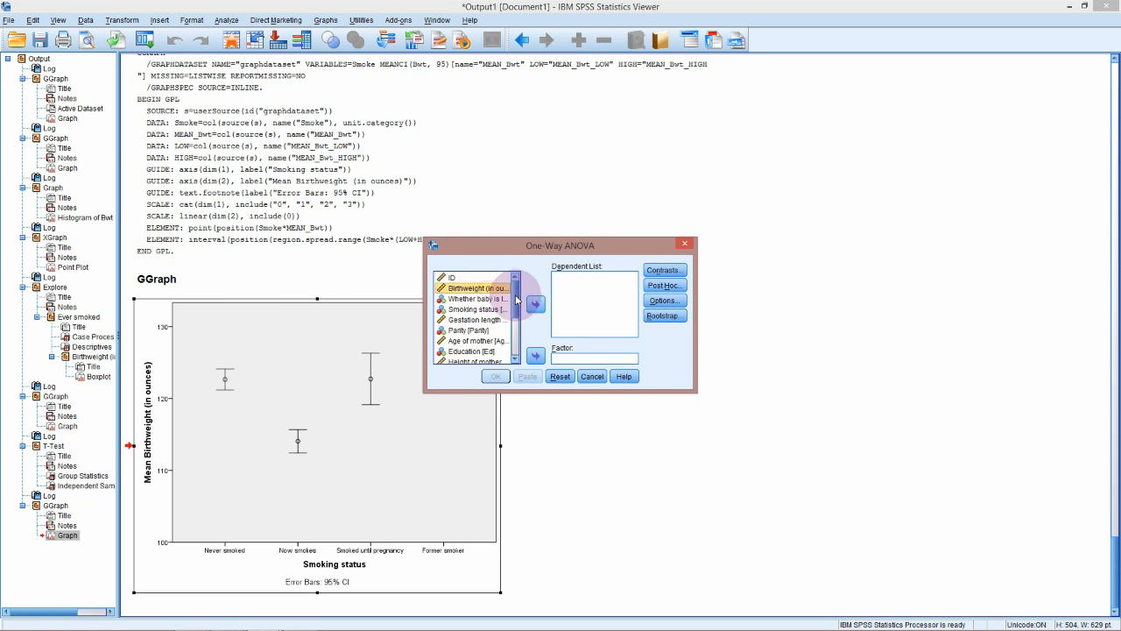
Make Birthweight the dependent variable and Smoking status the factor, then move on to post hoc settings
left_click(536, 304)
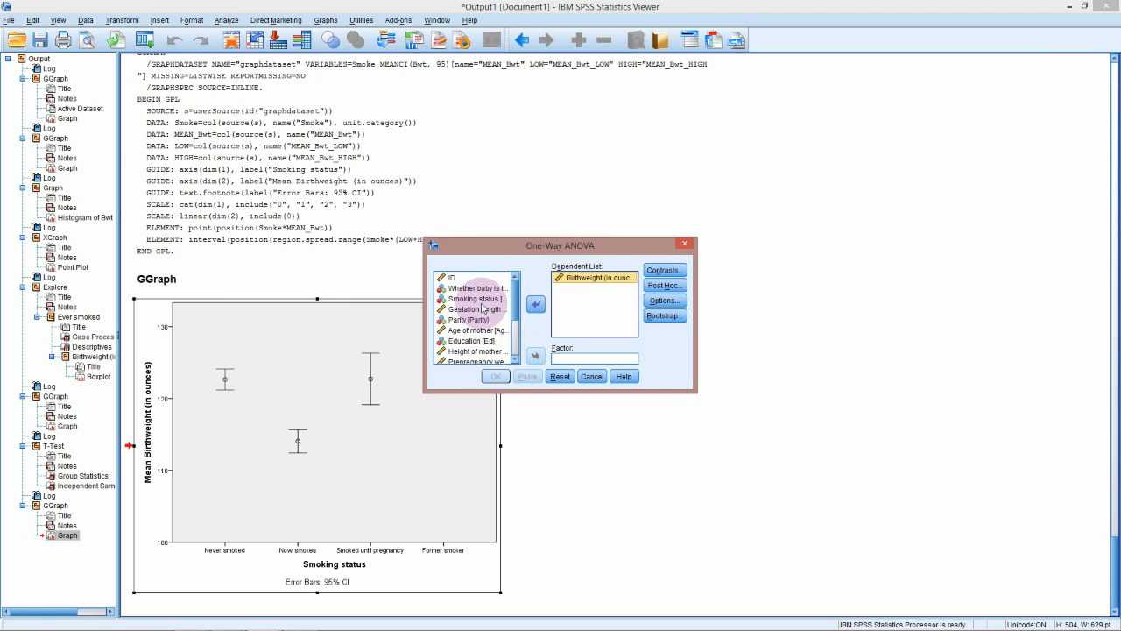
left_click(477, 298)
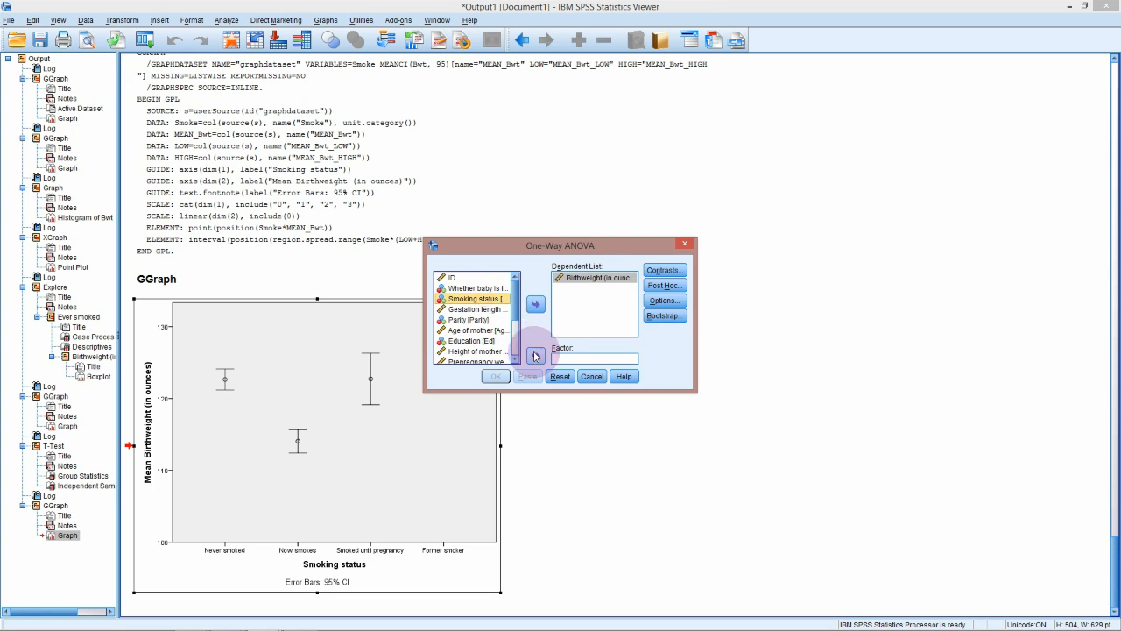
left_click(536, 355)
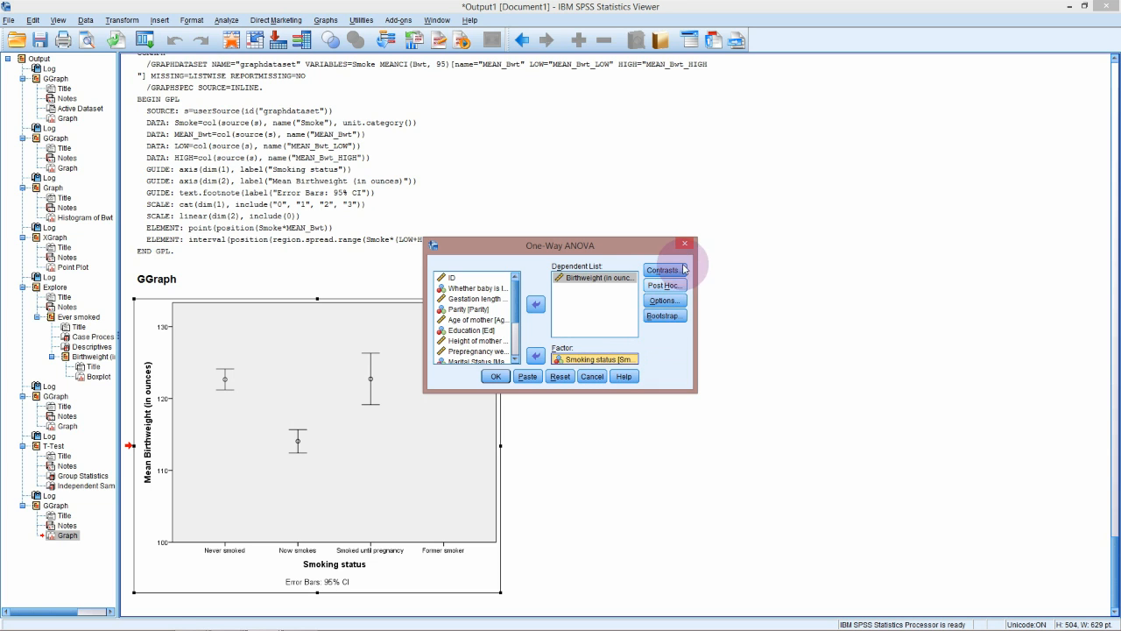
left_click(664, 270)
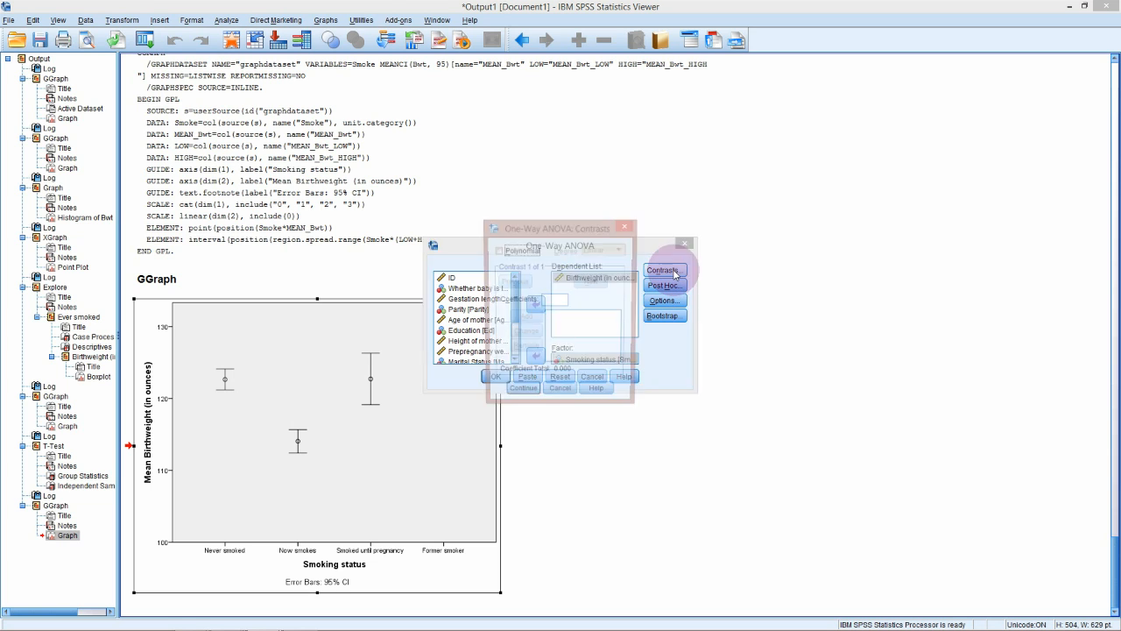
left_click(664, 270)
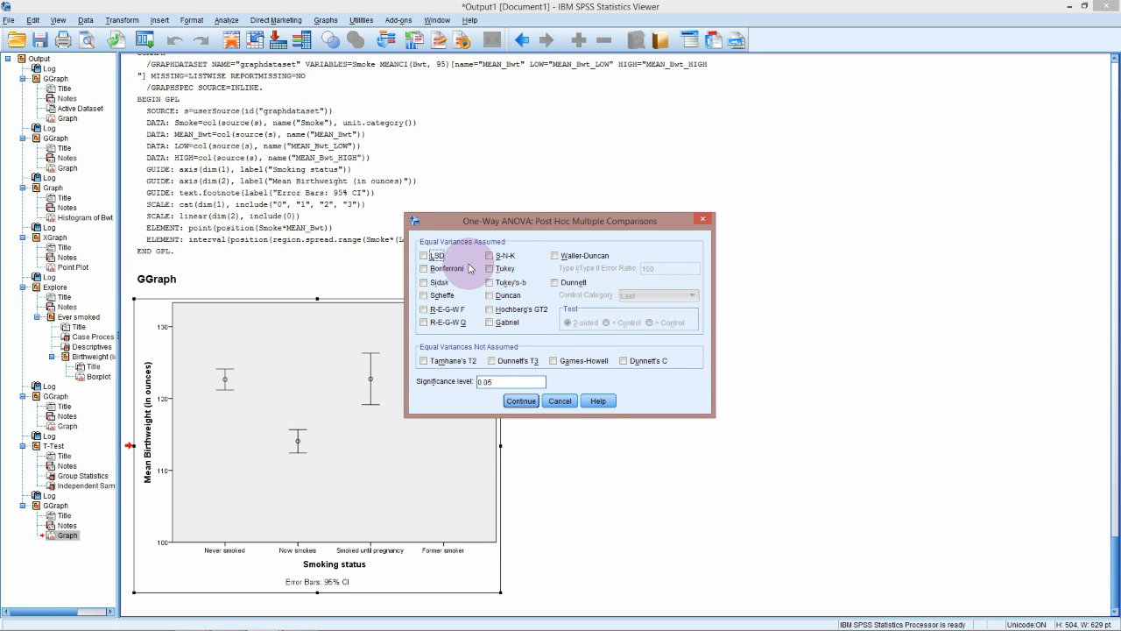
Select Tukey post hoc comparisons and continue to the ANOVA options
left_click(490, 270)
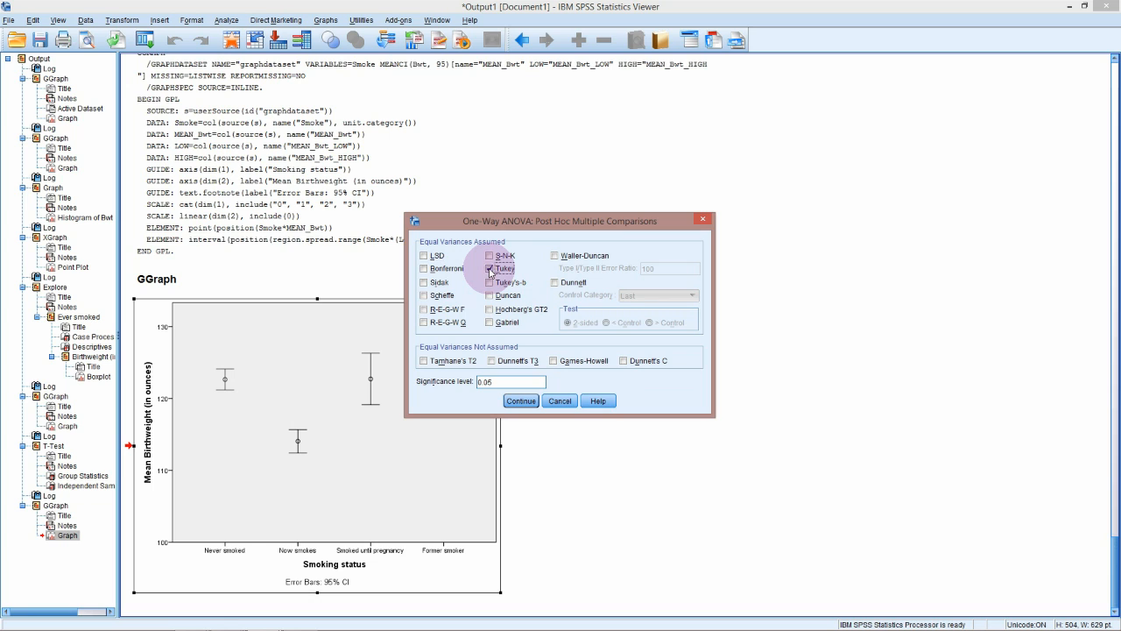
left_click(488, 268)
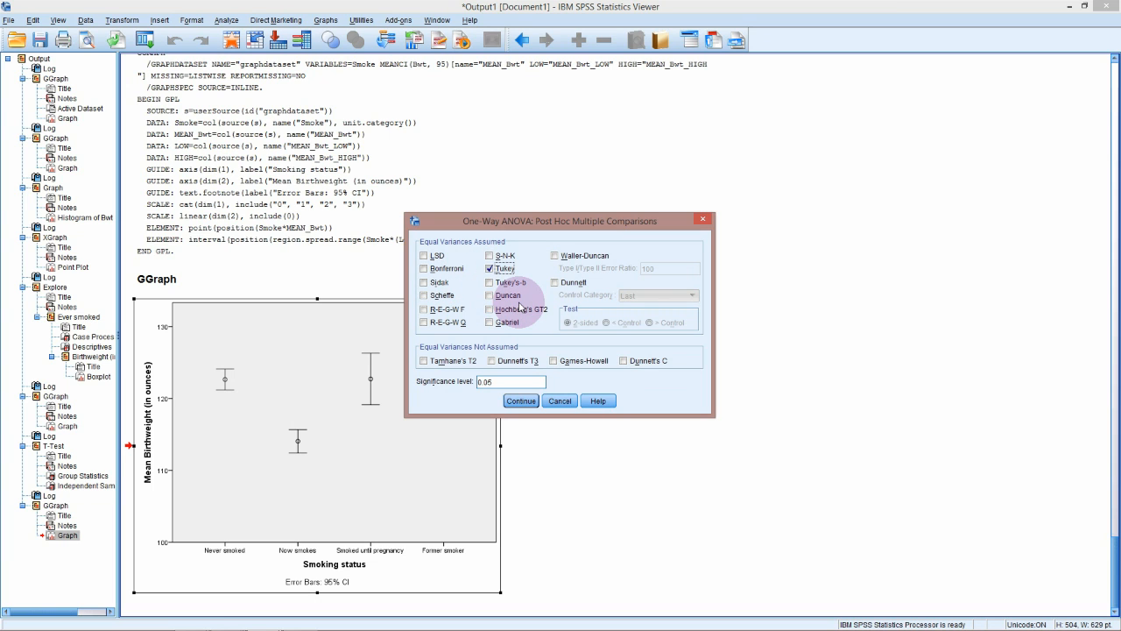
mouse_move(536, 193)
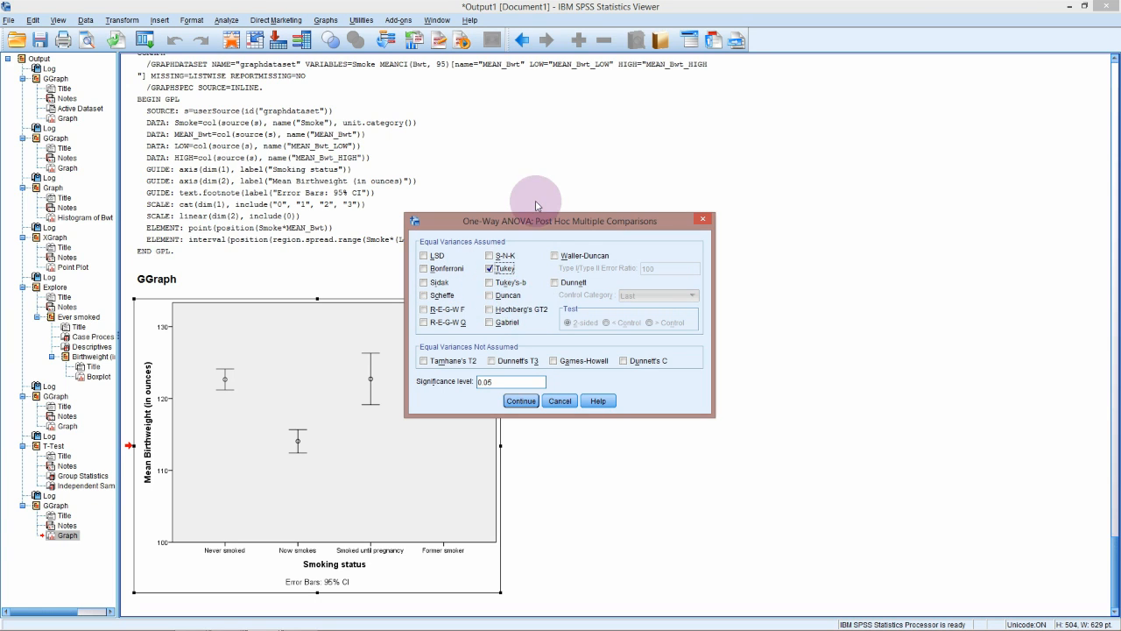
left_click(521, 399)
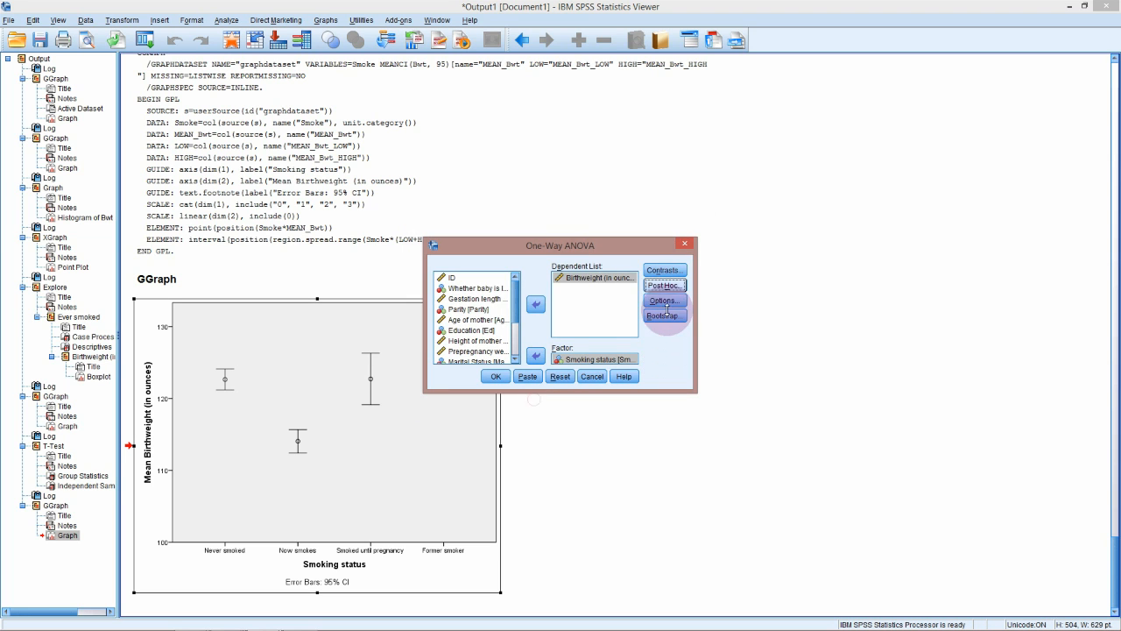
left_click(666, 301)
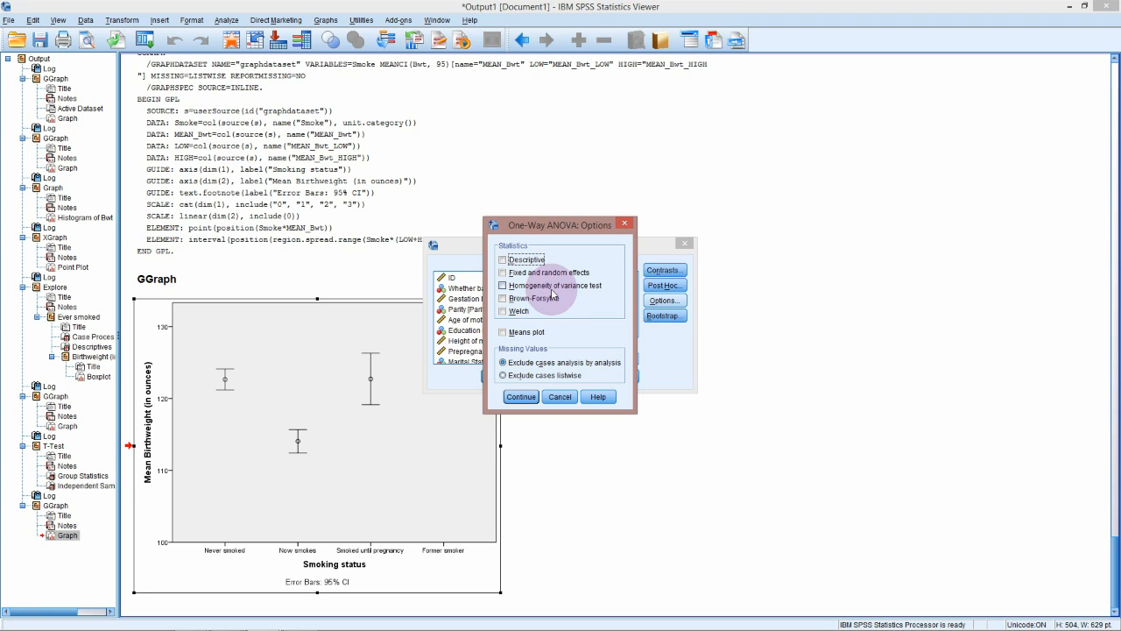
mouse_move(568, 291)
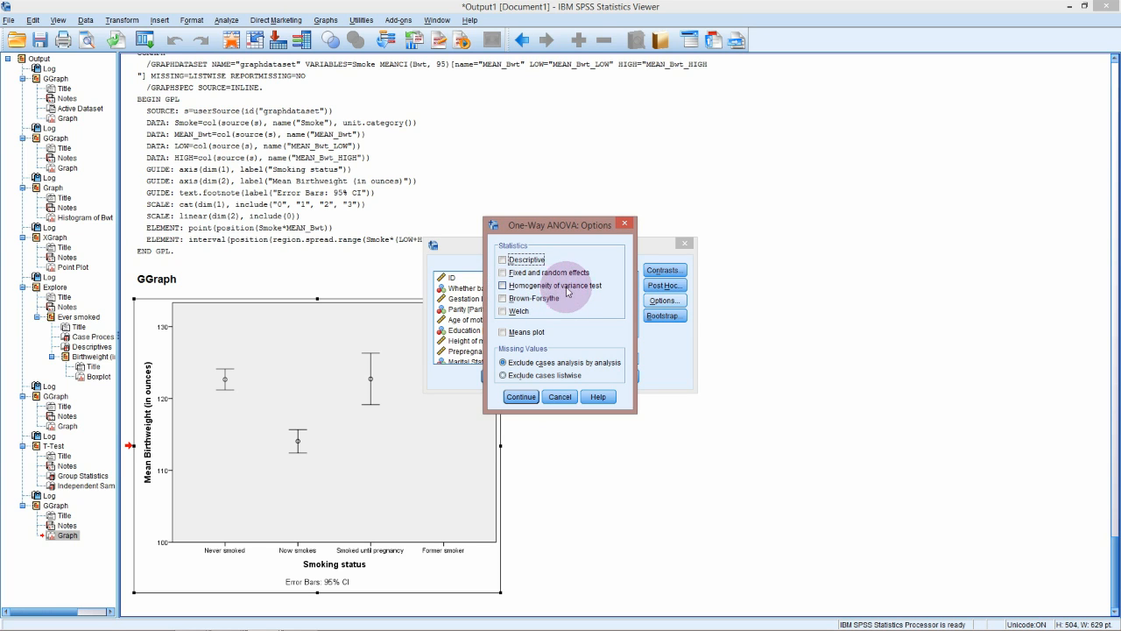
mouse_move(535, 298)
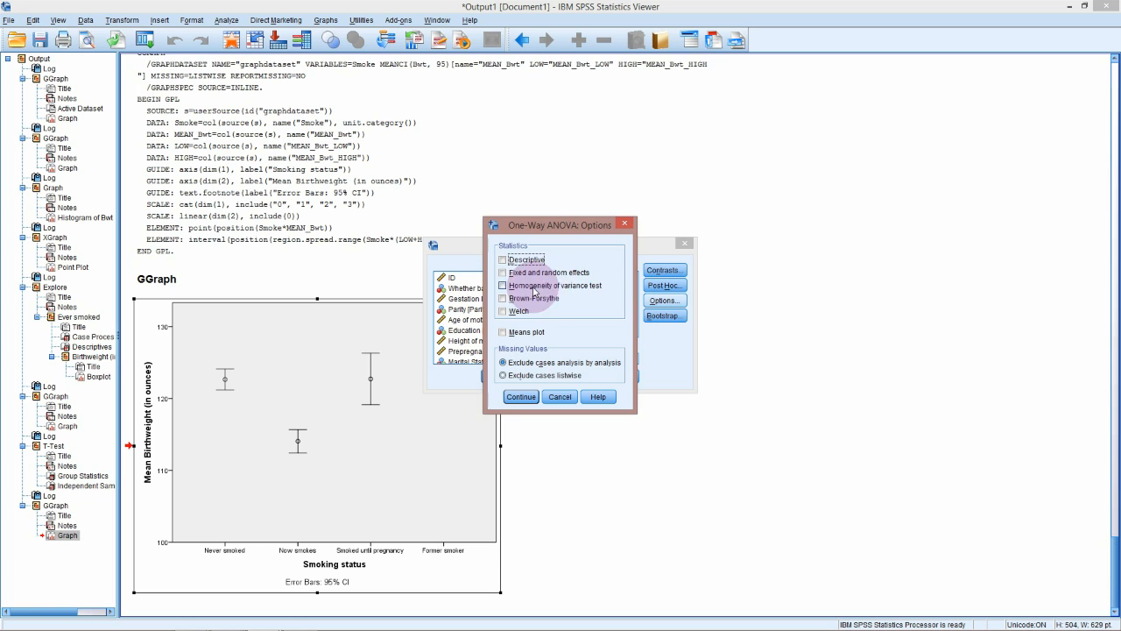
mouse_move(550, 291)
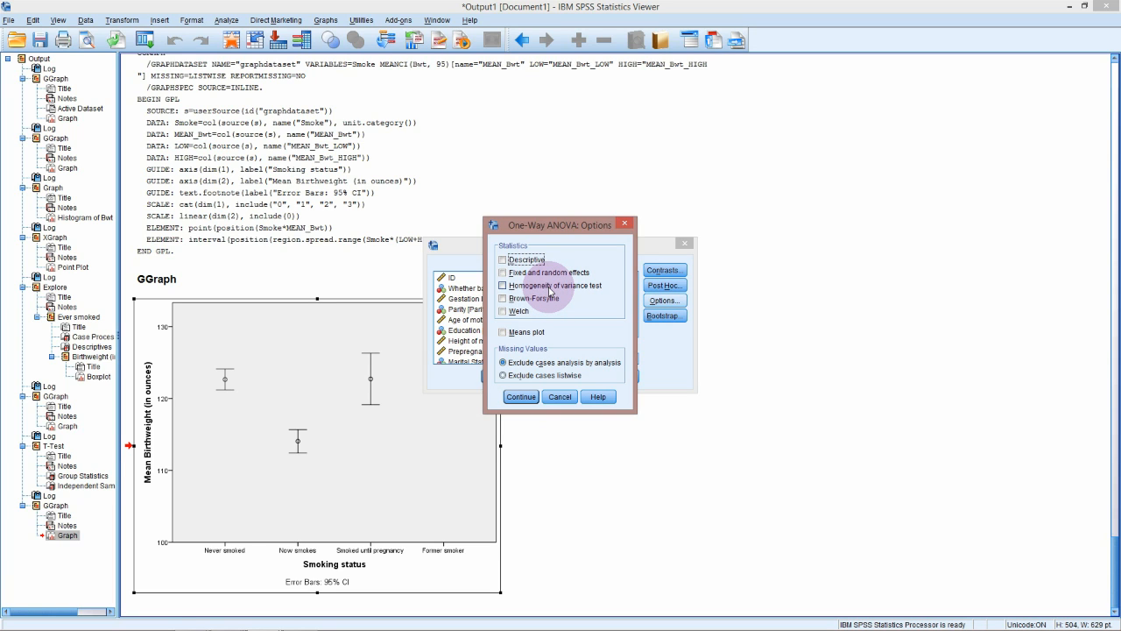
mouse_move(564, 294)
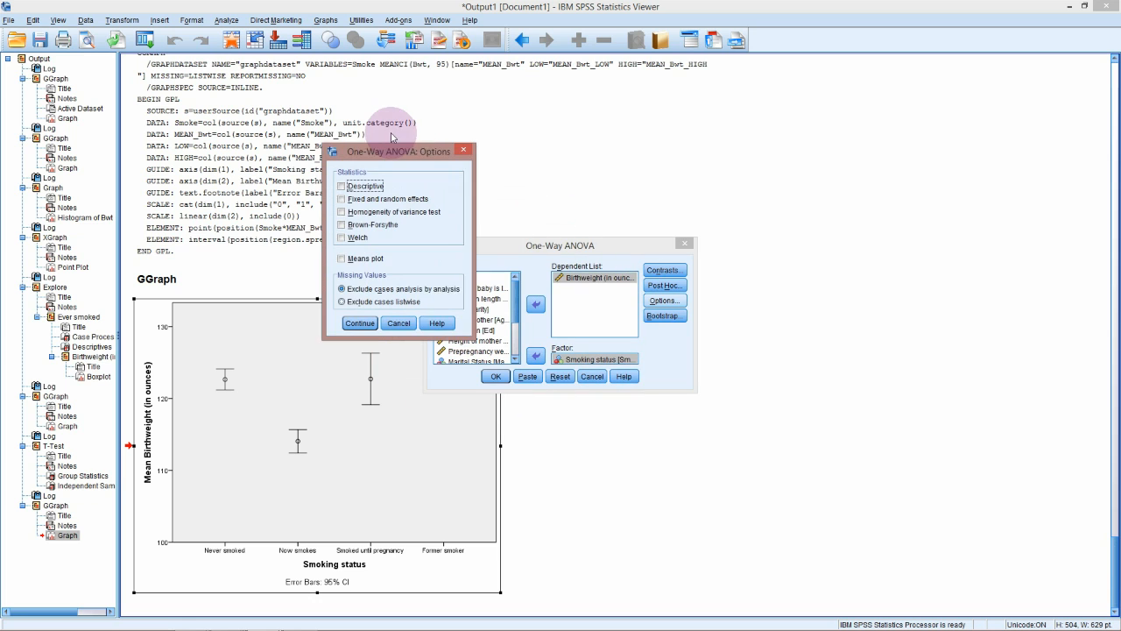
Confirm the options and run the ANOVA, producing the ANOVA table, Tukey comparisons and homogeneous subsets
left_click_drag(399, 151, 376, 133)
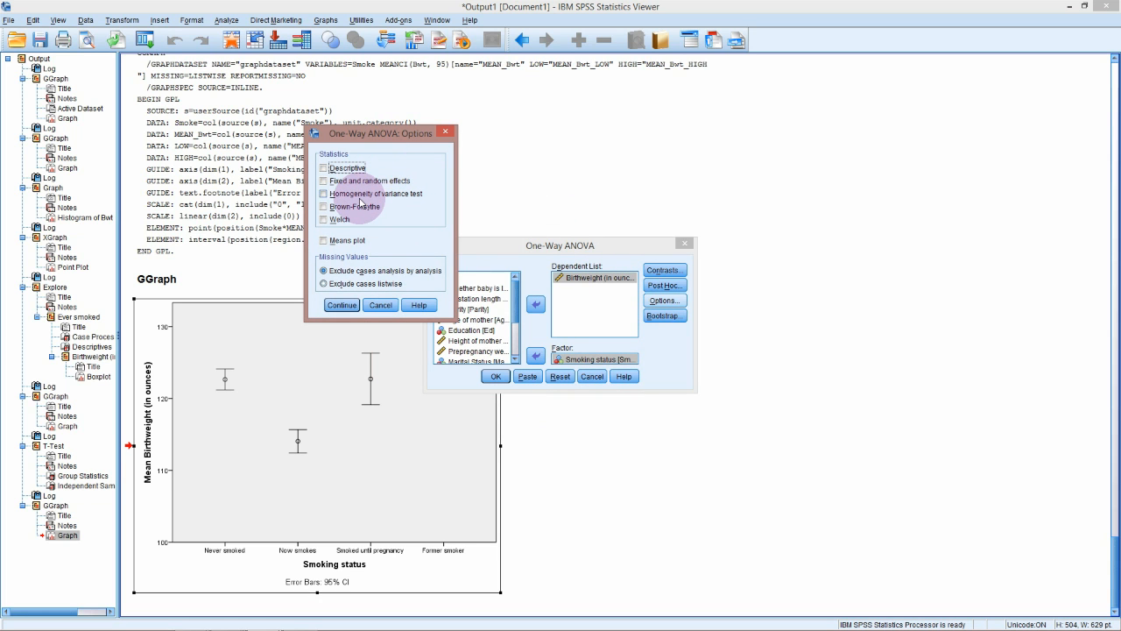
mouse_move(396, 204)
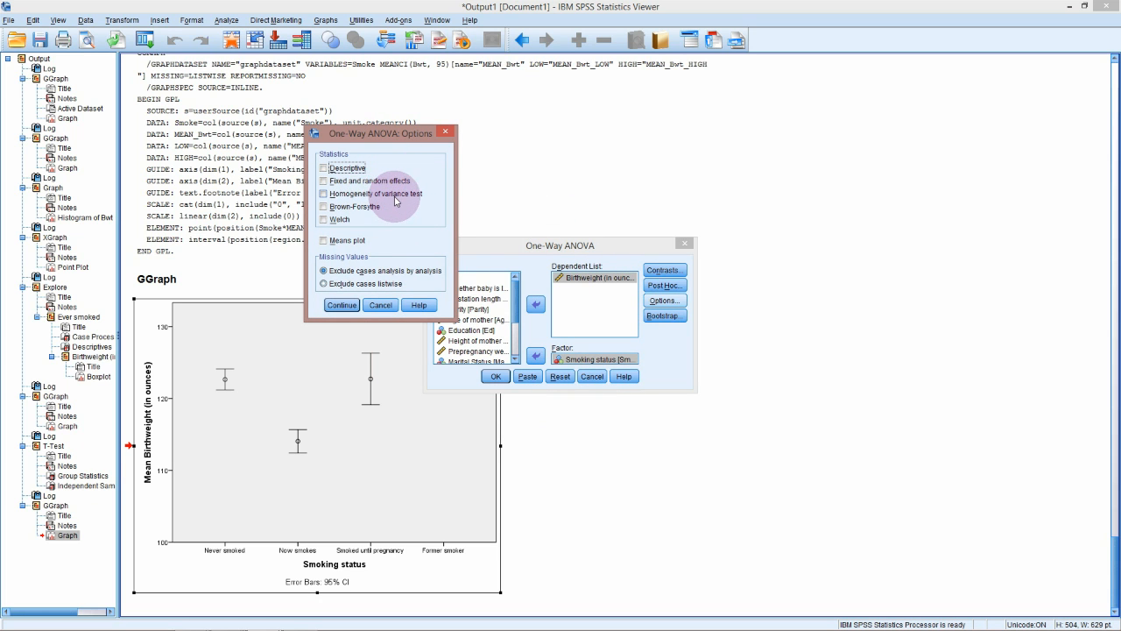
mouse_move(412, 214)
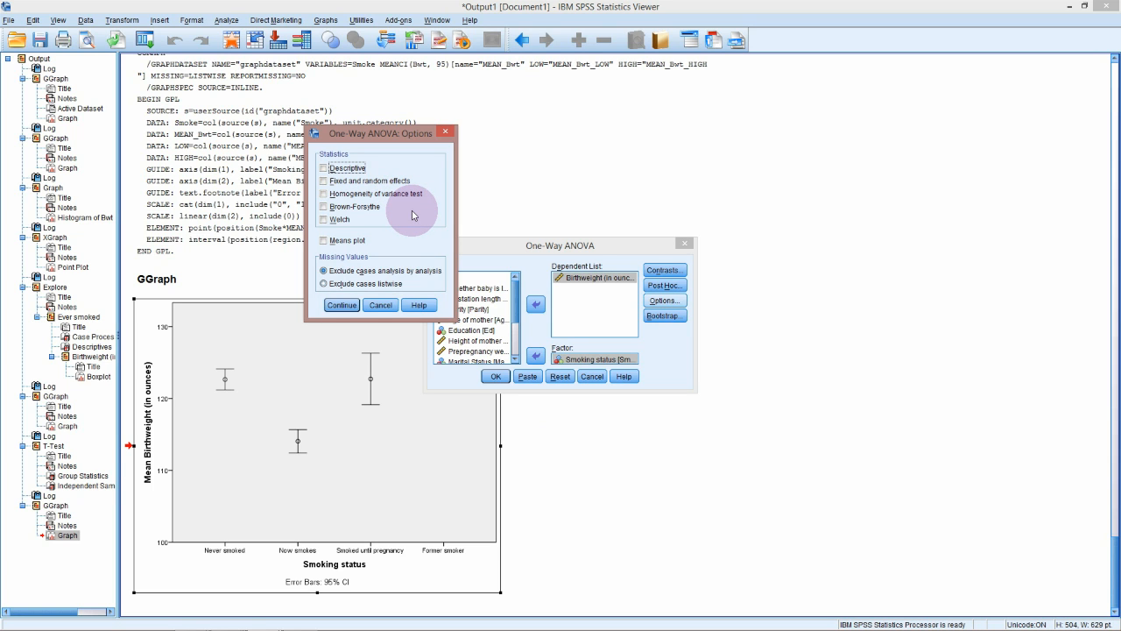
mouse_move(410, 216)
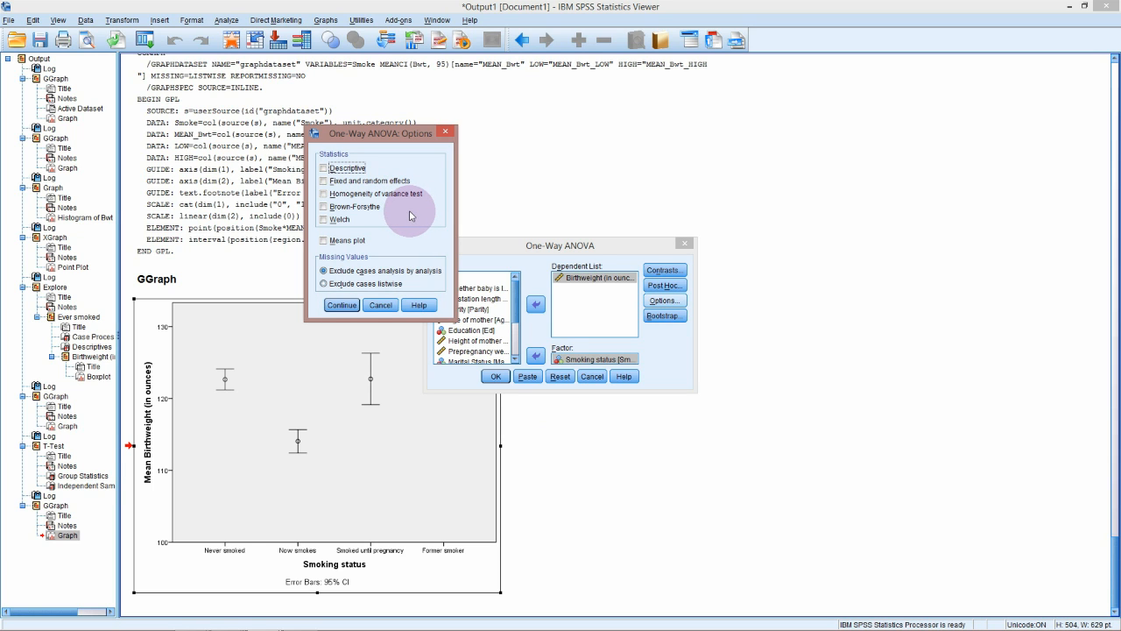
mouse_move(375, 399)
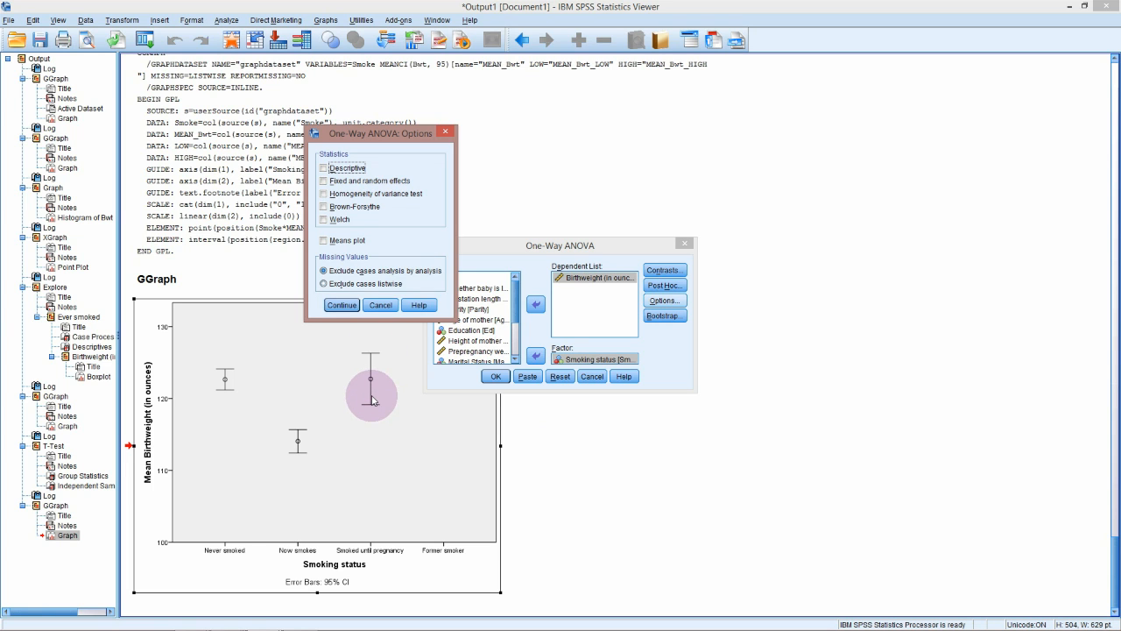
mouse_move(407, 375)
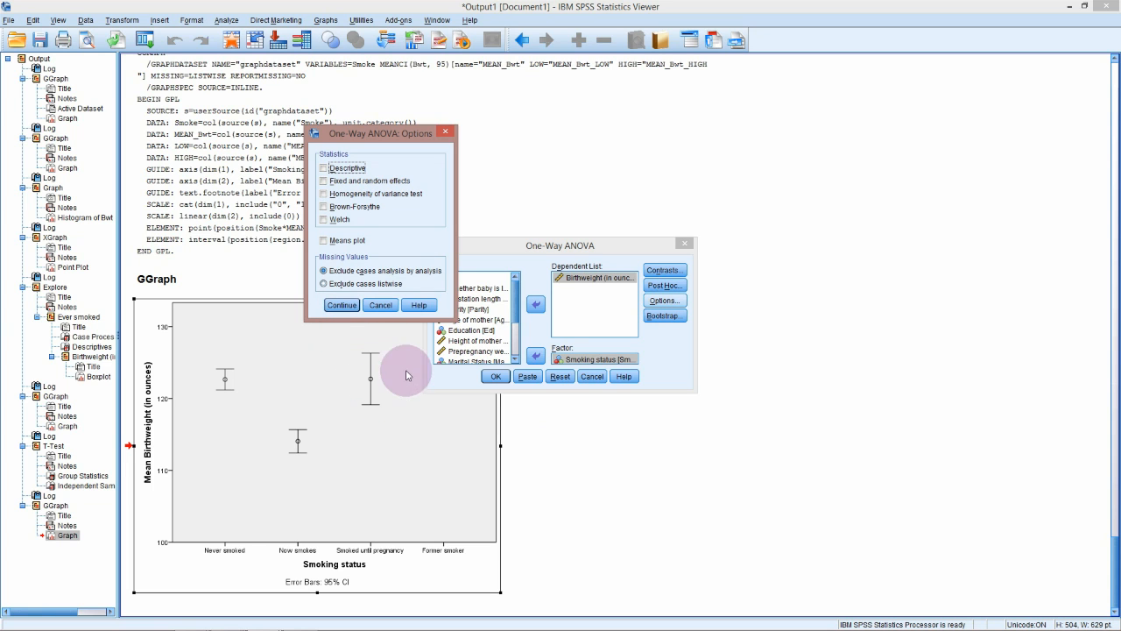
mouse_move(400, 363)
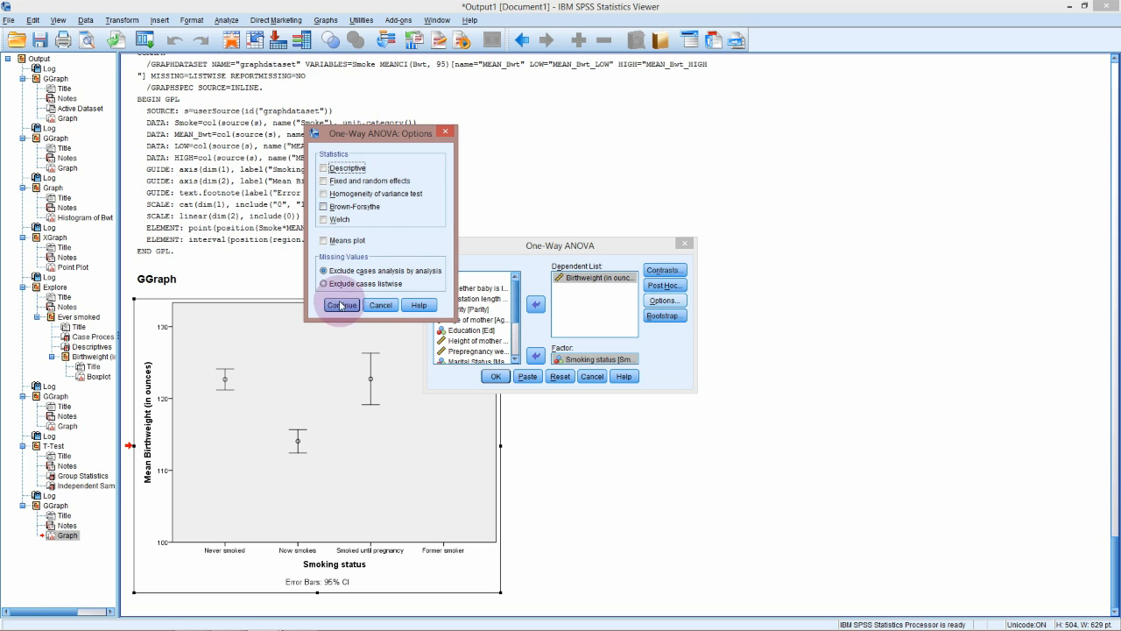
left_click(341, 305)
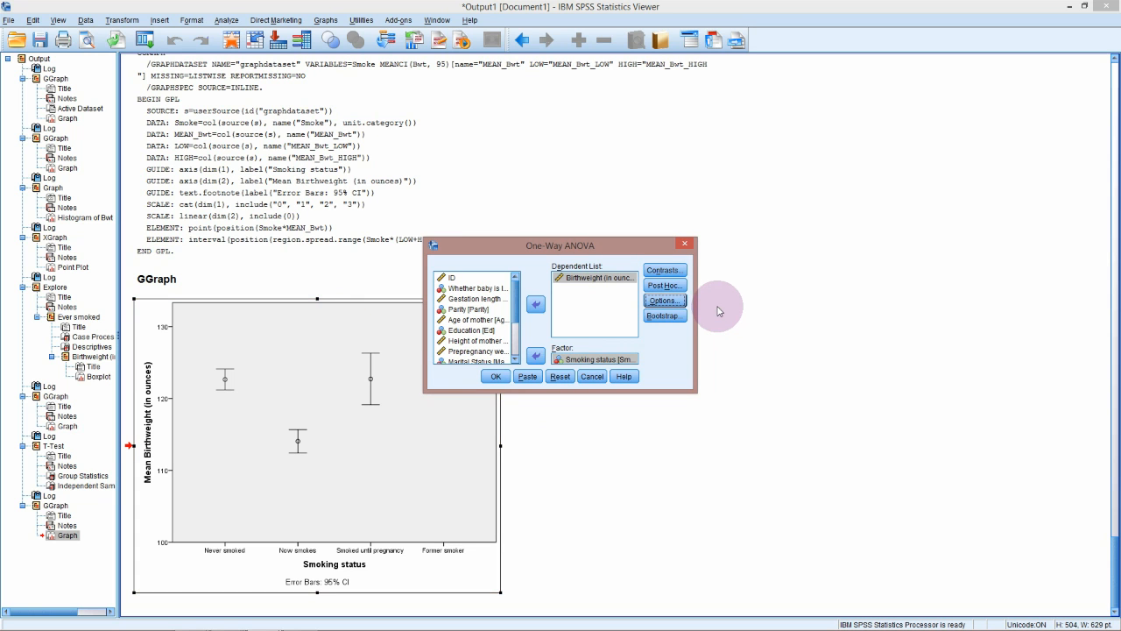
left_click(494, 375)
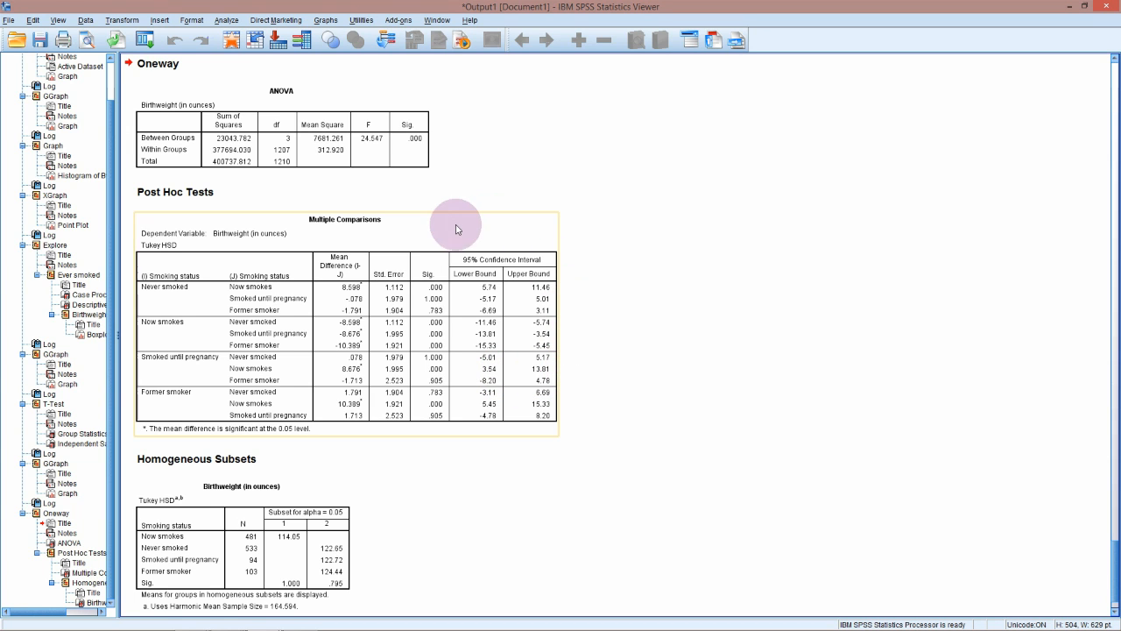
left_click(326, 19)
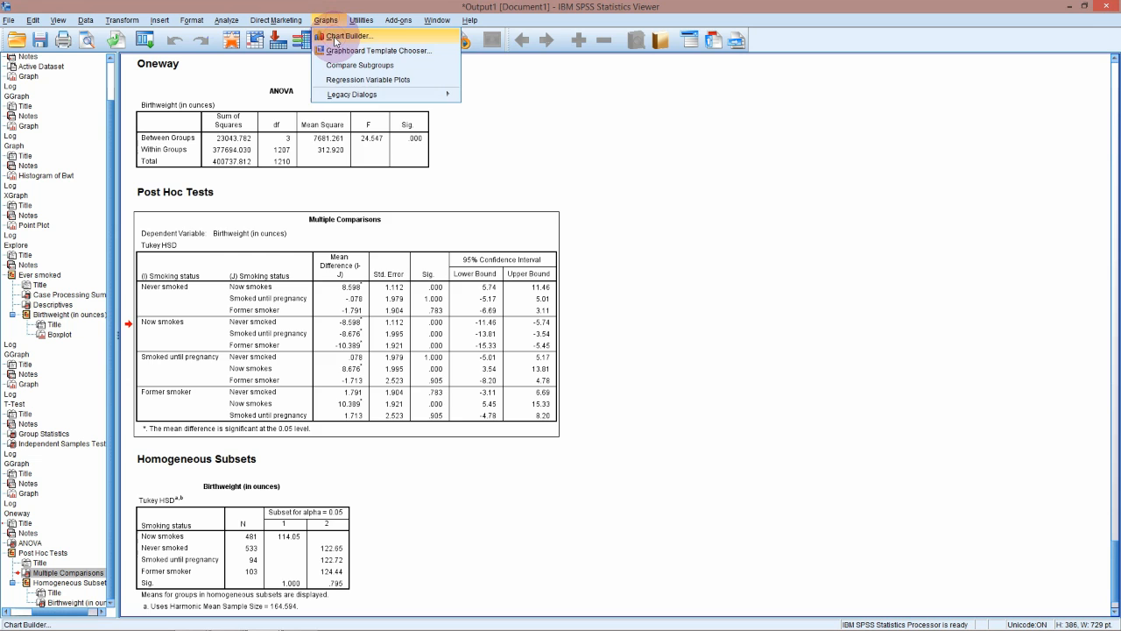
Create a Chart Builder boxplot of birthweight by smoking status below the ANOVA results
left_click(349, 35)
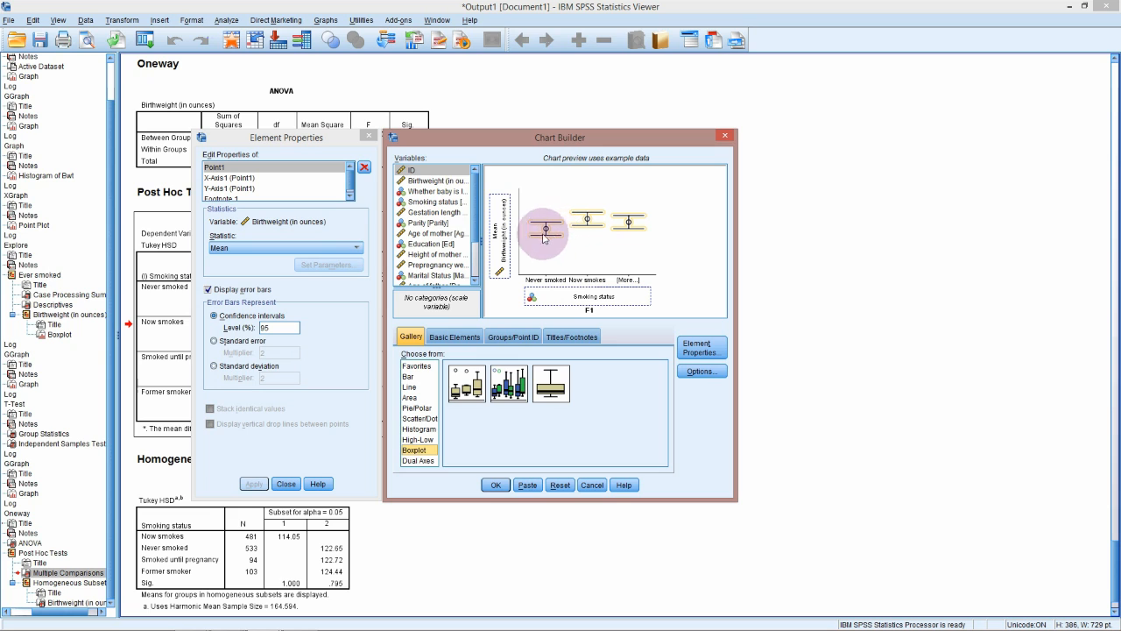
left_click(466, 382)
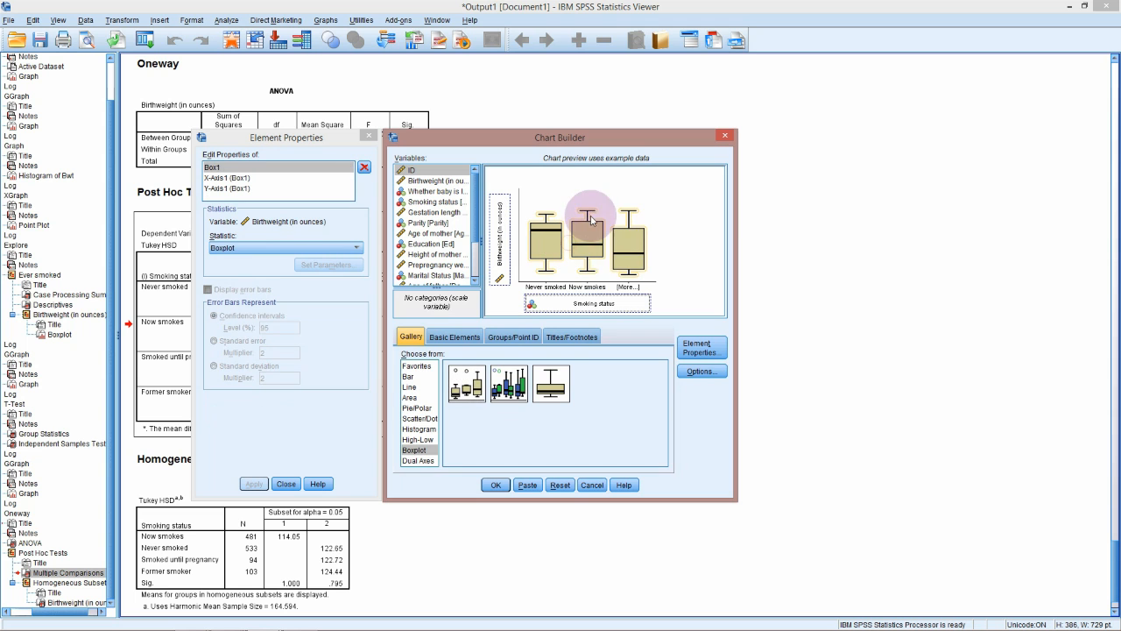
left_click(494, 484)
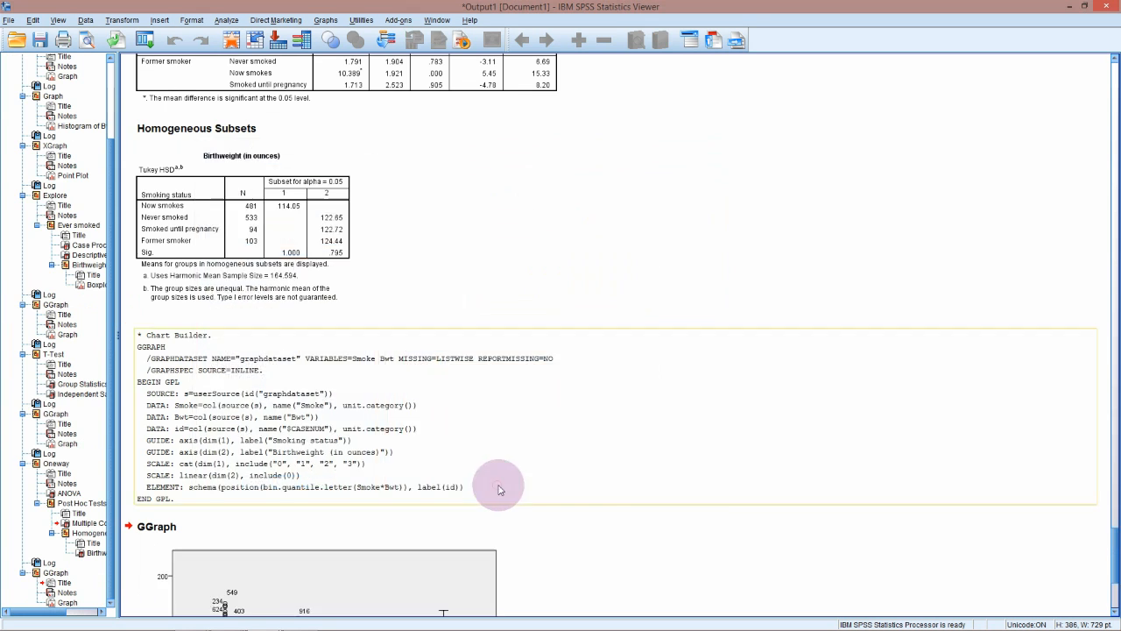
scroll("down", 3)
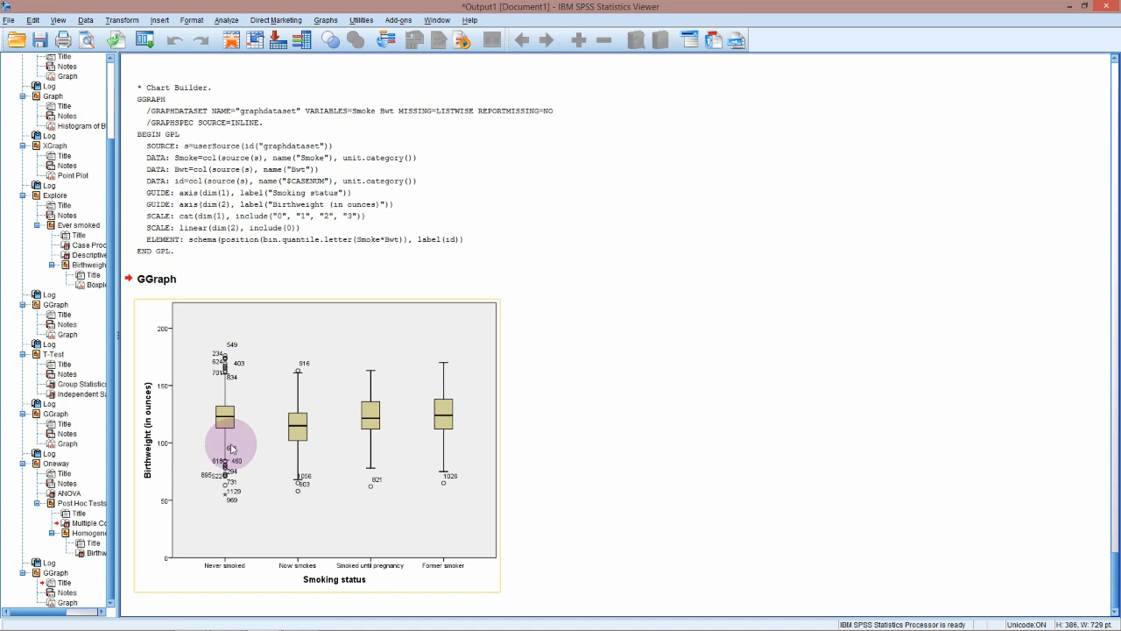
mouse_move(273, 429)
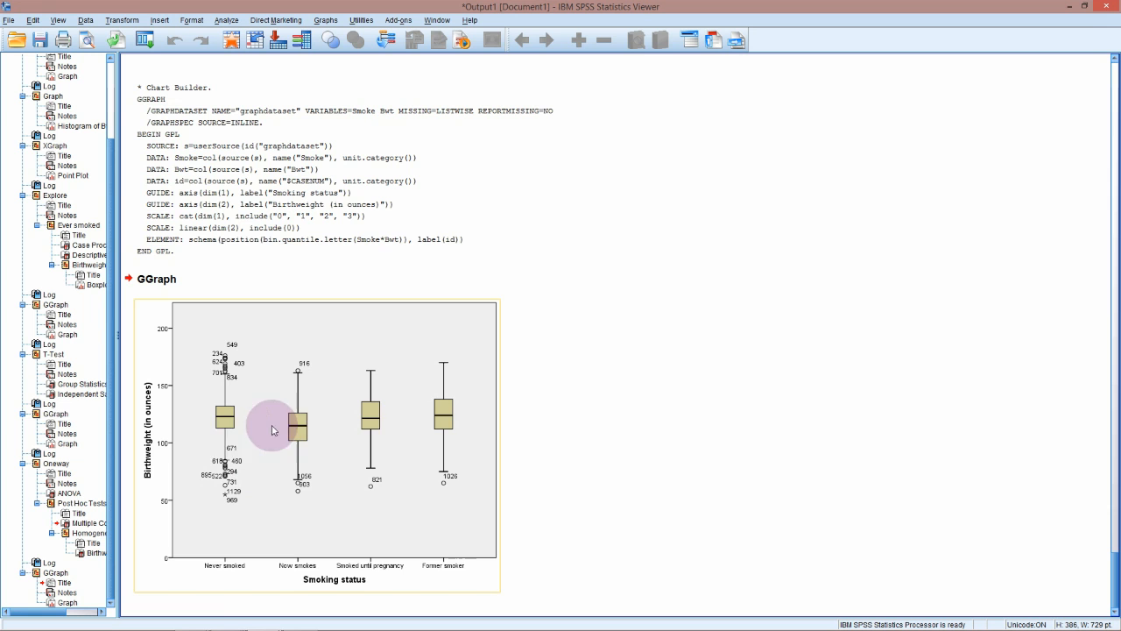
mouse_move(466, 387)
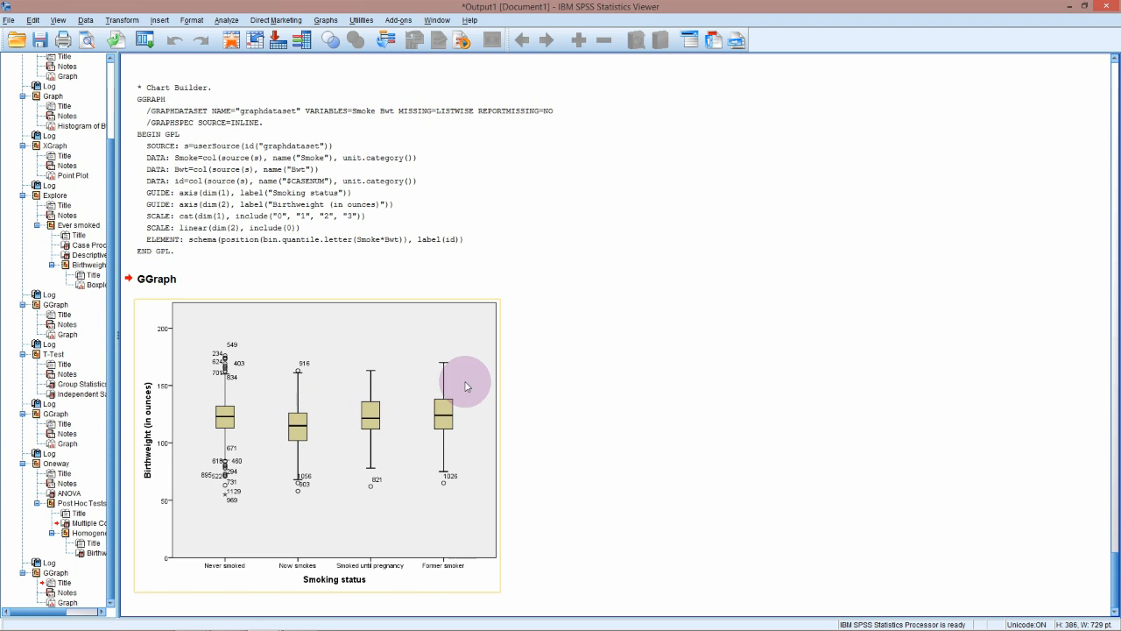
scroll("up", 3)
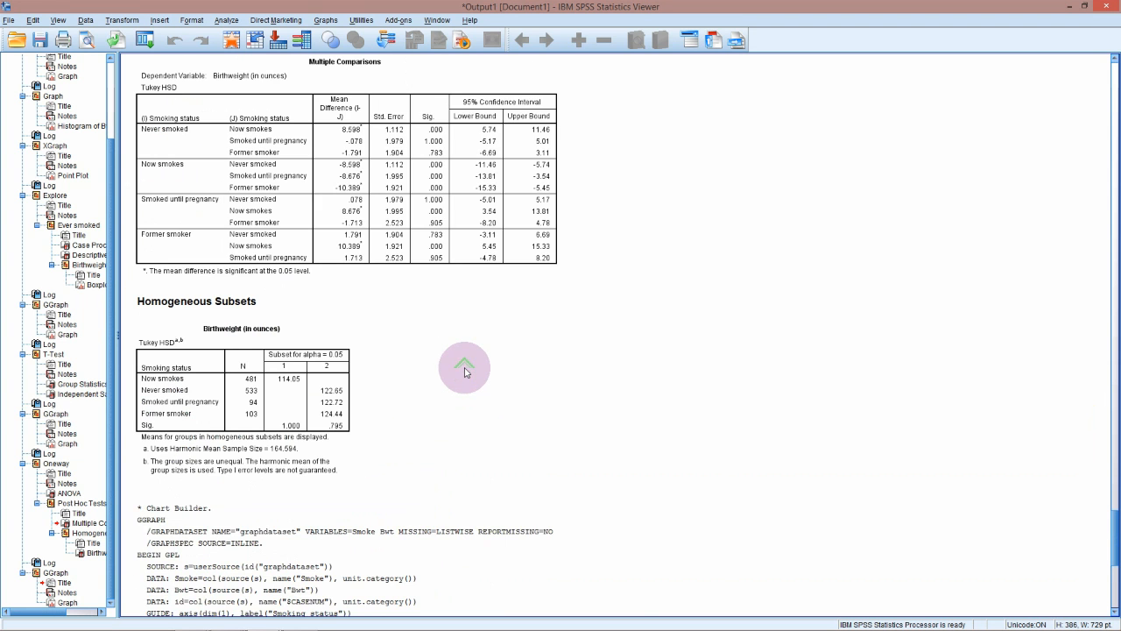
scroll("up", 3)
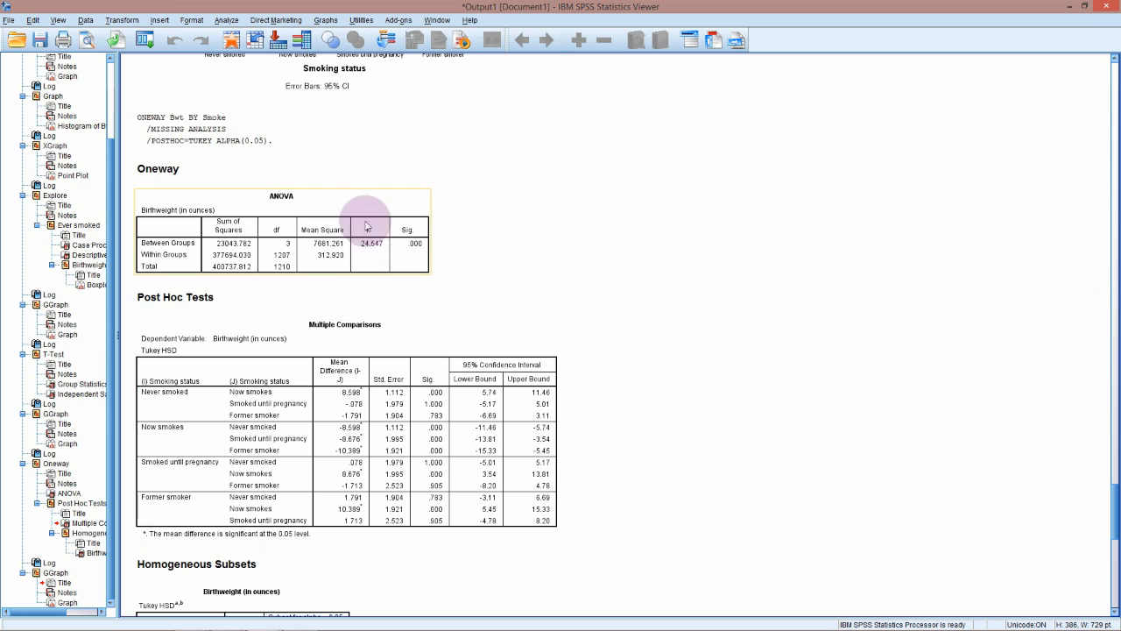
left_click(359, 452)
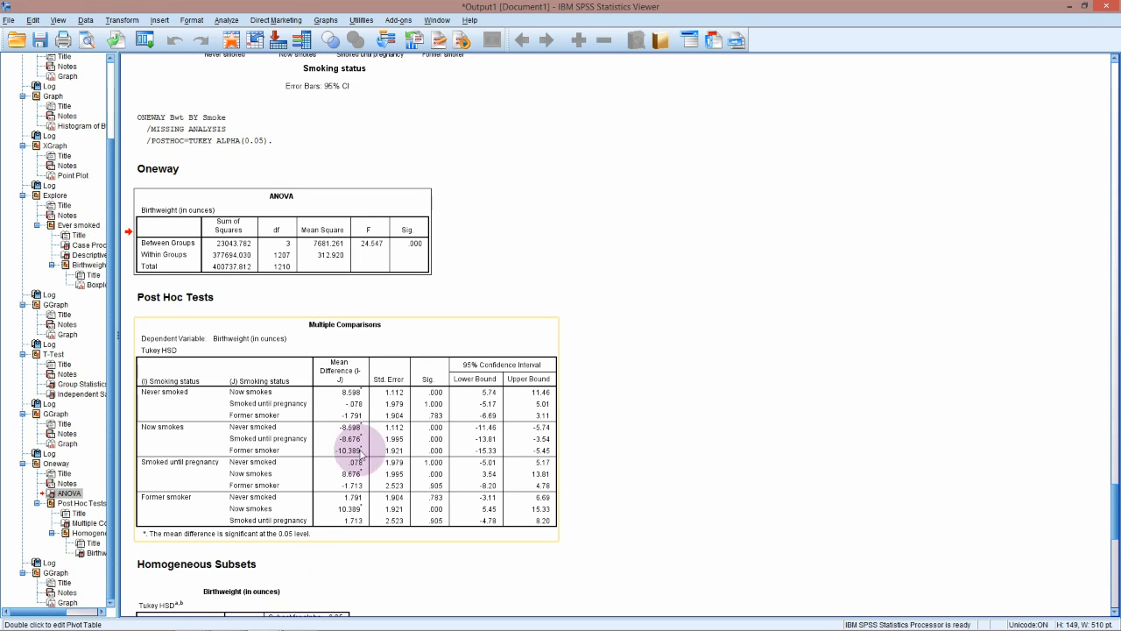
mouse_move(347, 203)
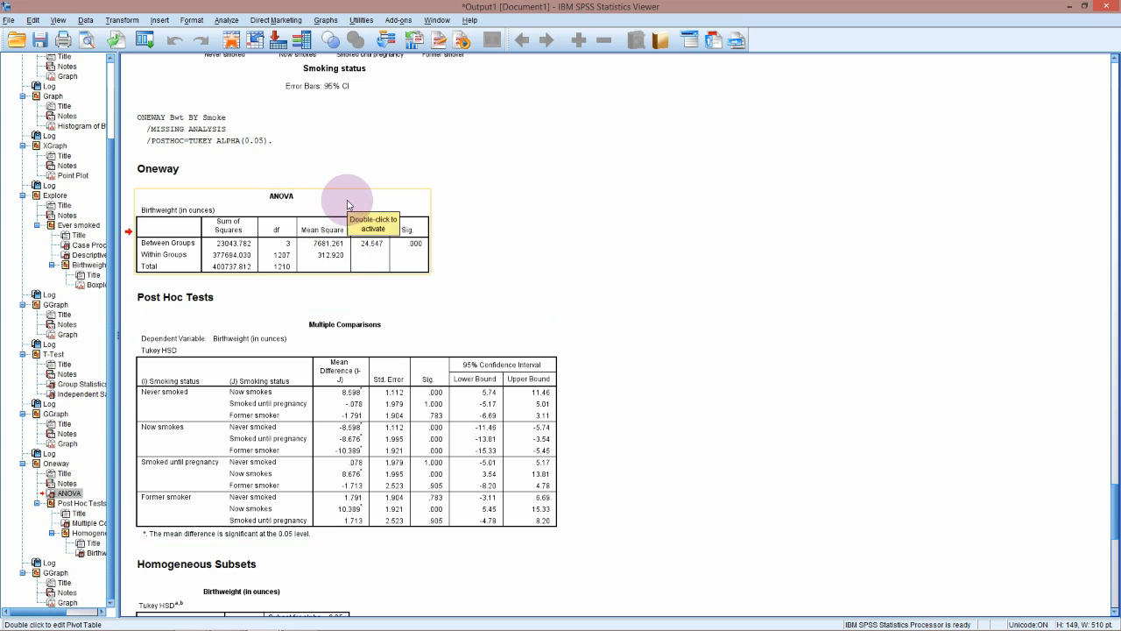
scroll("up", 3)
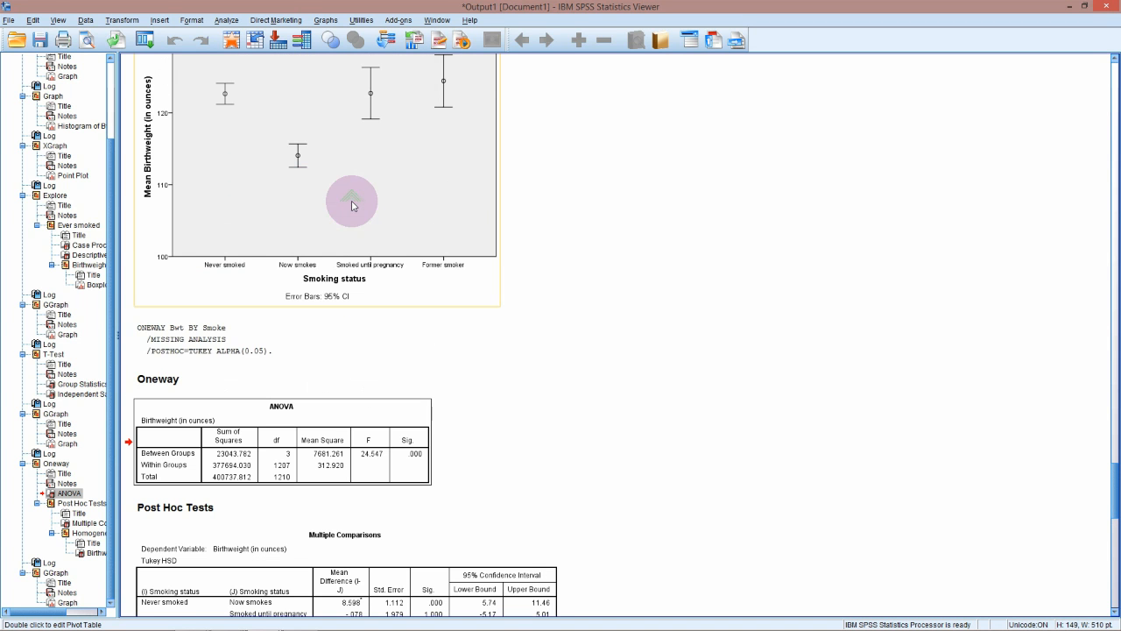
mouse_move(235, 106)
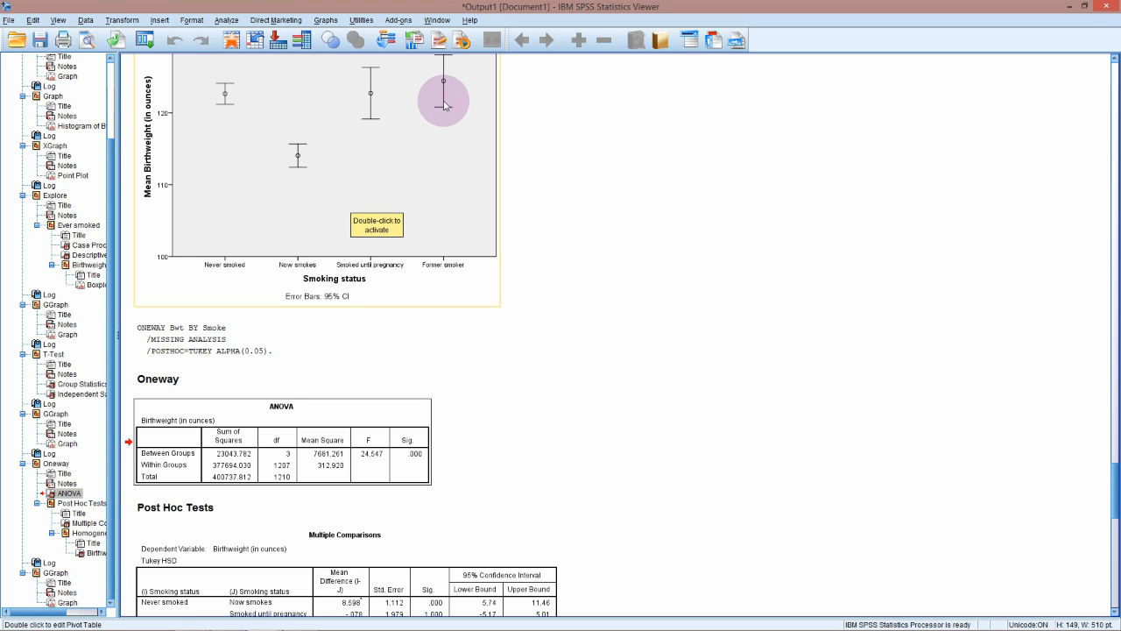
mouse_move(324, 140)
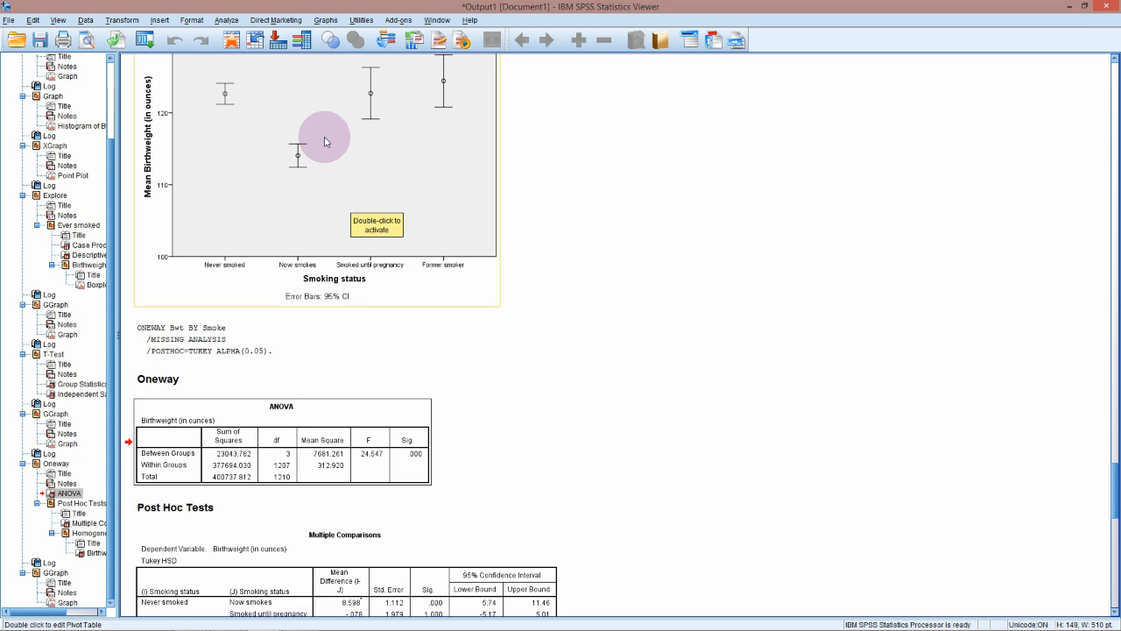
mouse_move(301, 143)
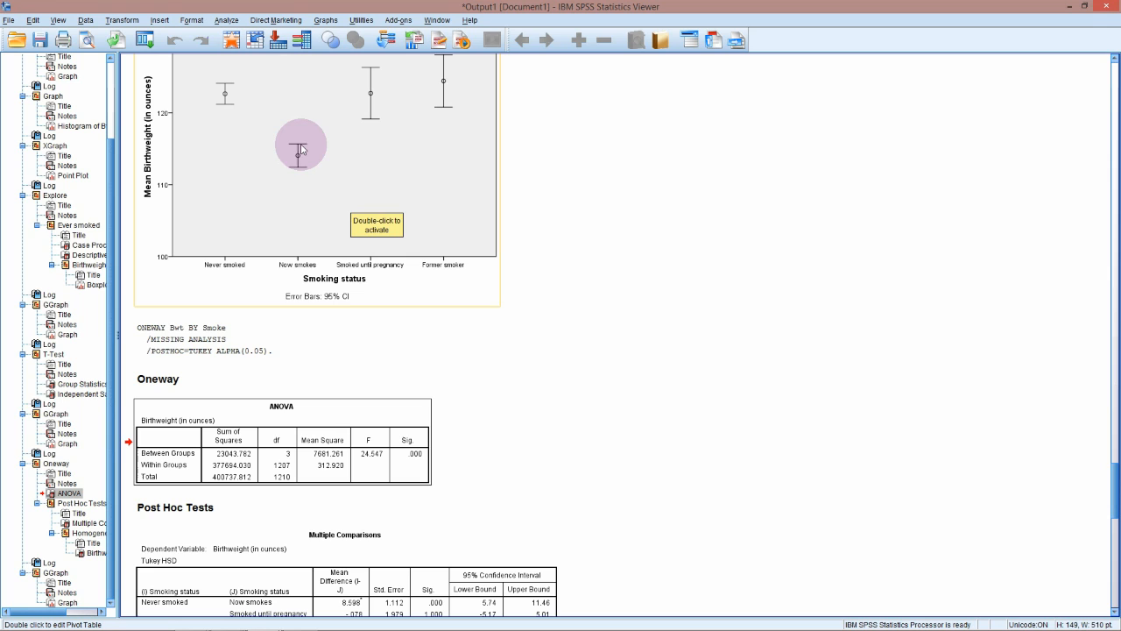
mouse_move(291, 163)
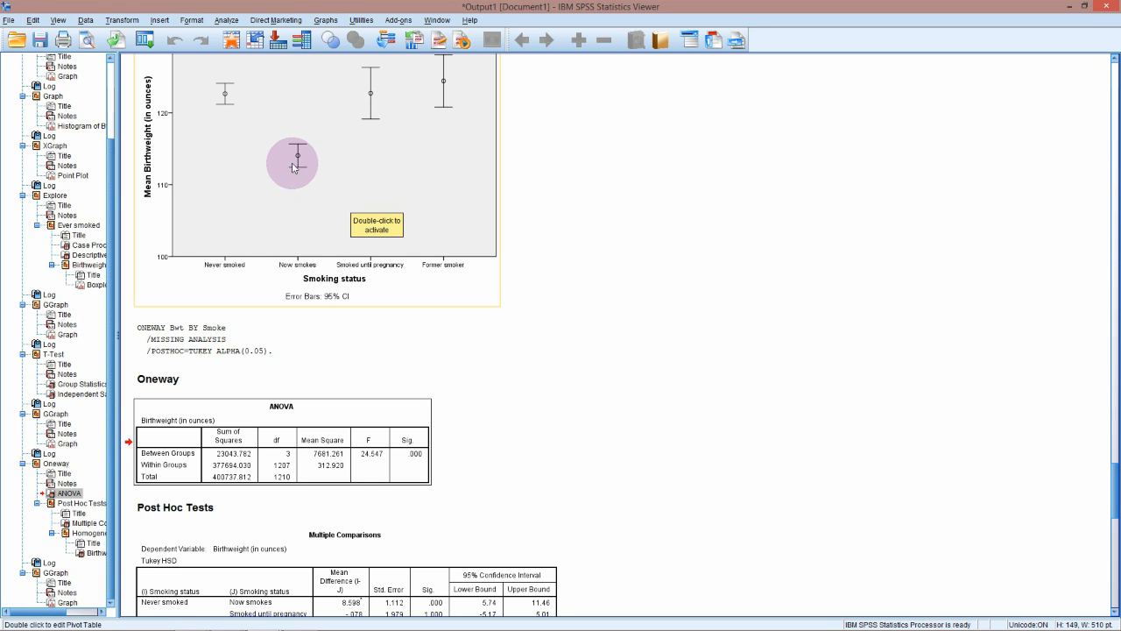
mouse_move(343, 207)
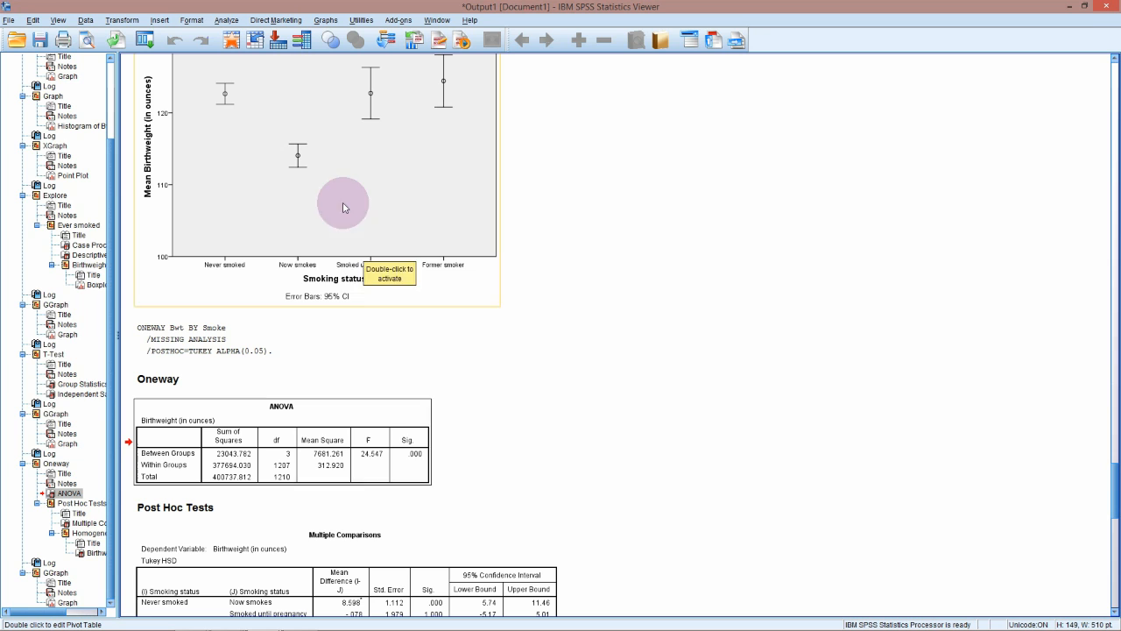
mouse_move(289, 545)
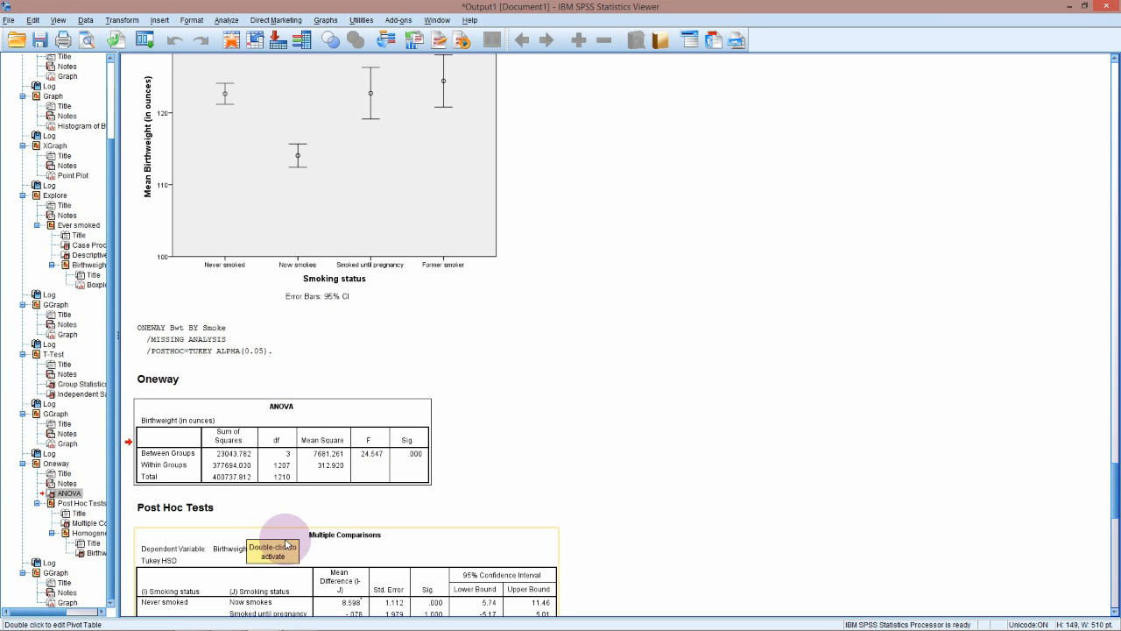
left_click(184, 446)
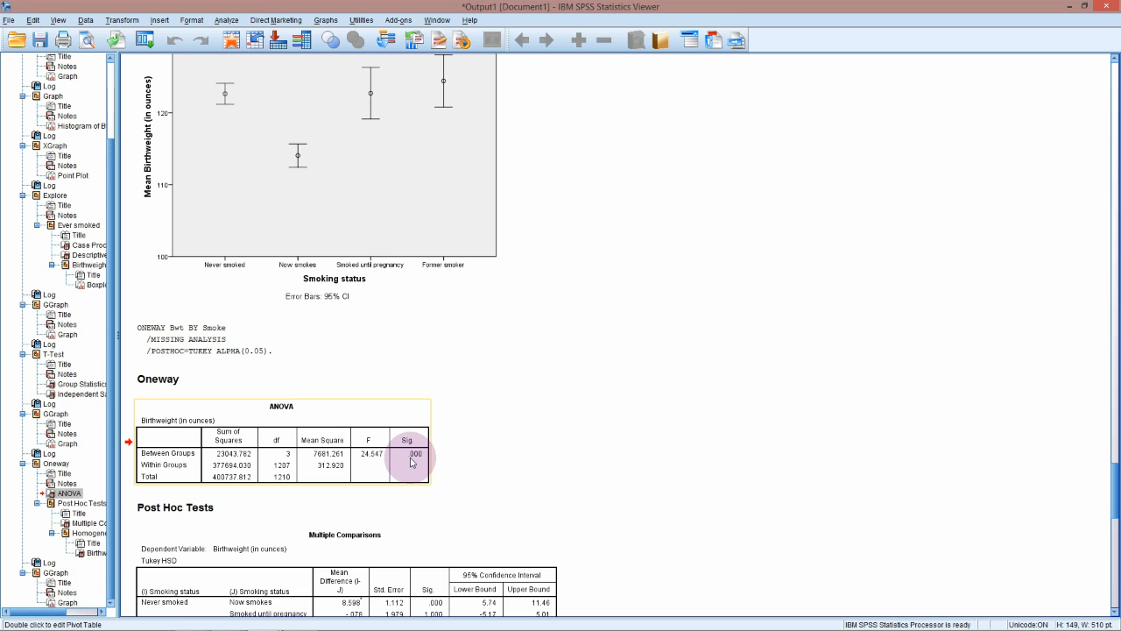
mouse_move(305, 165)
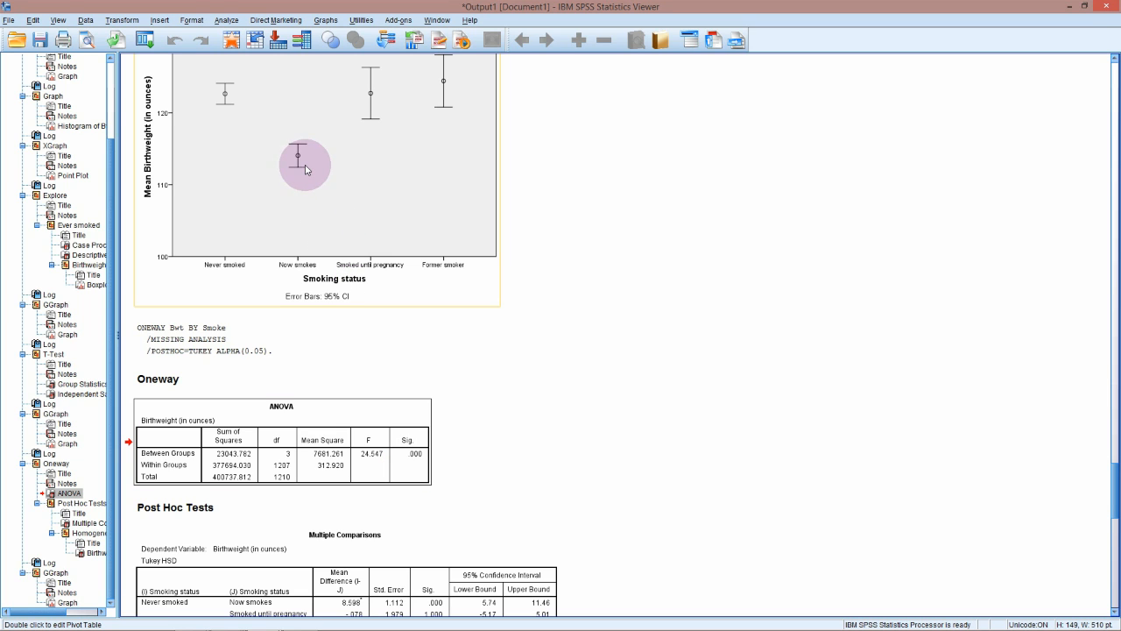
mouse_move(278, 147)
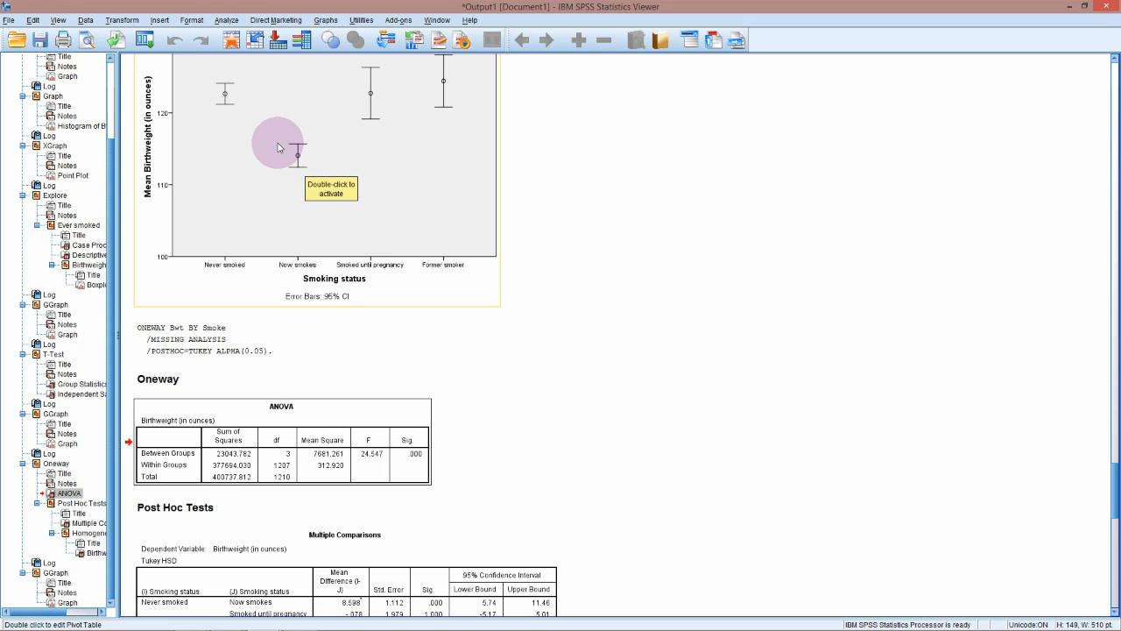
mouse_move(252, 154)
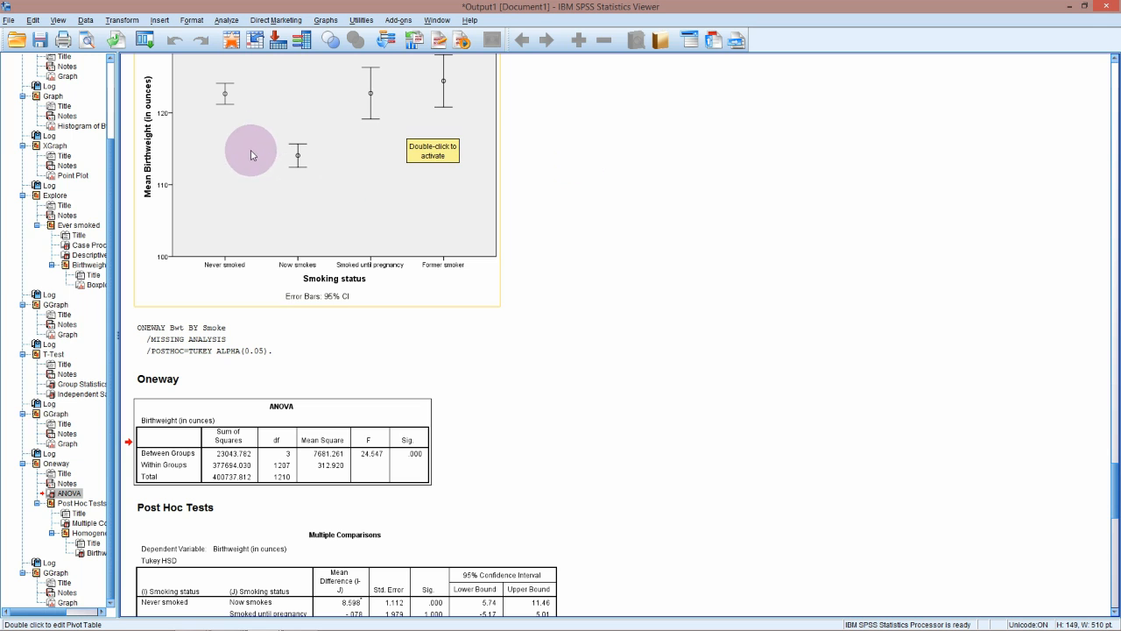
mouse_move(480, 462)
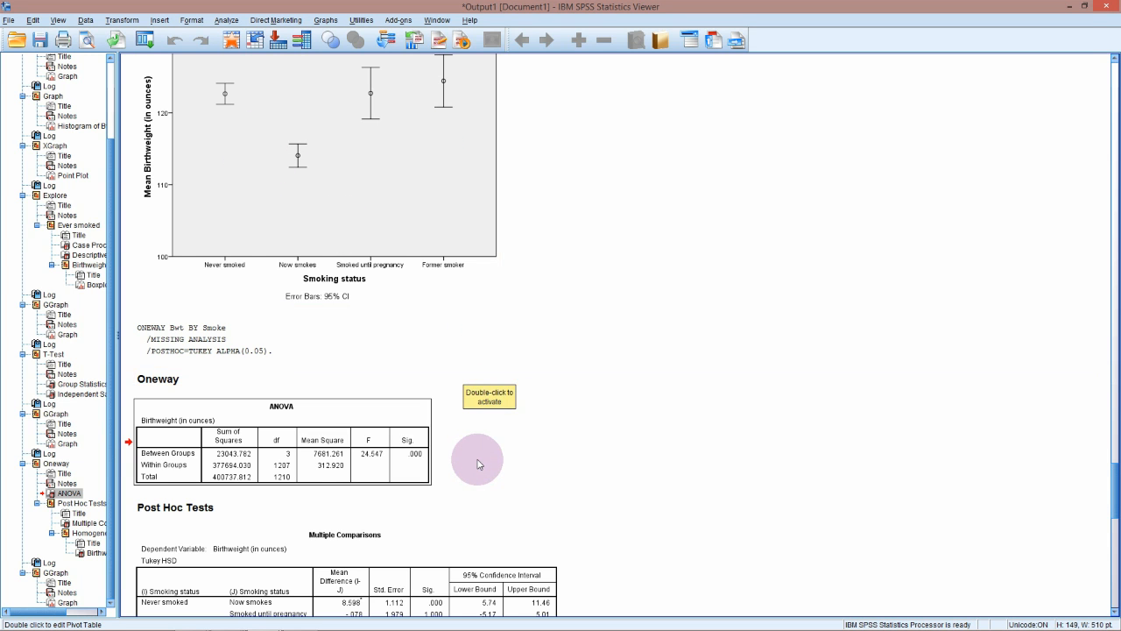
scroll("down", 3)
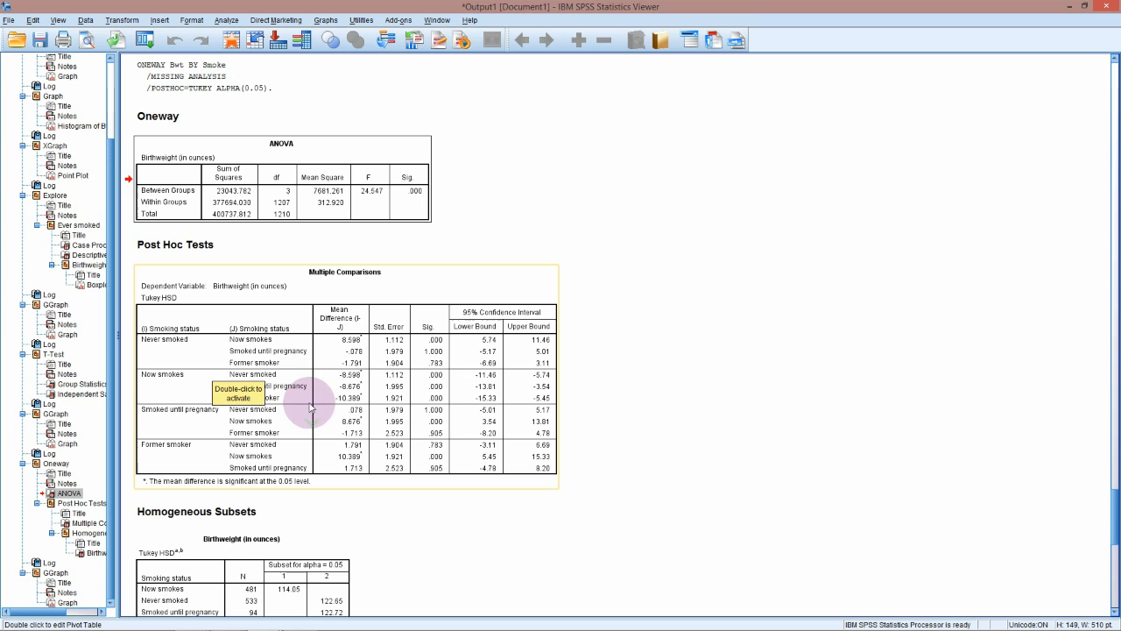
mouse_move(193, 349)
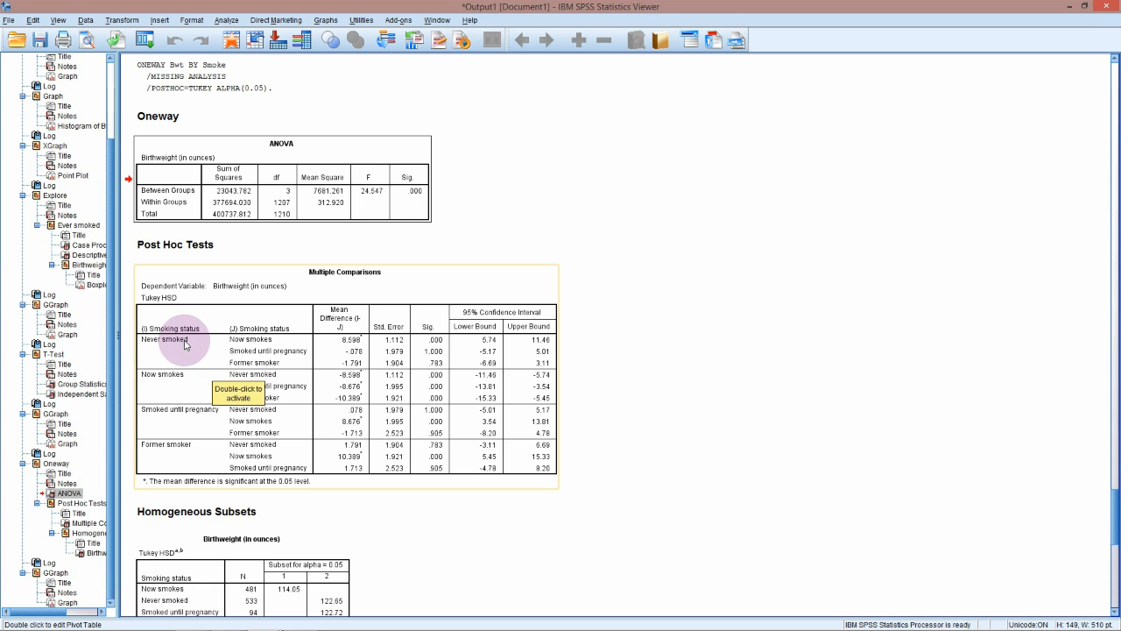
mouse_move(191, 341)
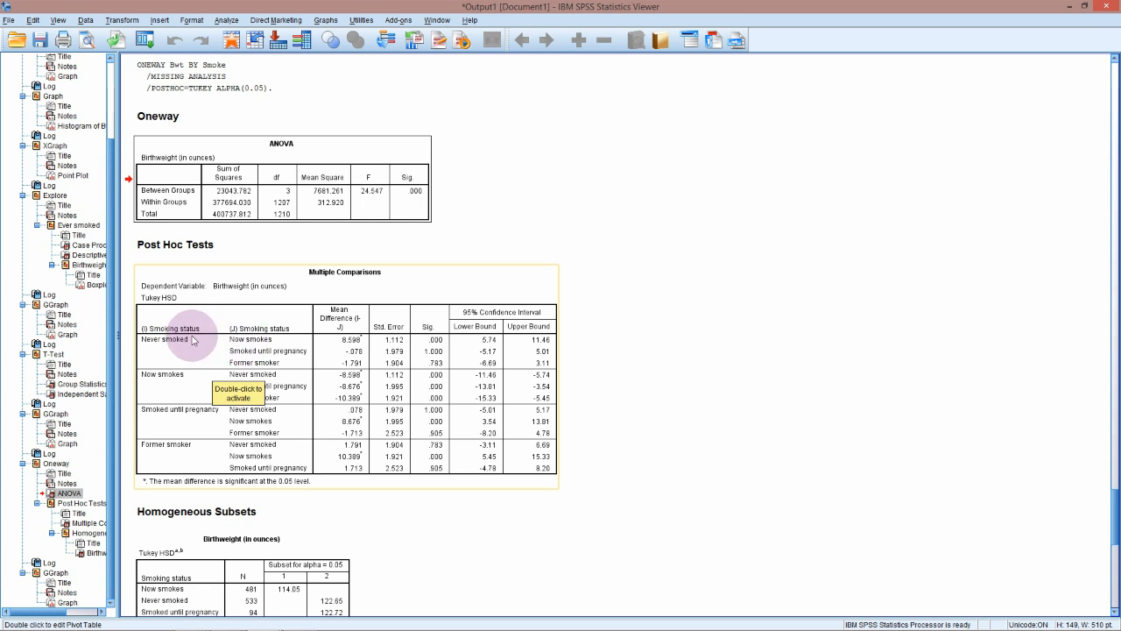
mouse_move(242, 350)
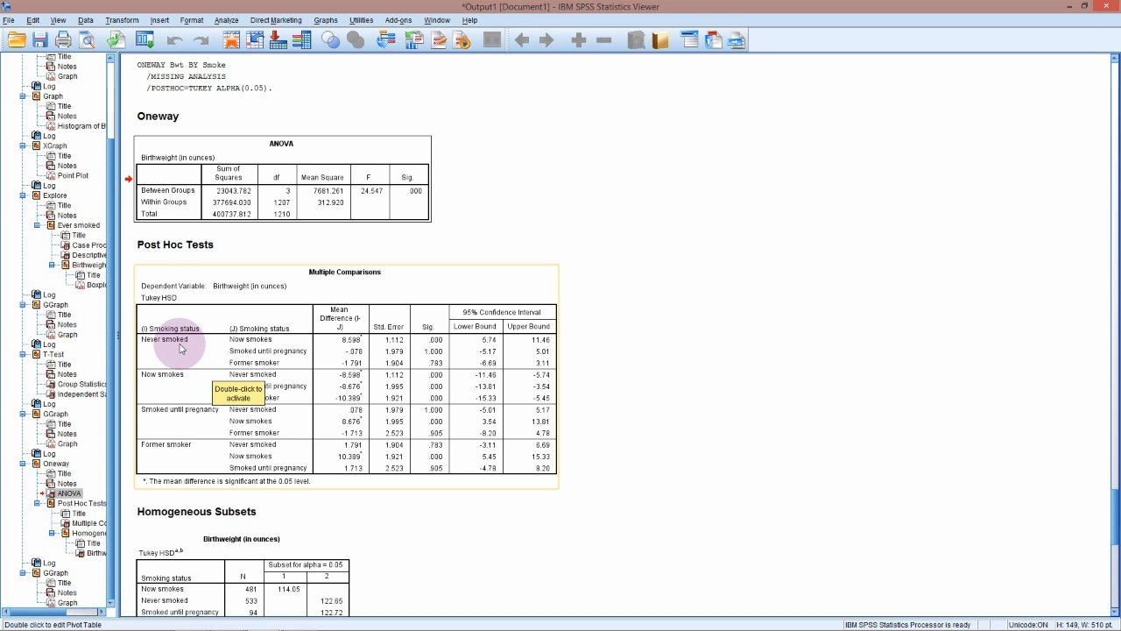
mouse_move(394, 361)
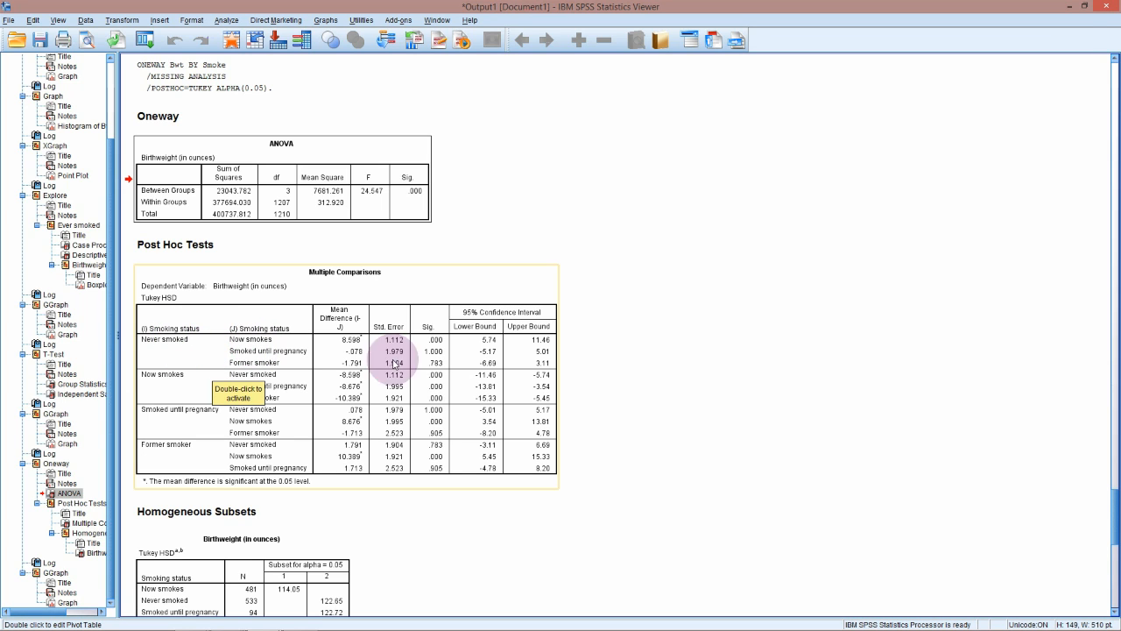
mouse_move(438, 344)
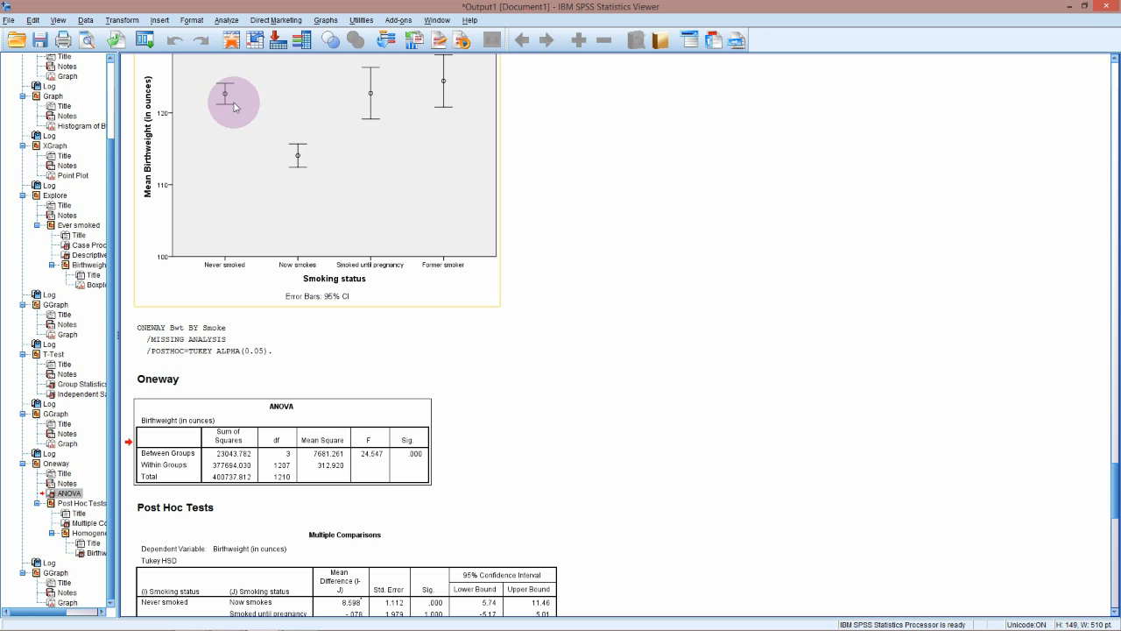
scroll("down", 3)
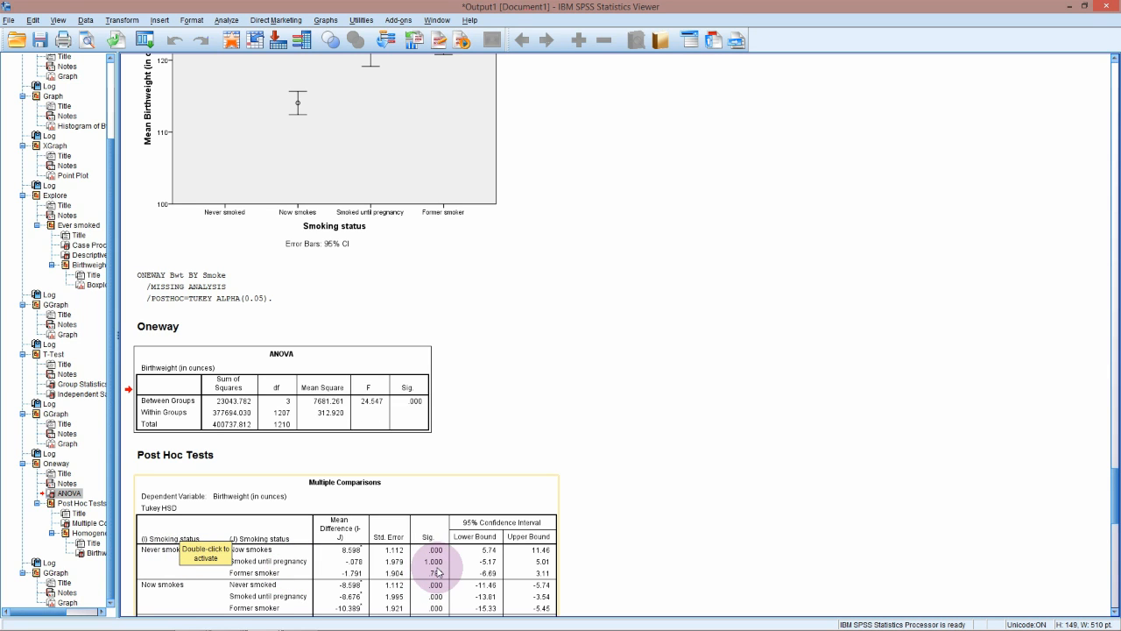
mouse_move(403, 294)
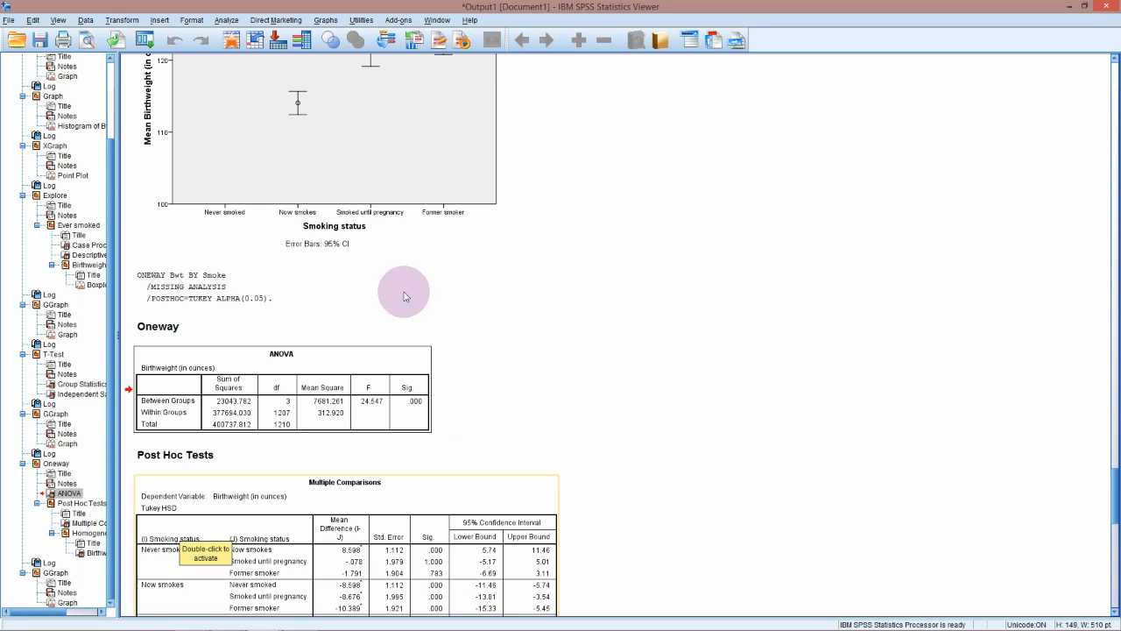
scroll("up", 3)
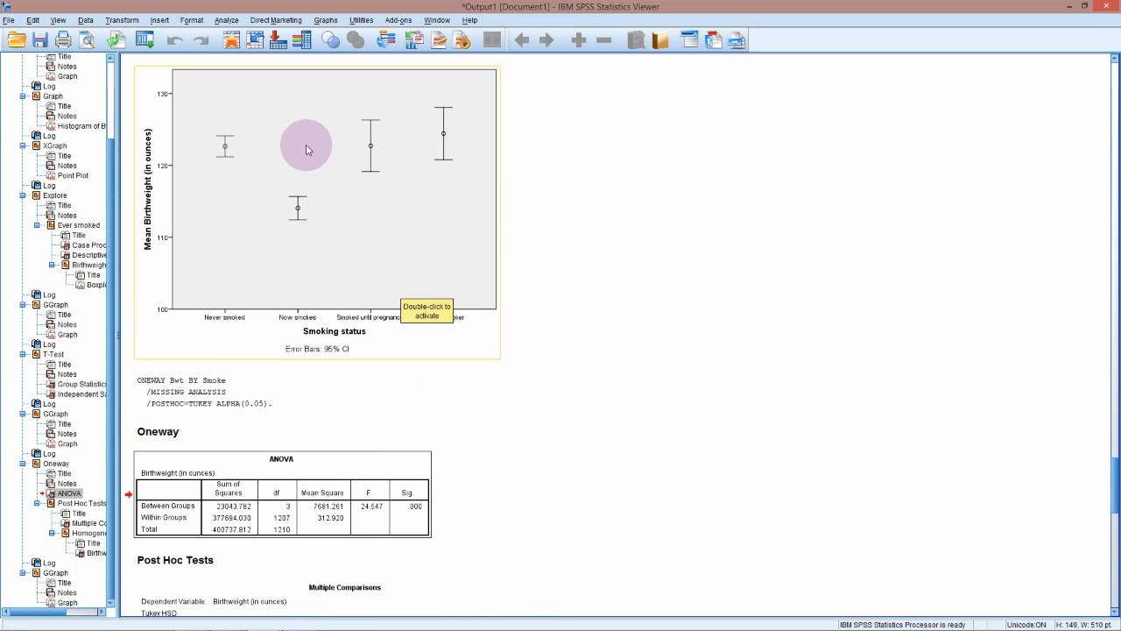
mouse_move(361, 145)
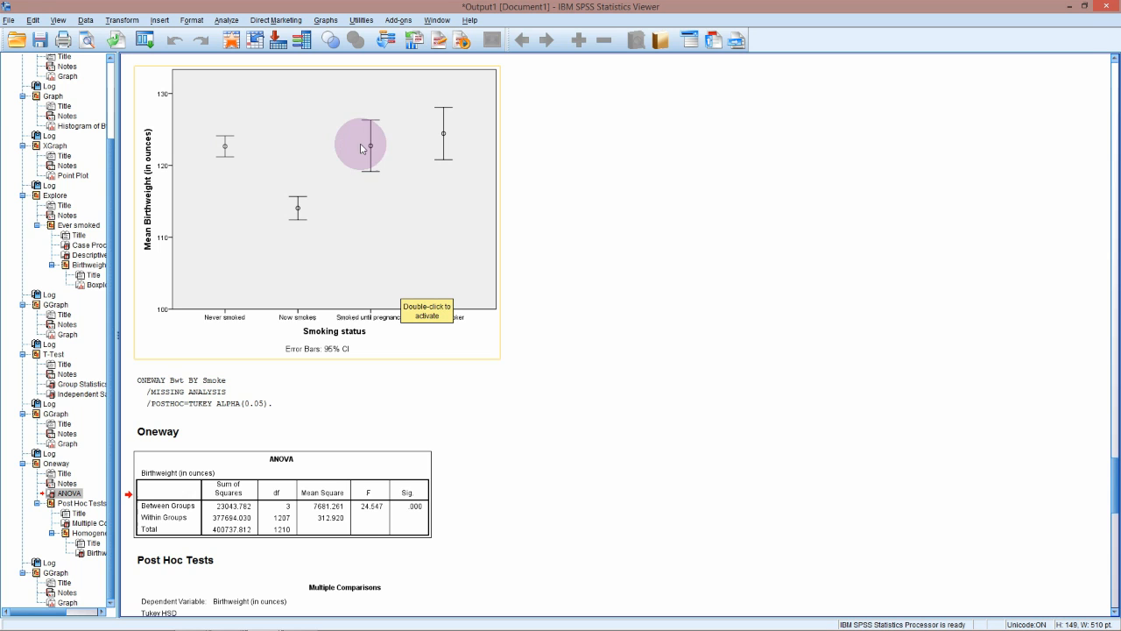
scroll("down", 3)
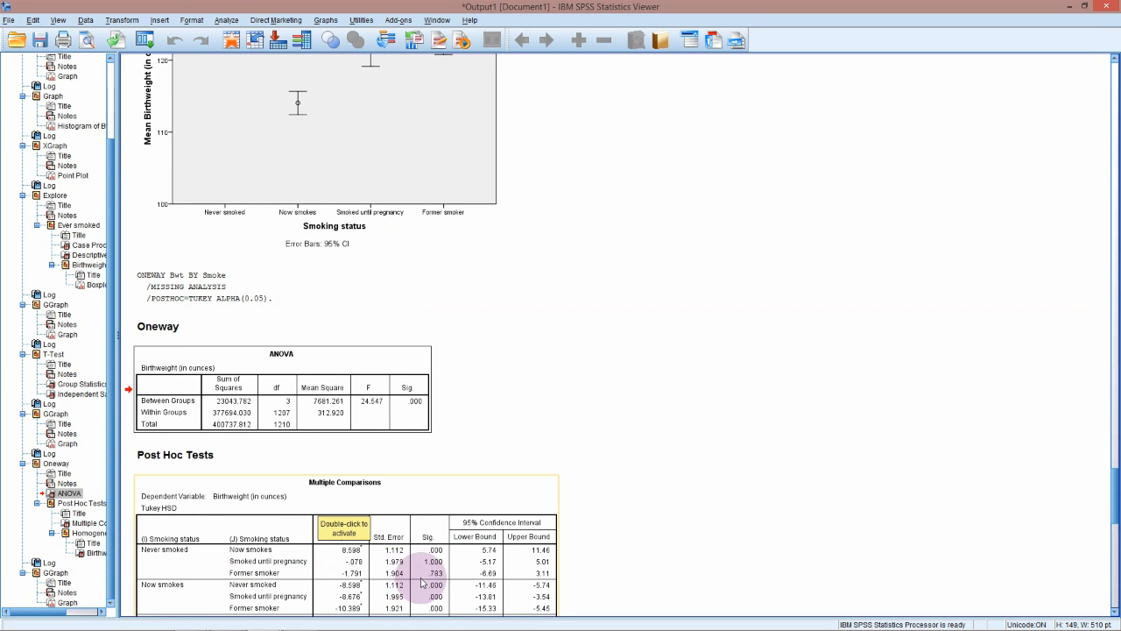
scroll("down", 3)
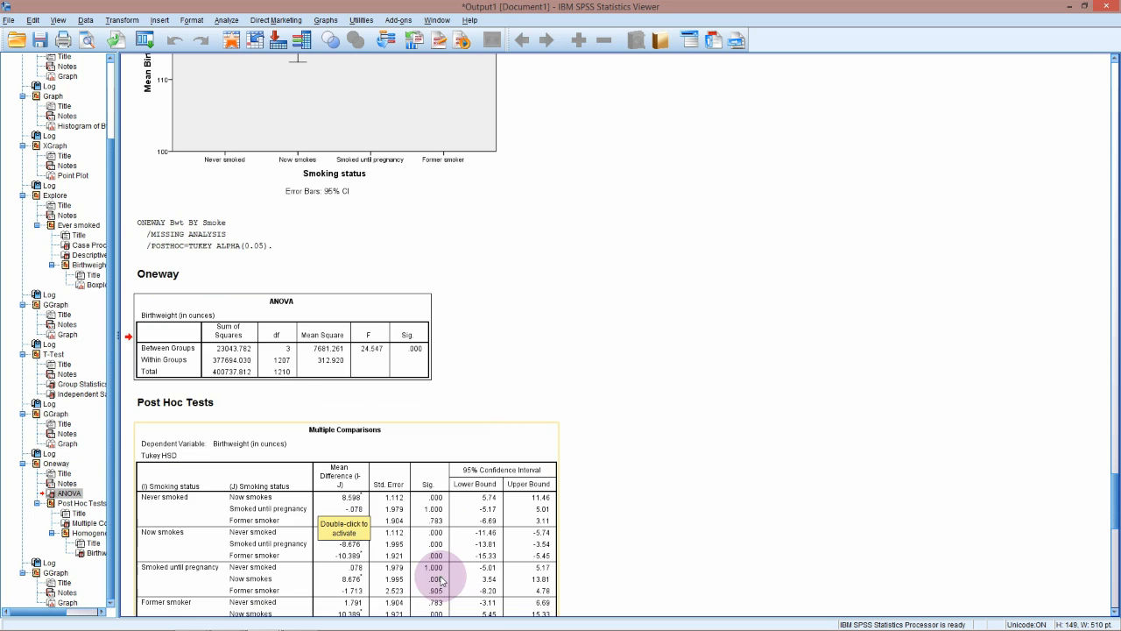
mouse_move(184, 542)
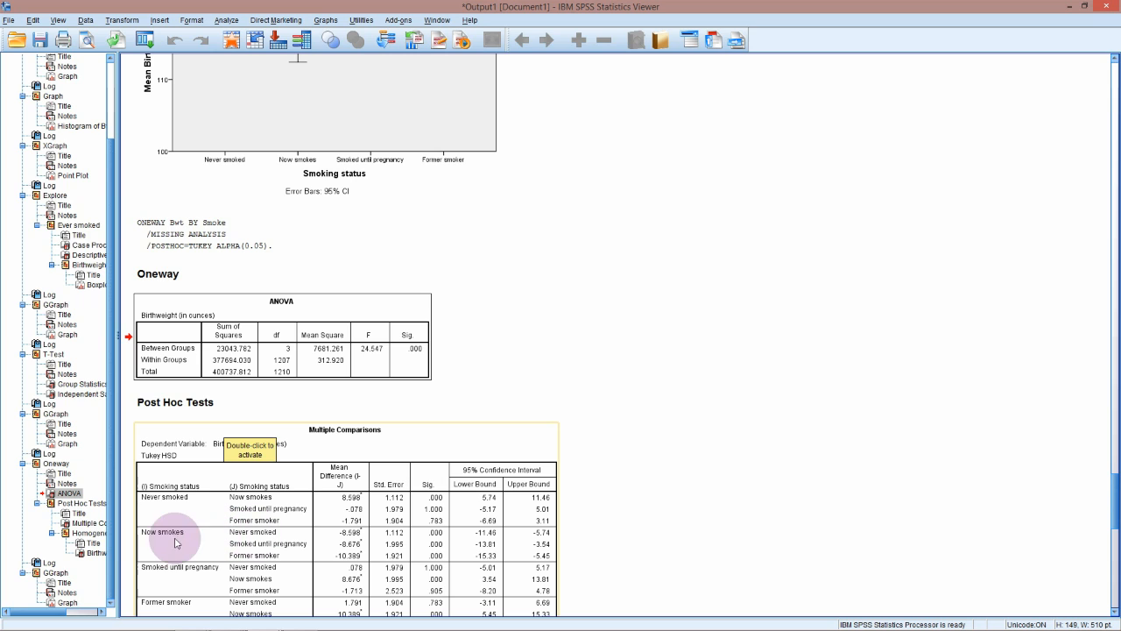
mouse_move(175, 511)
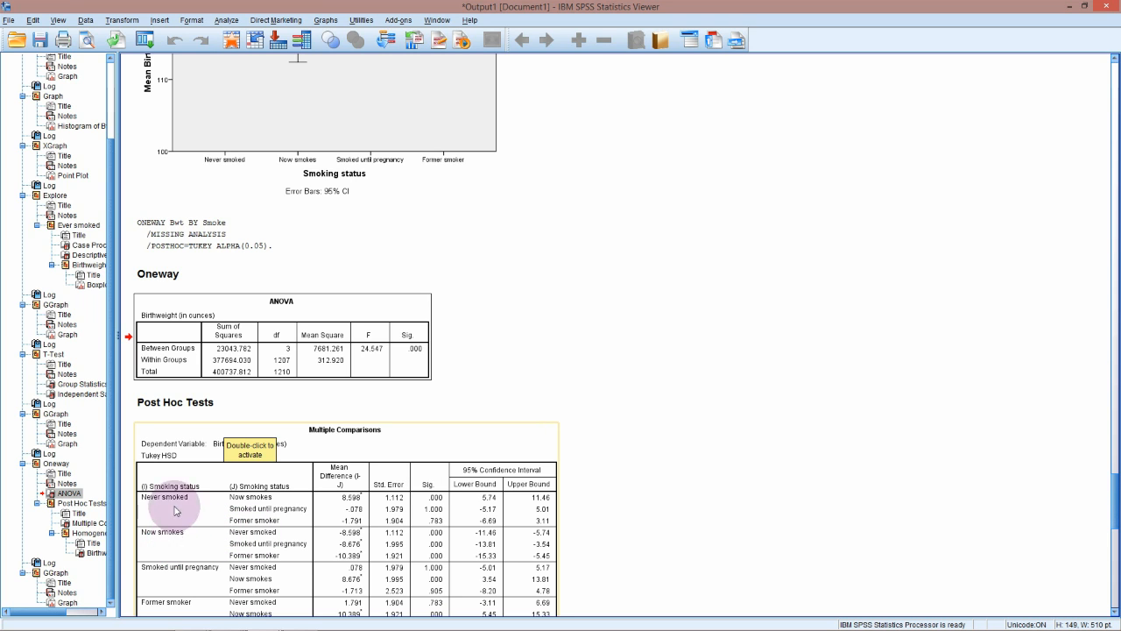
mouse_move(238, 510)
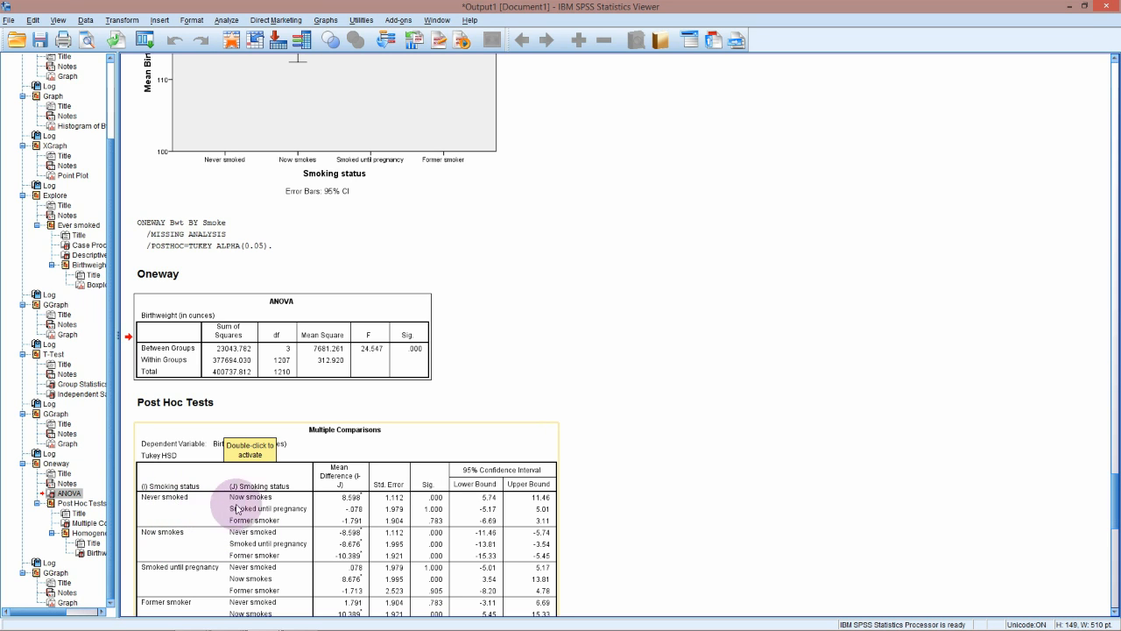
mouse_move(238, 534)
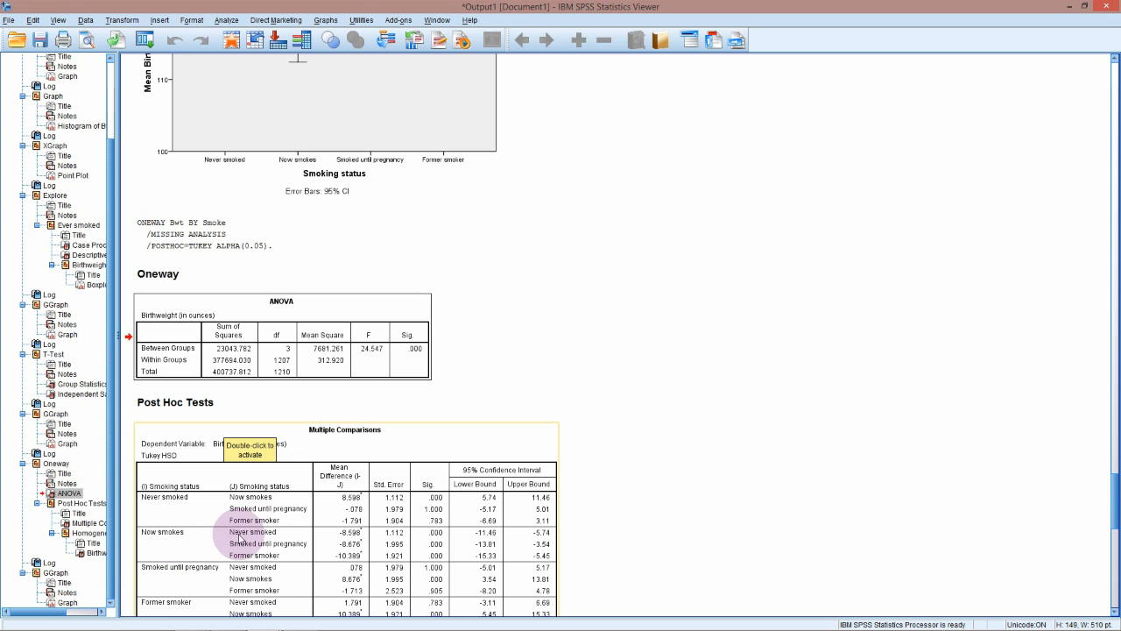
mouse_move(217, 547)
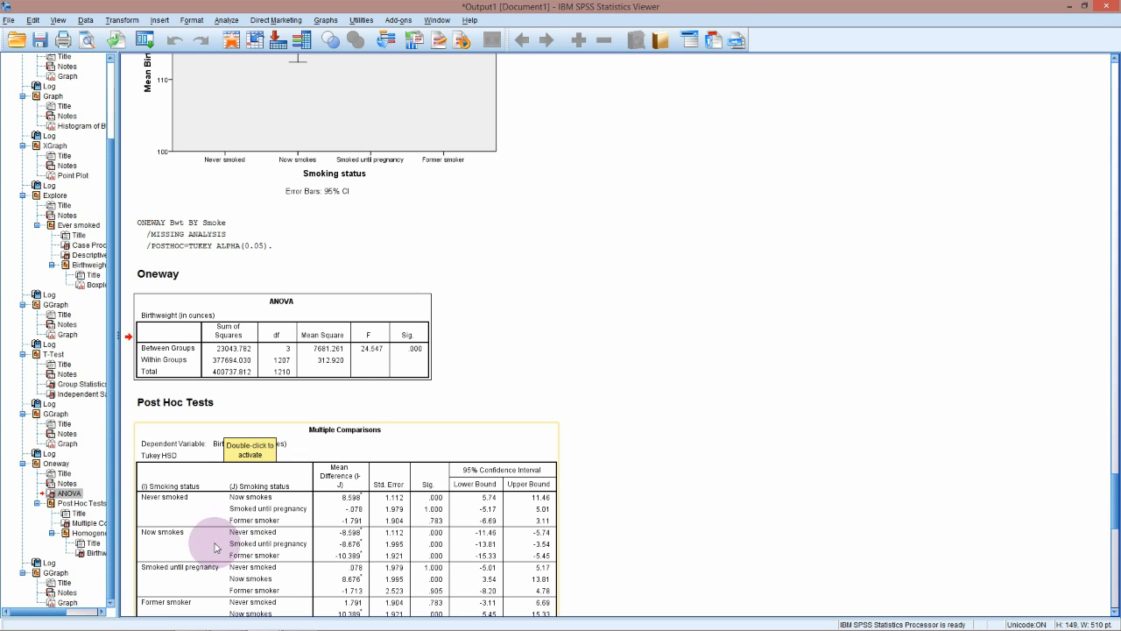
mouse_move(214, 563)
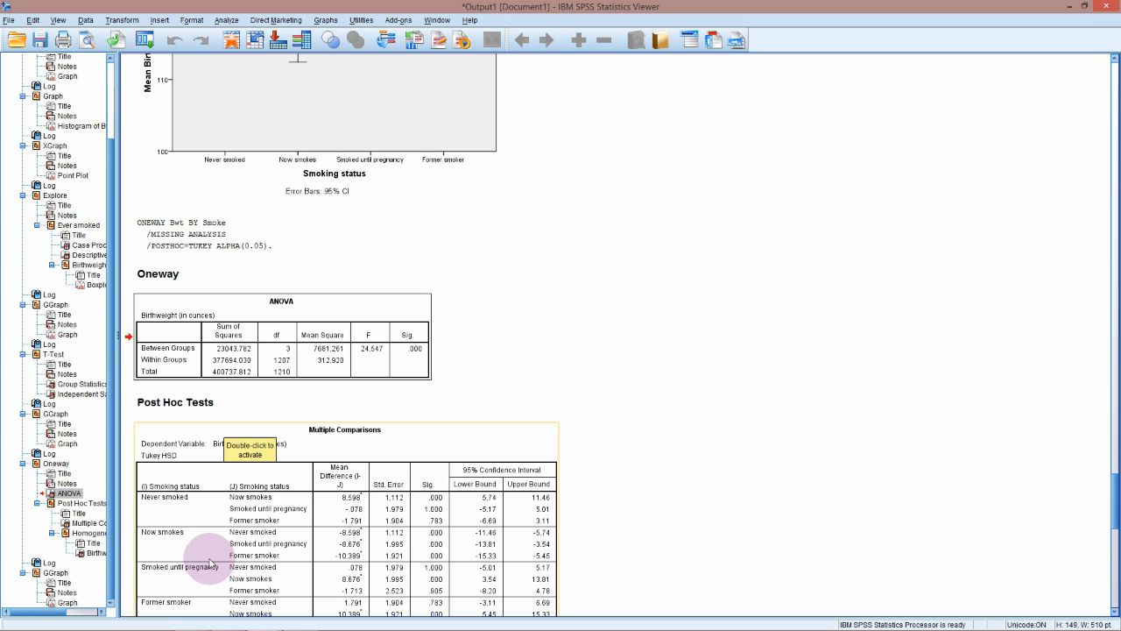
mouse_move(232, 561)
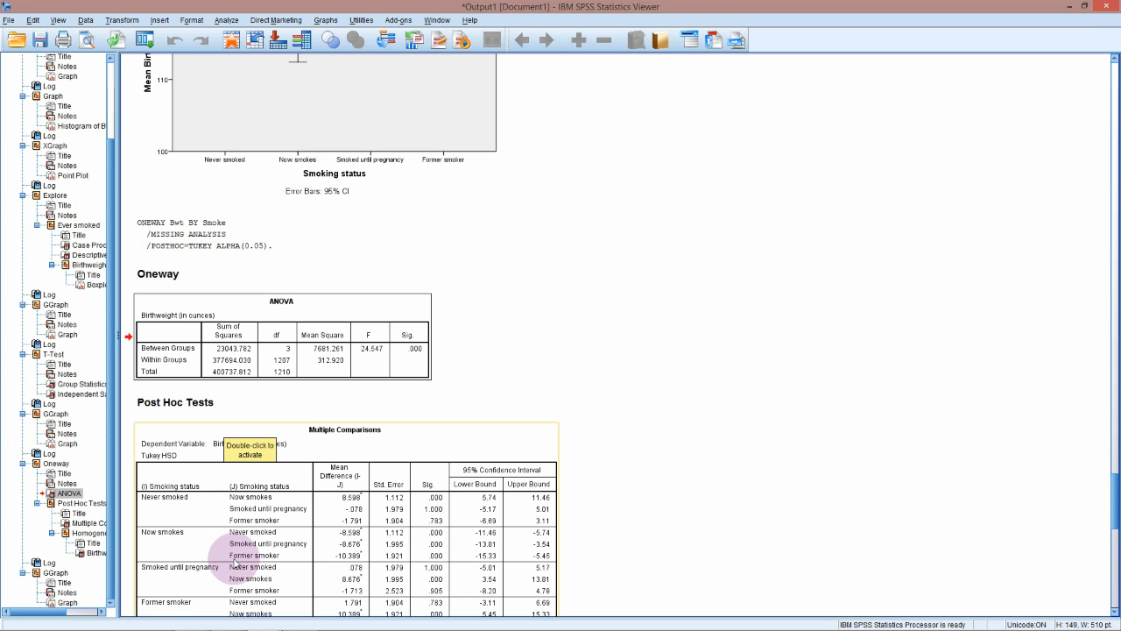
scroll("down", 3)
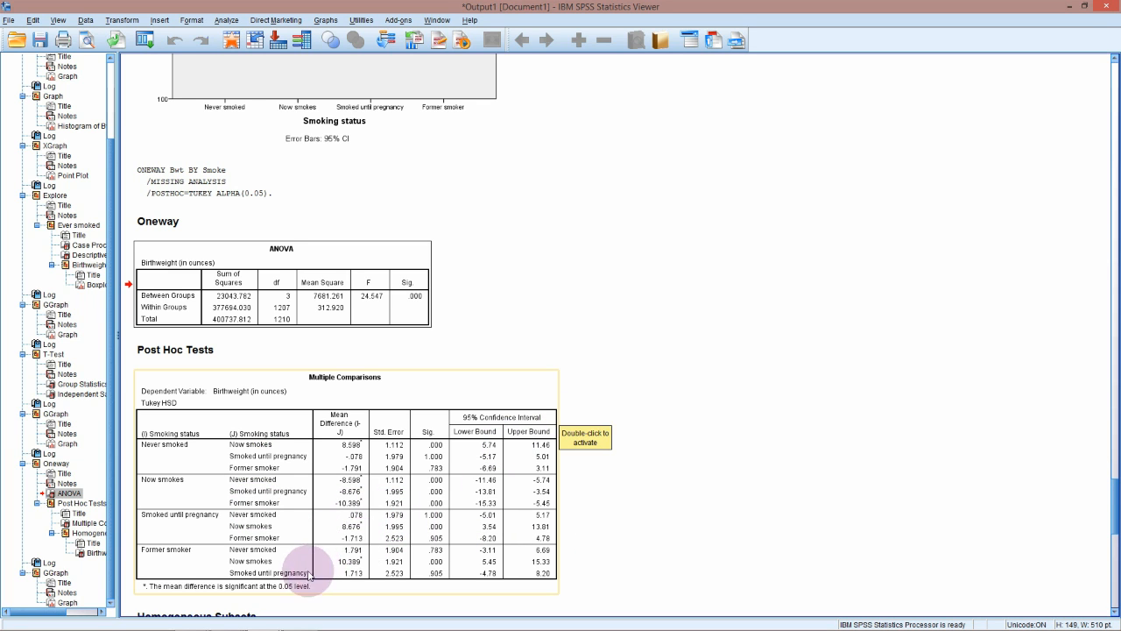
mouse_move(169, 456)
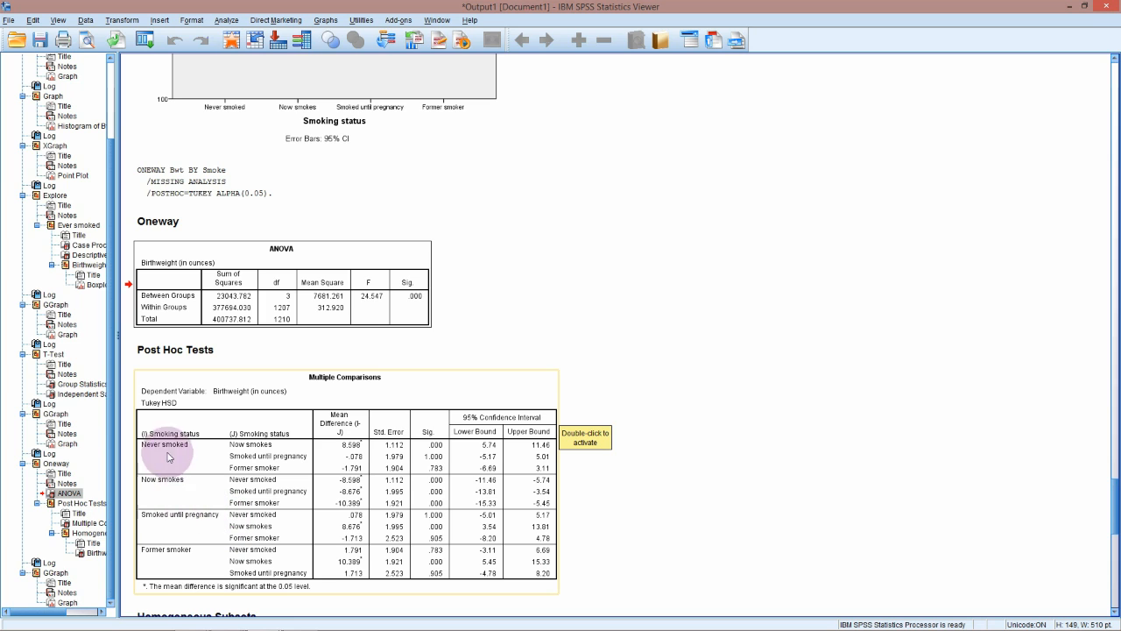
mouse_move(449, 459)
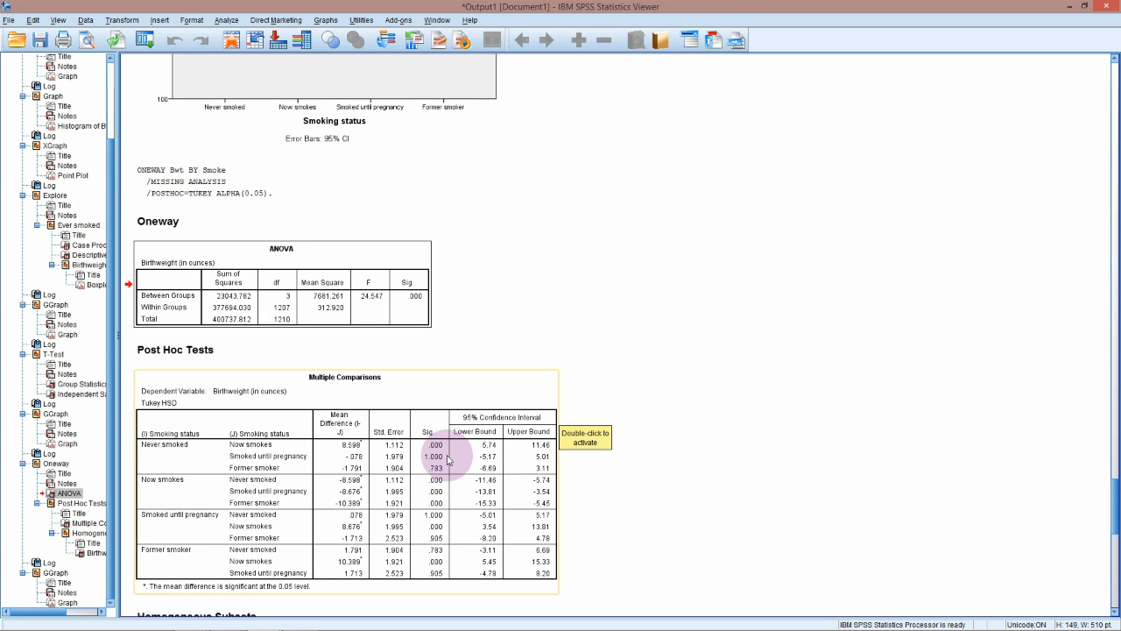
mouse_move(326, 521)
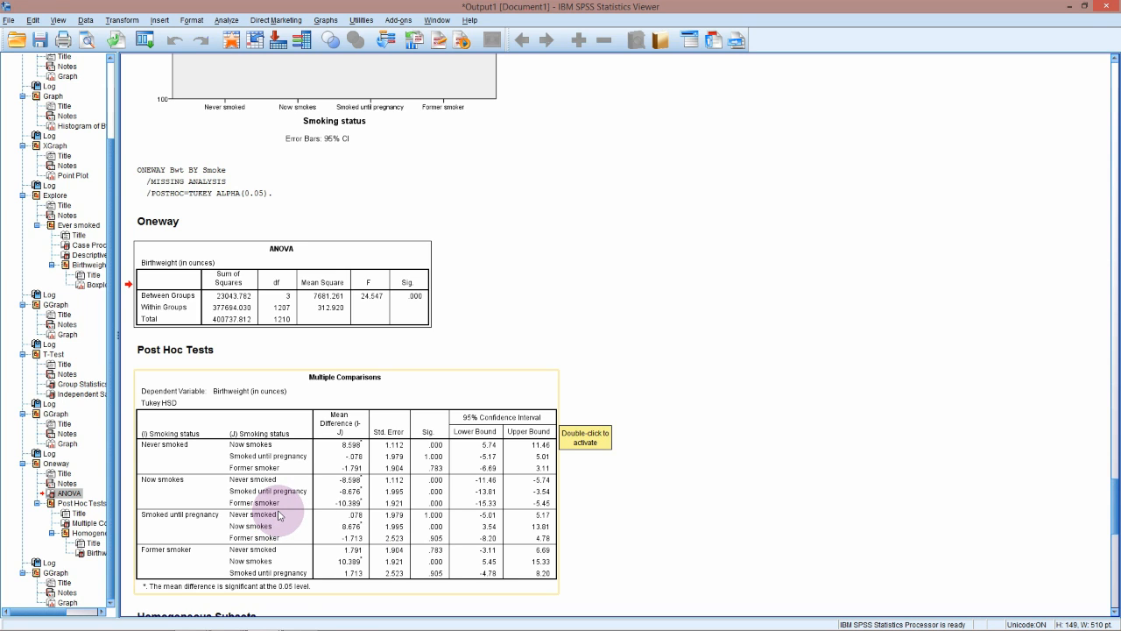
mouse_move(186, 484)
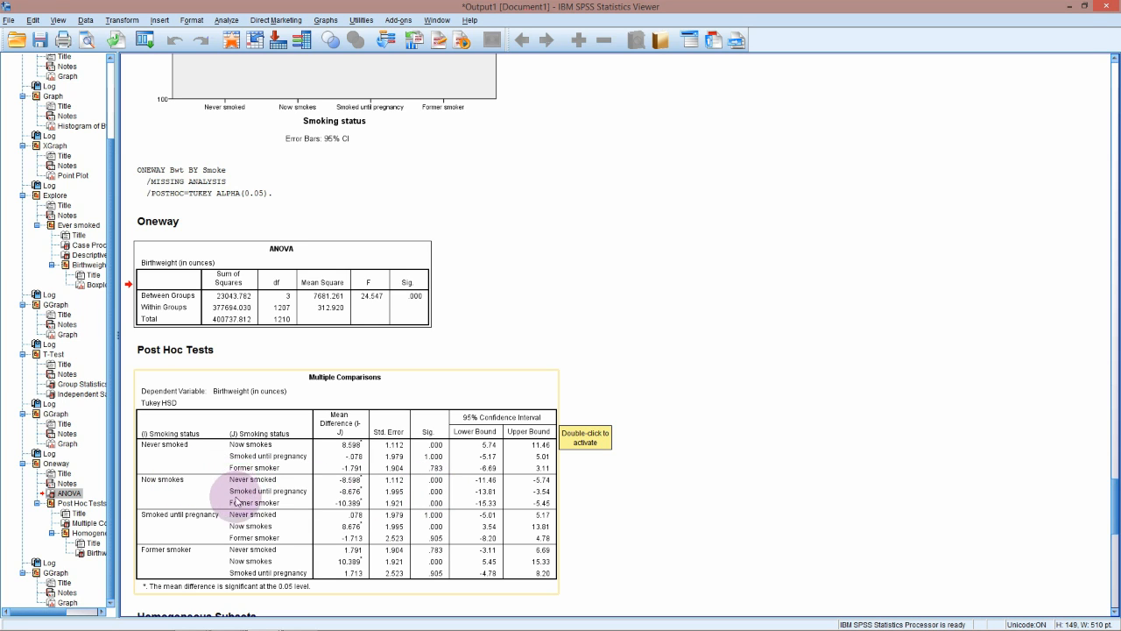
scroll("up", 3)
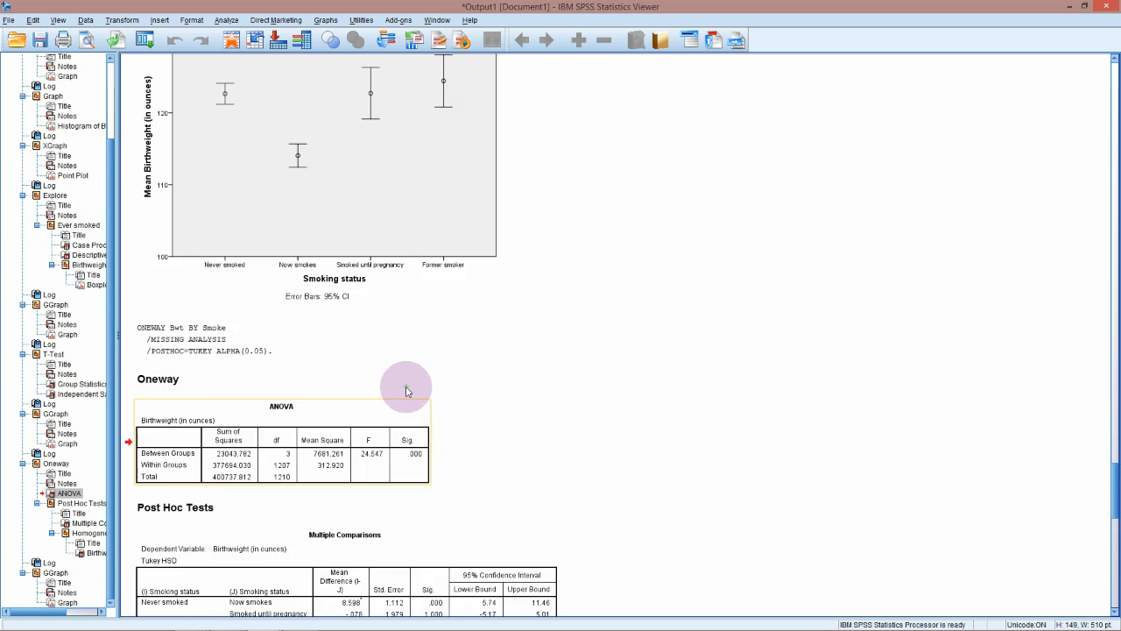
scroll("up", 3)
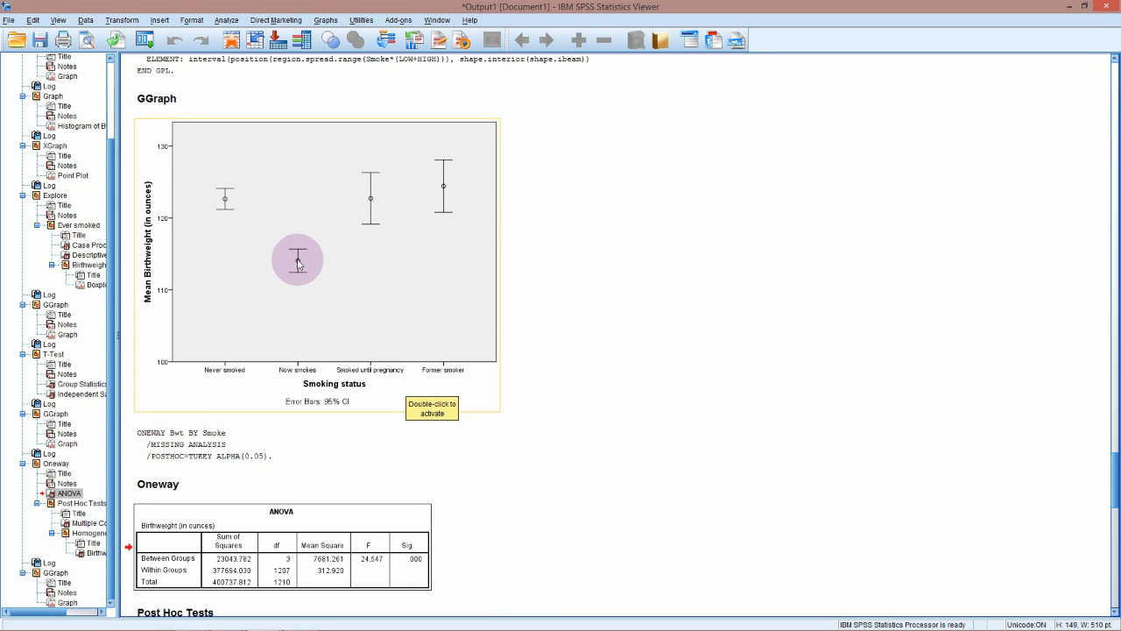
mouse_move(487, 235)
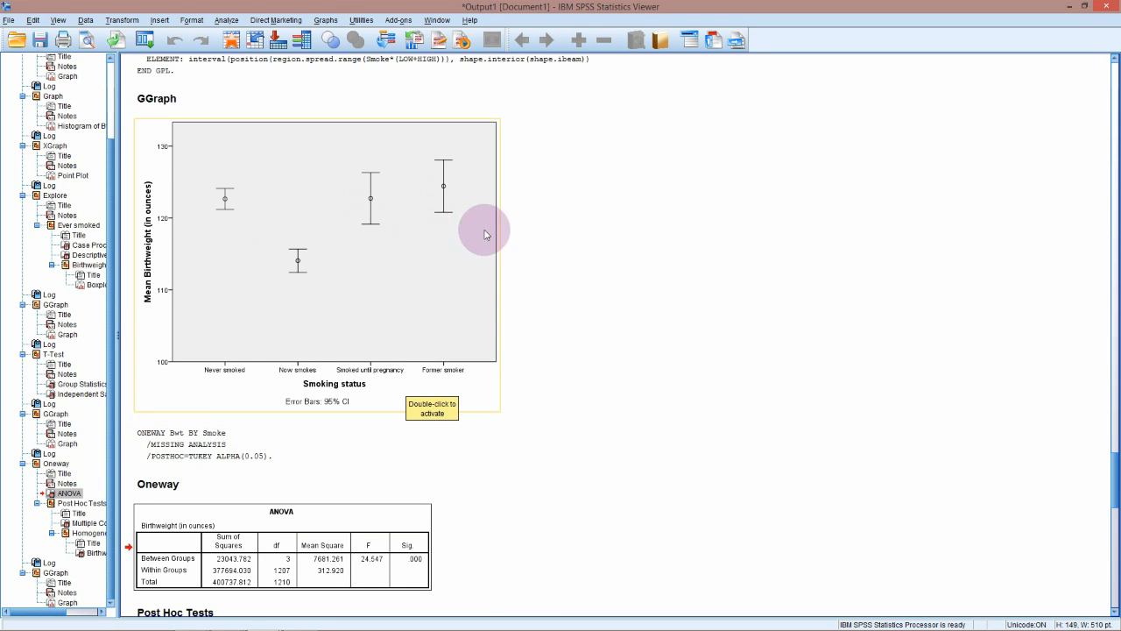
scroll("down", 3)
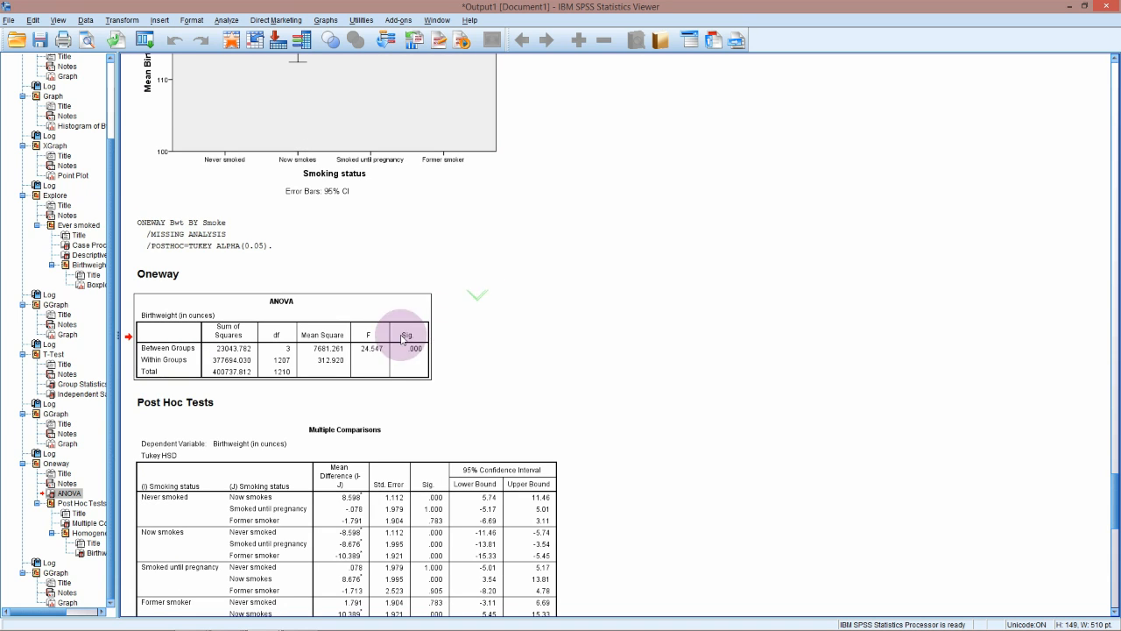
scroll("down", 3)
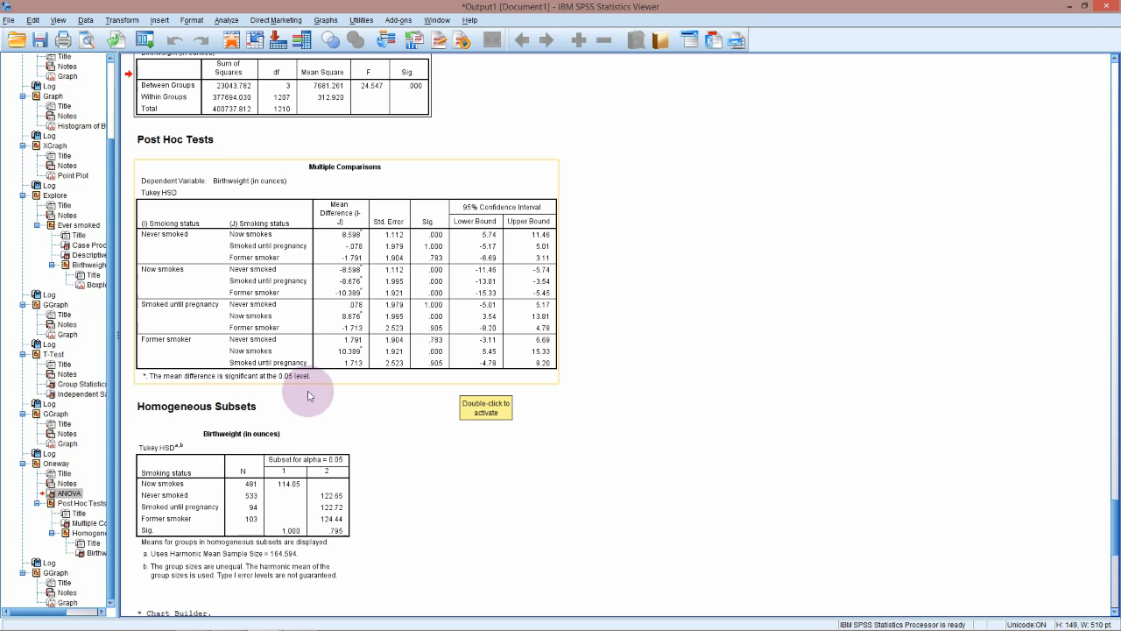
mouse_move(213, 423)
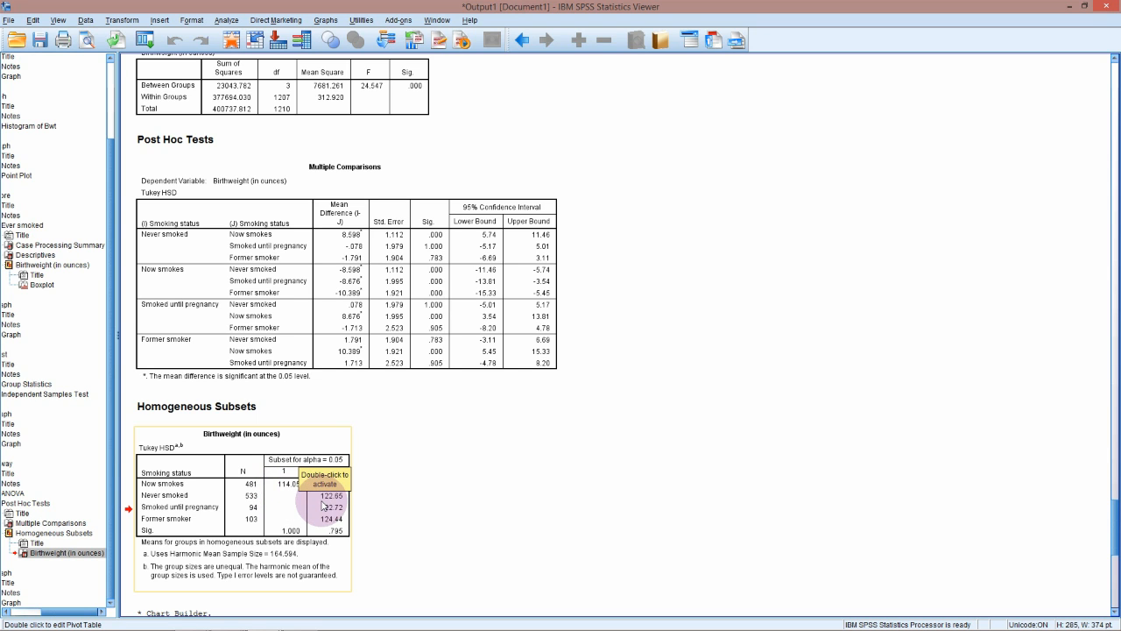
mouse_move(319, 515)
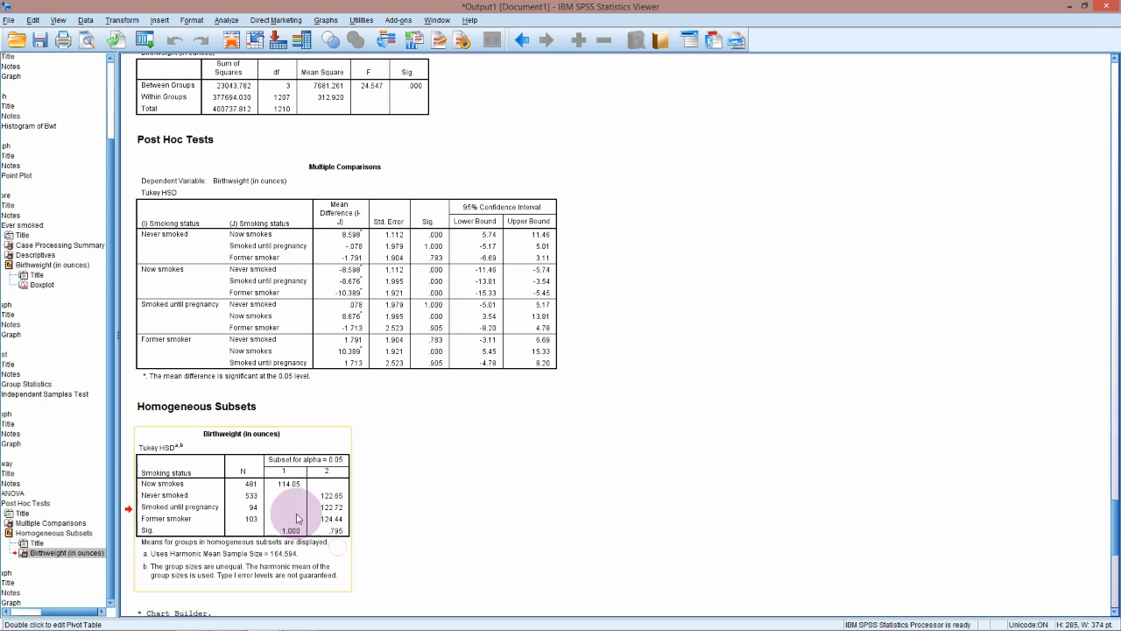
mouse_move(291, 501)
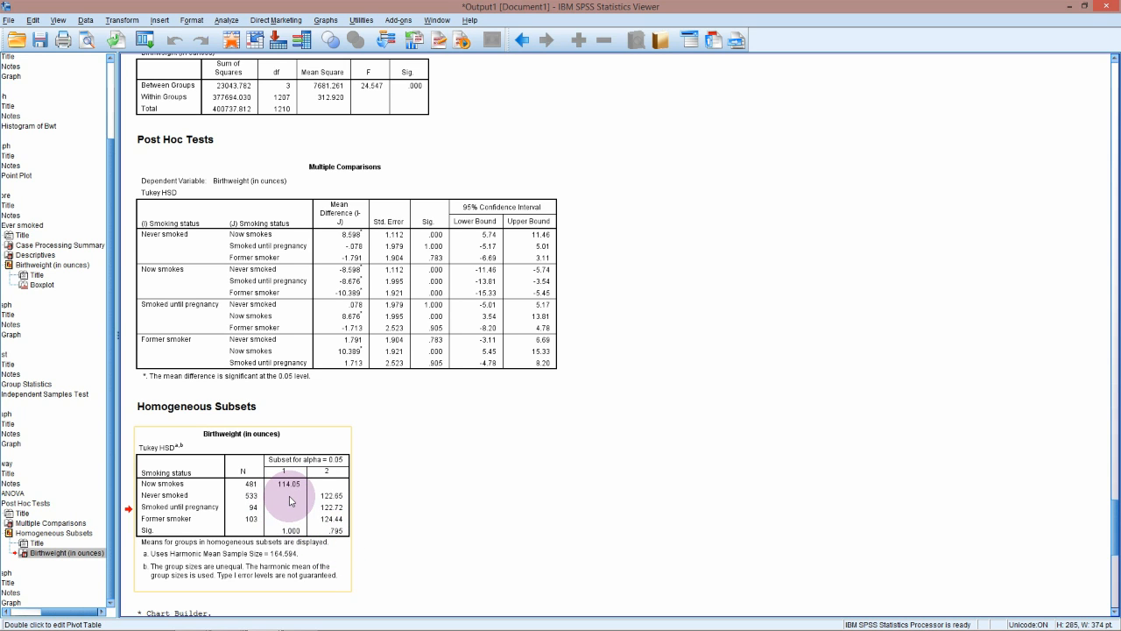
mouse_move(315, 501)
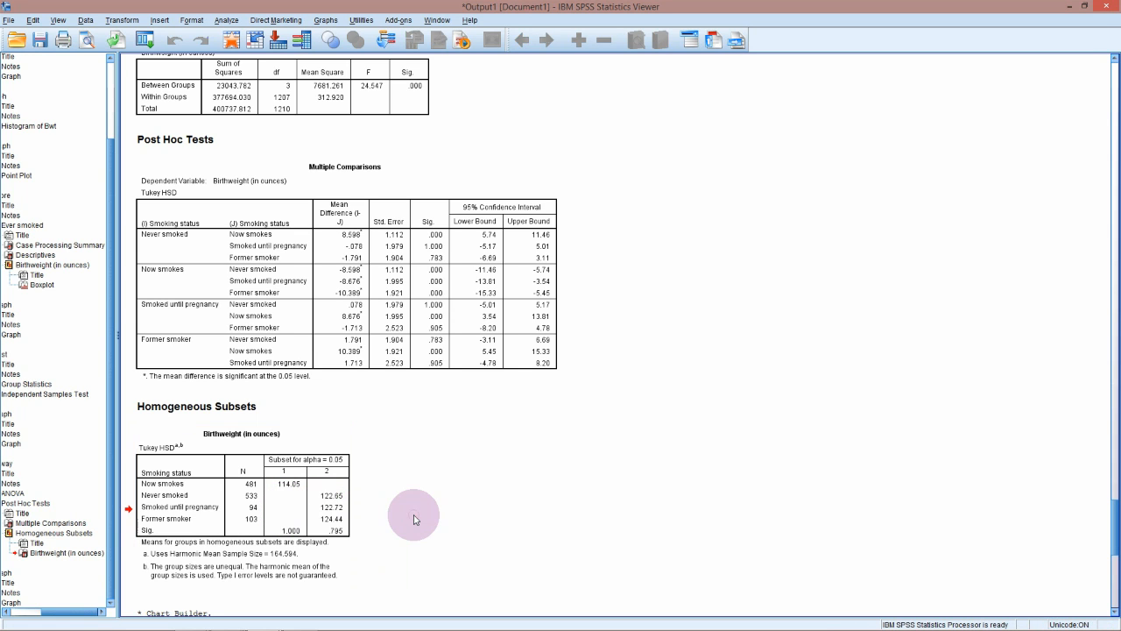
mouse_move(366, 517)
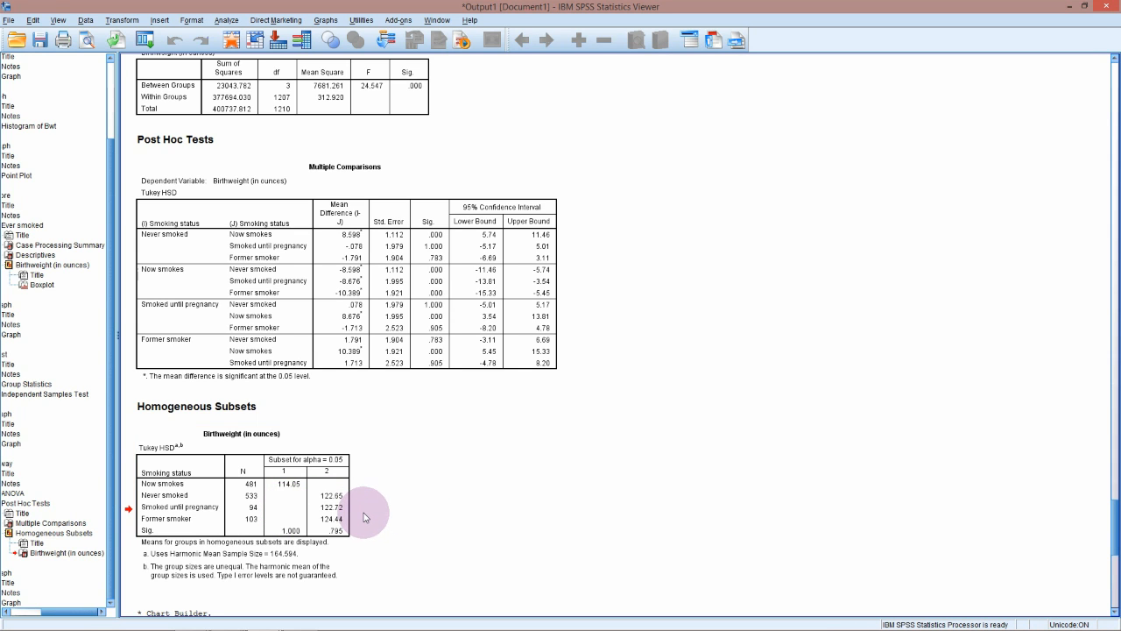
left_click(332, 500)
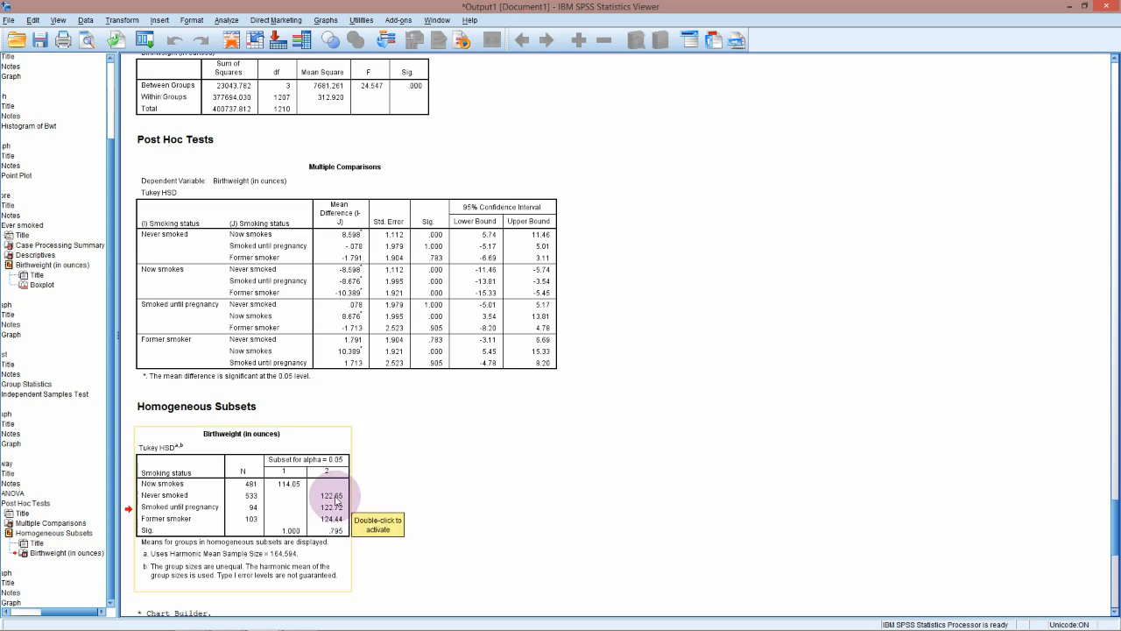
mouse_move(379, 508)
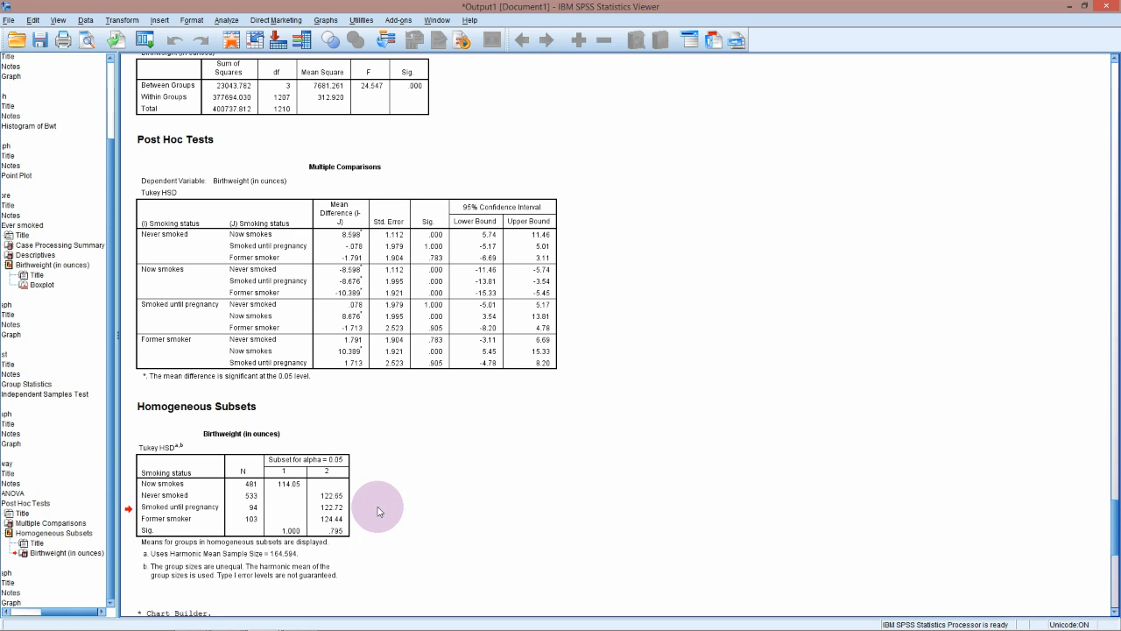
mouse_move(368, 501)
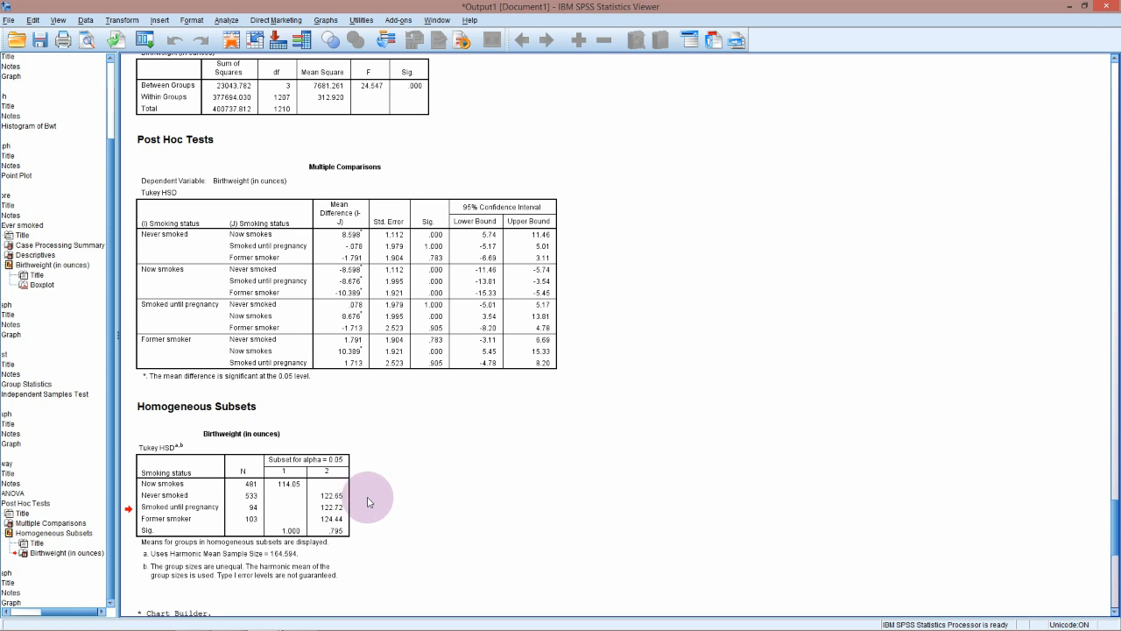
mouse_move(368, 511)
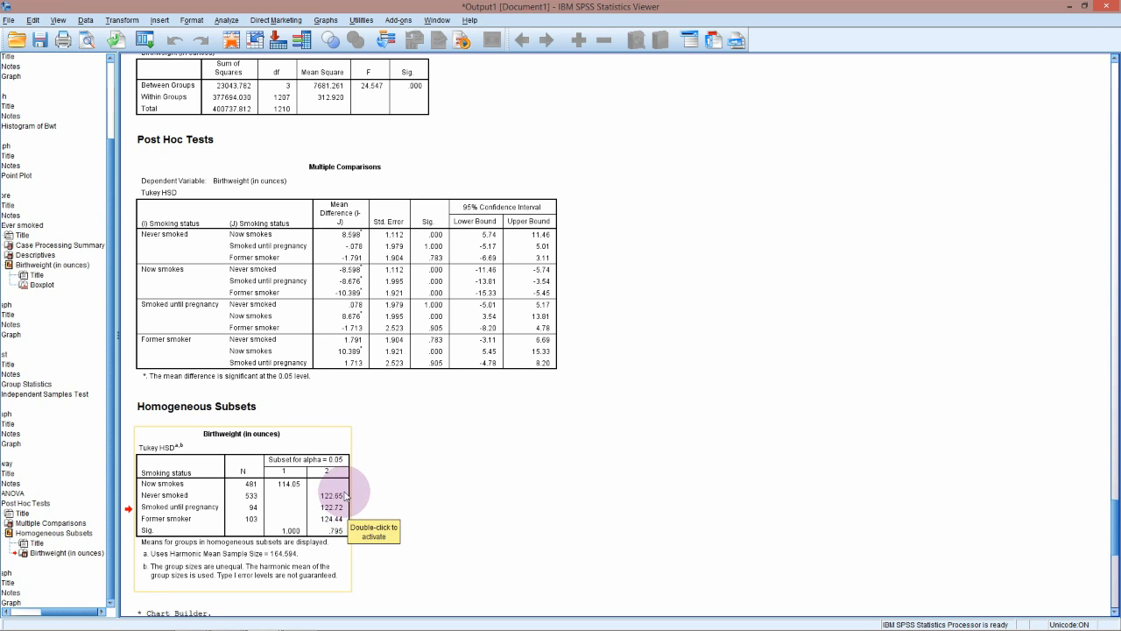
mouse_move(343, 507)
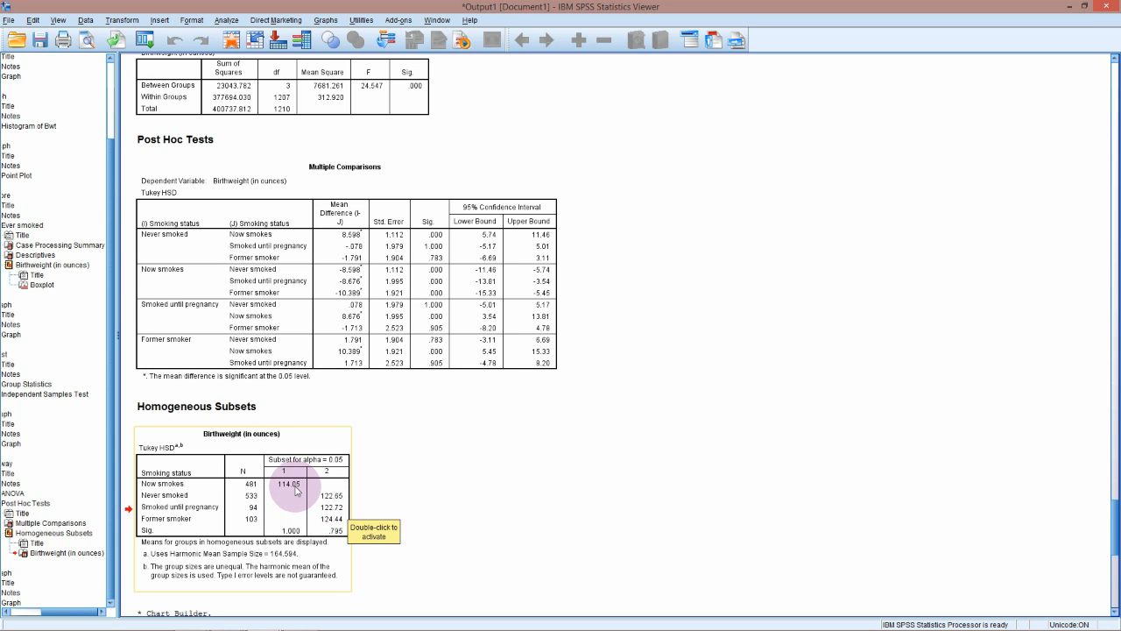
mouse_move(331, 499)
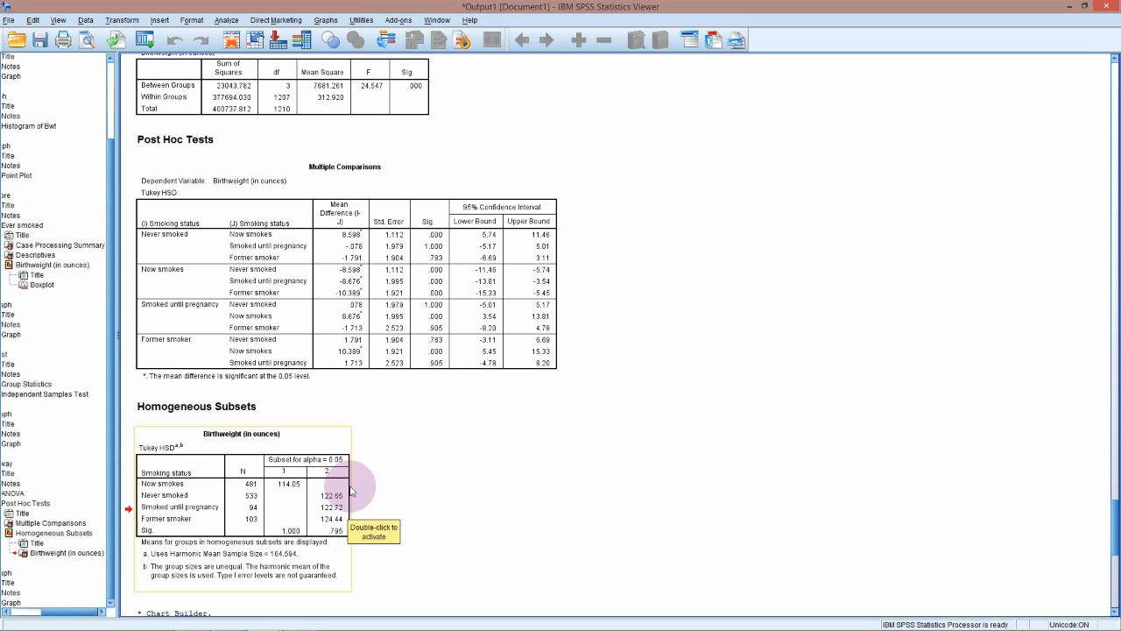
scroll("up", 3)
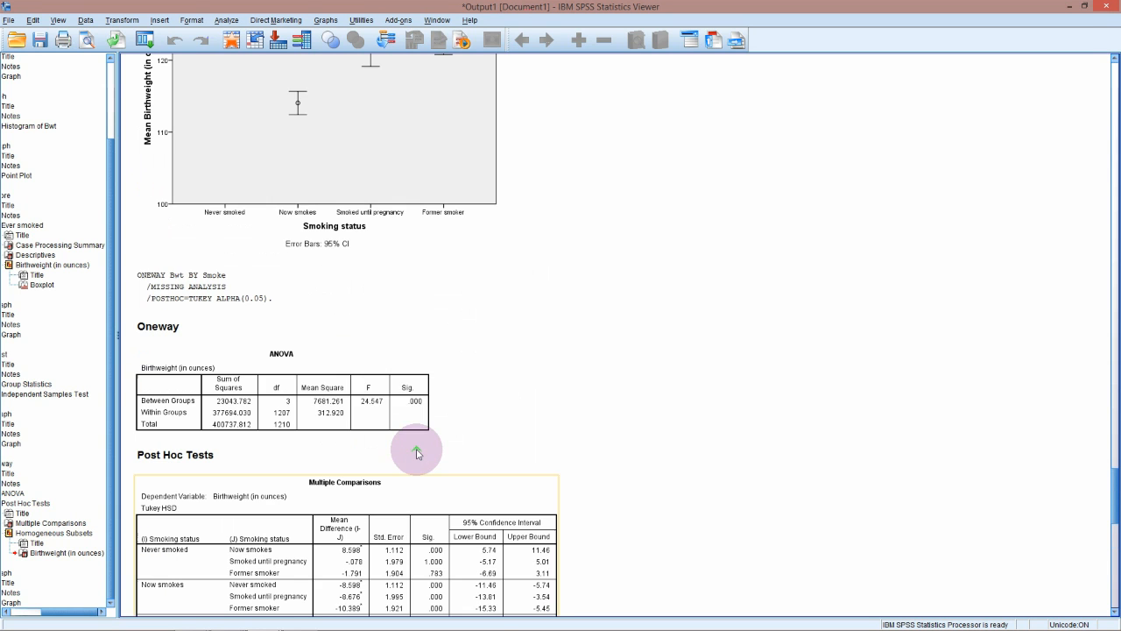
scroll("up", 3)
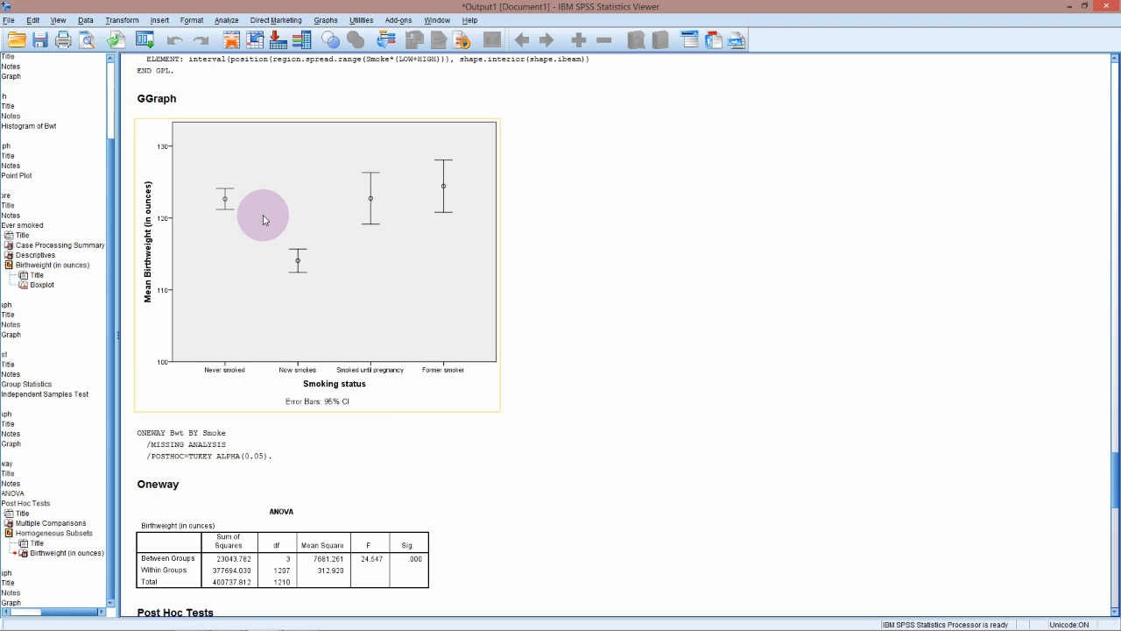
mouse_move(259, 232)
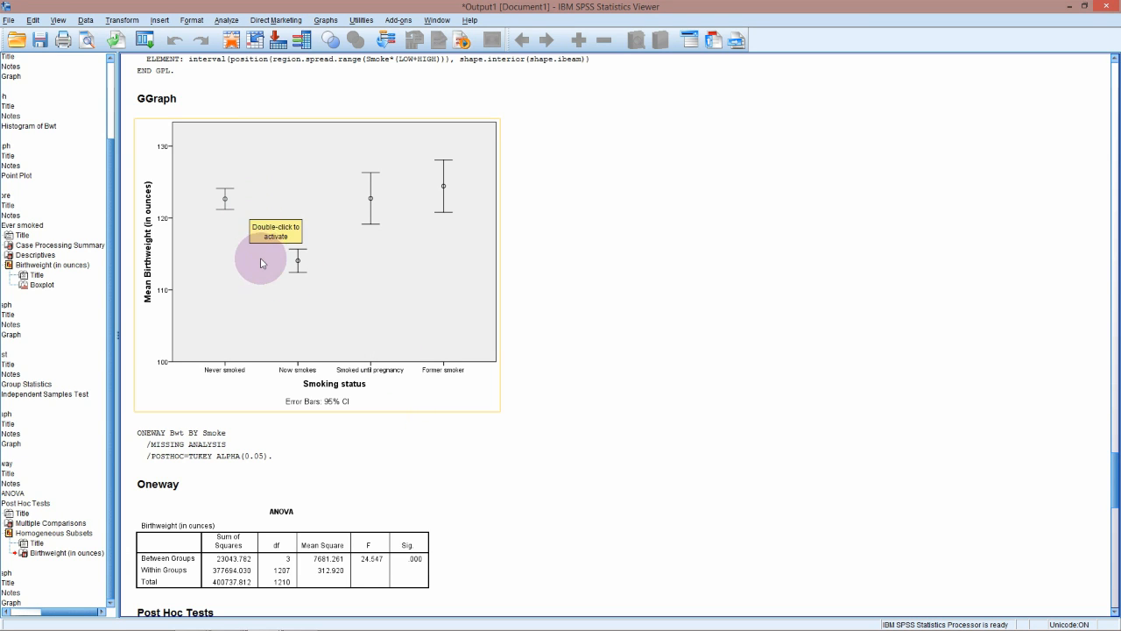
mouse_move(224, 213)
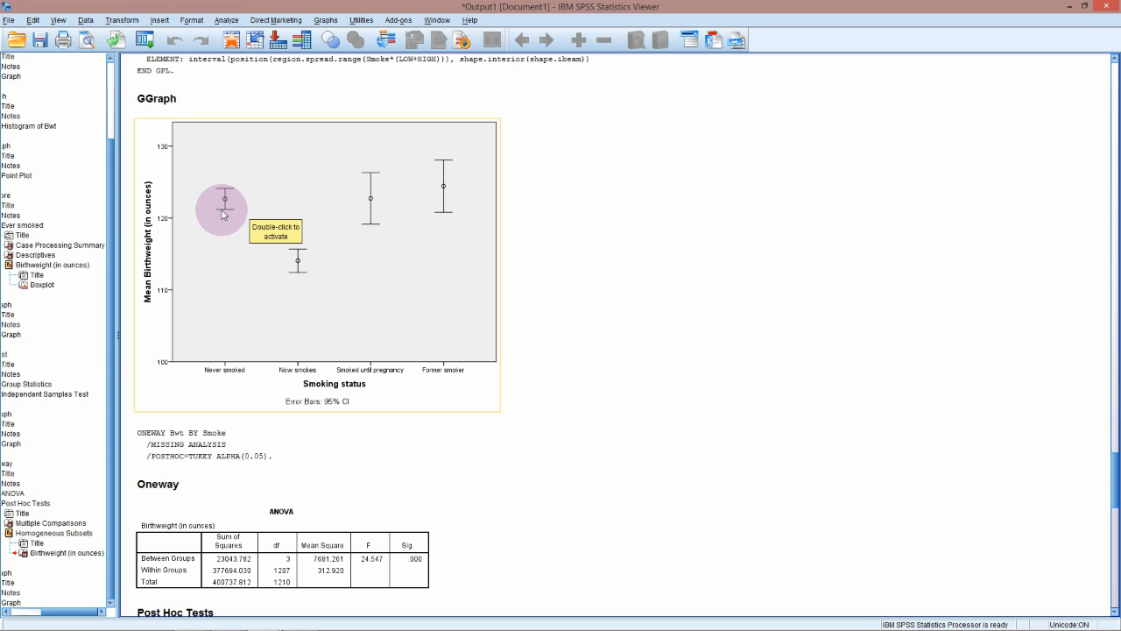
mouse_move(254, 246)
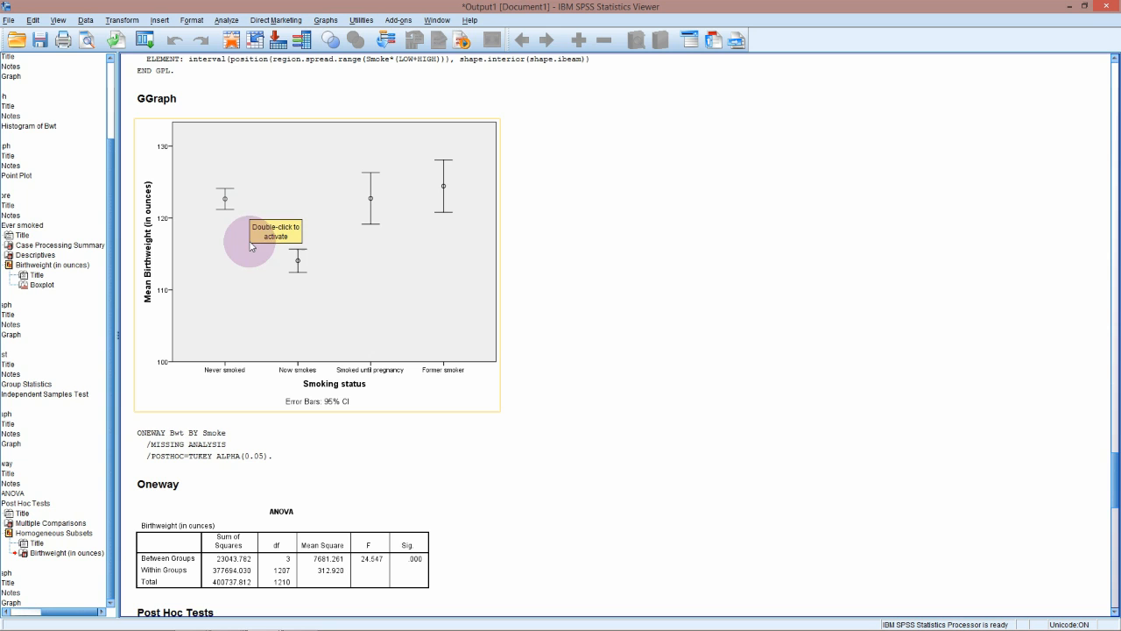
mouse_move(238, 238)
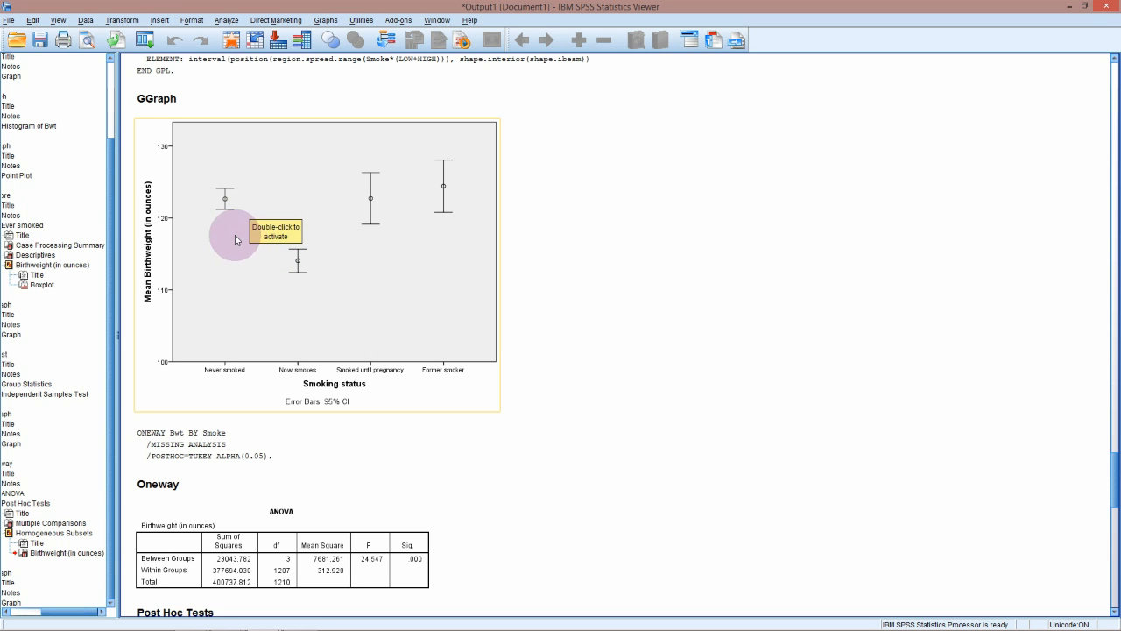
mouse_move(534, 480)
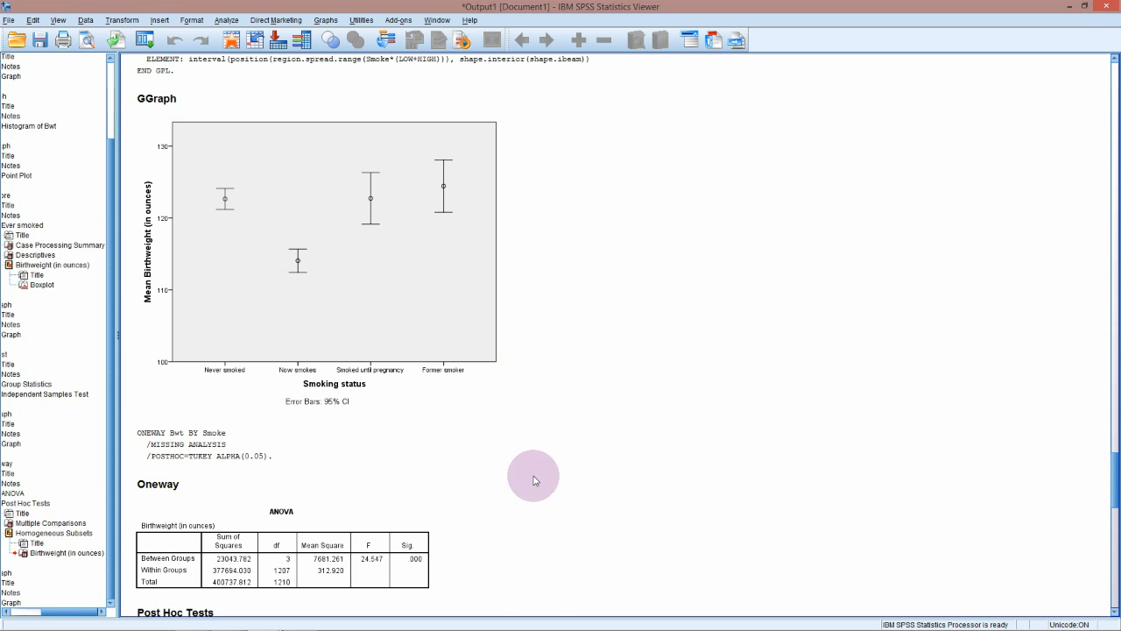
scroll("down", 3)
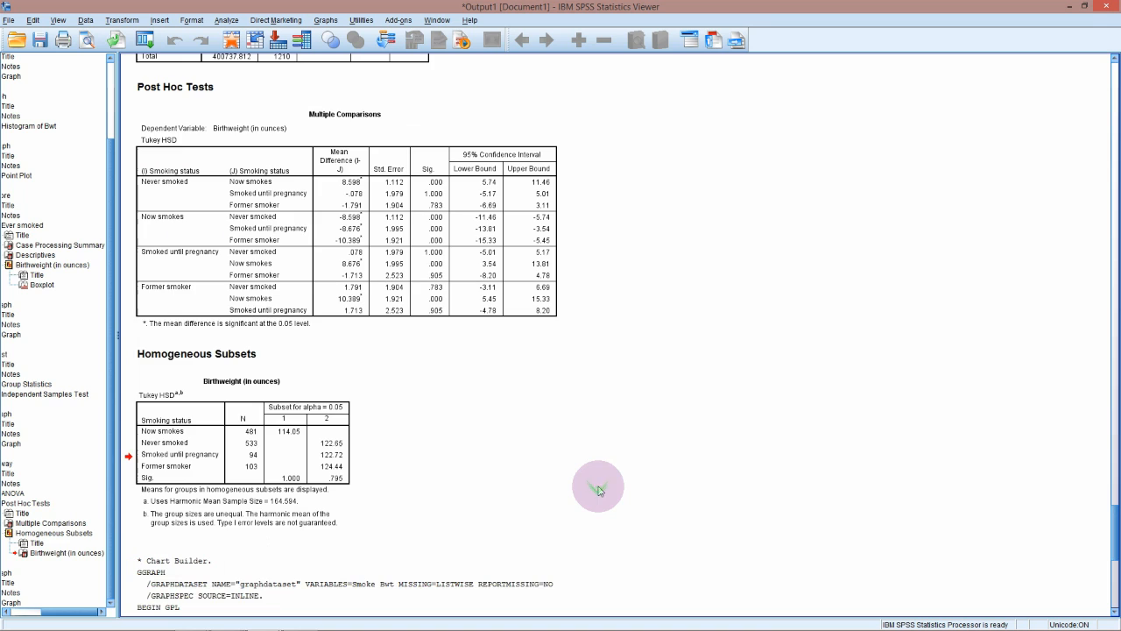
left_click(365, 333)
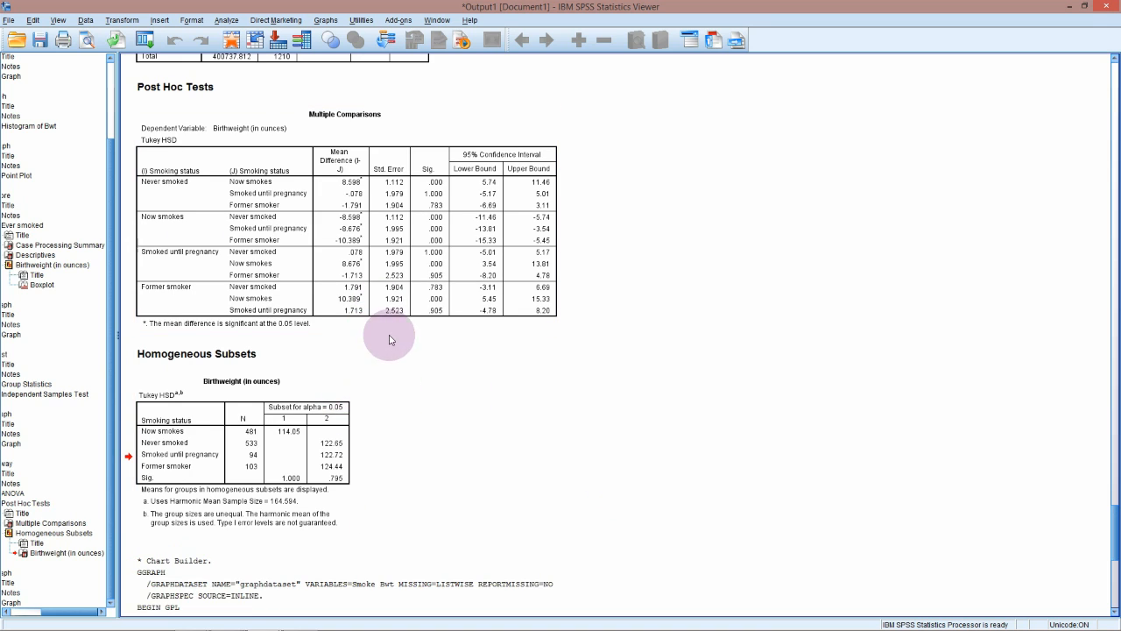
left_click(409, 327)
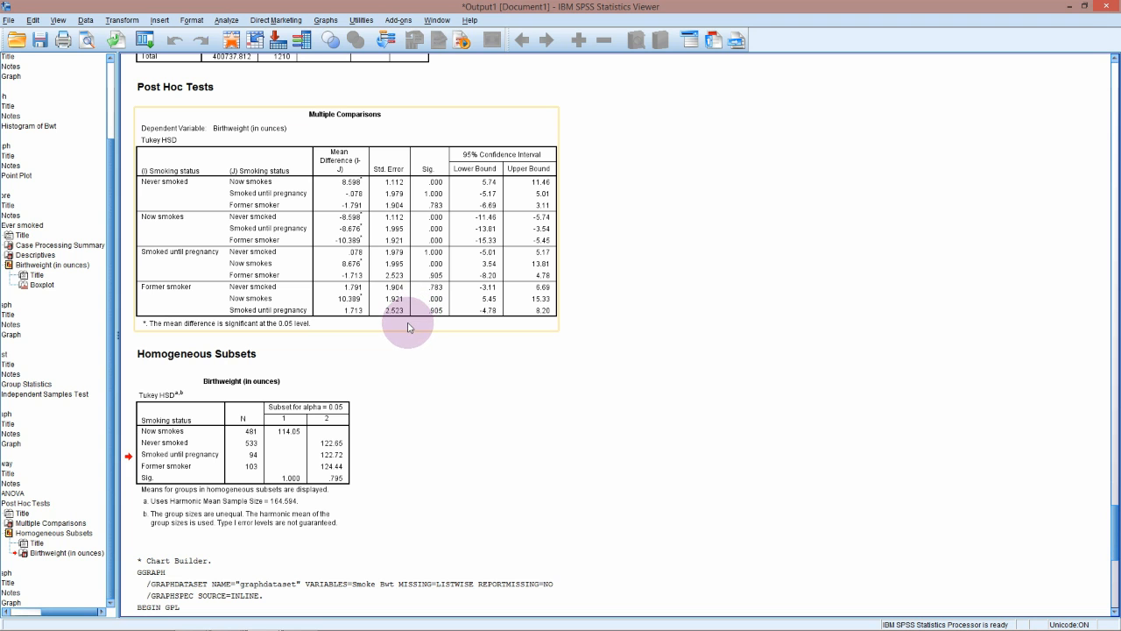
scroll("up", 3)
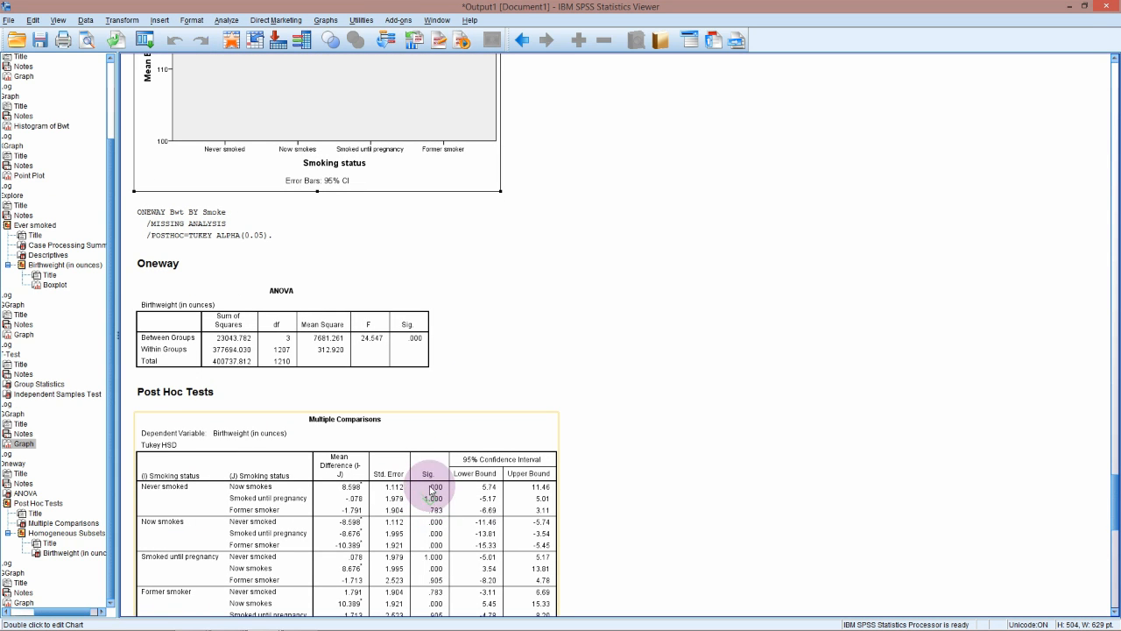
scroll("down", 3)
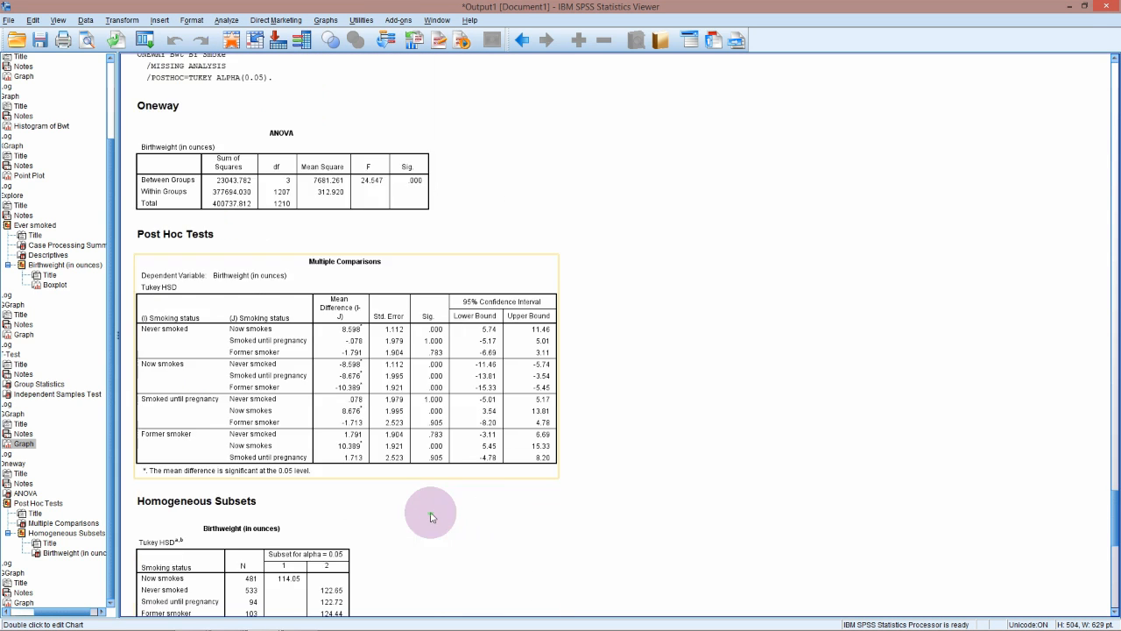
scroll("down", 3)
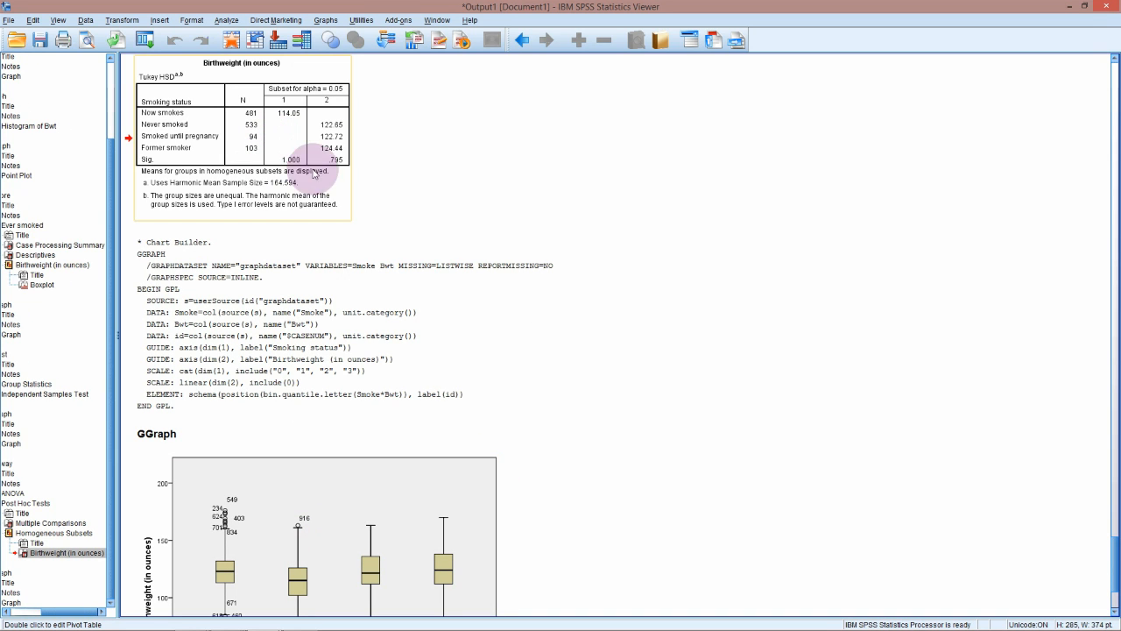
mouse_move(340, 186)
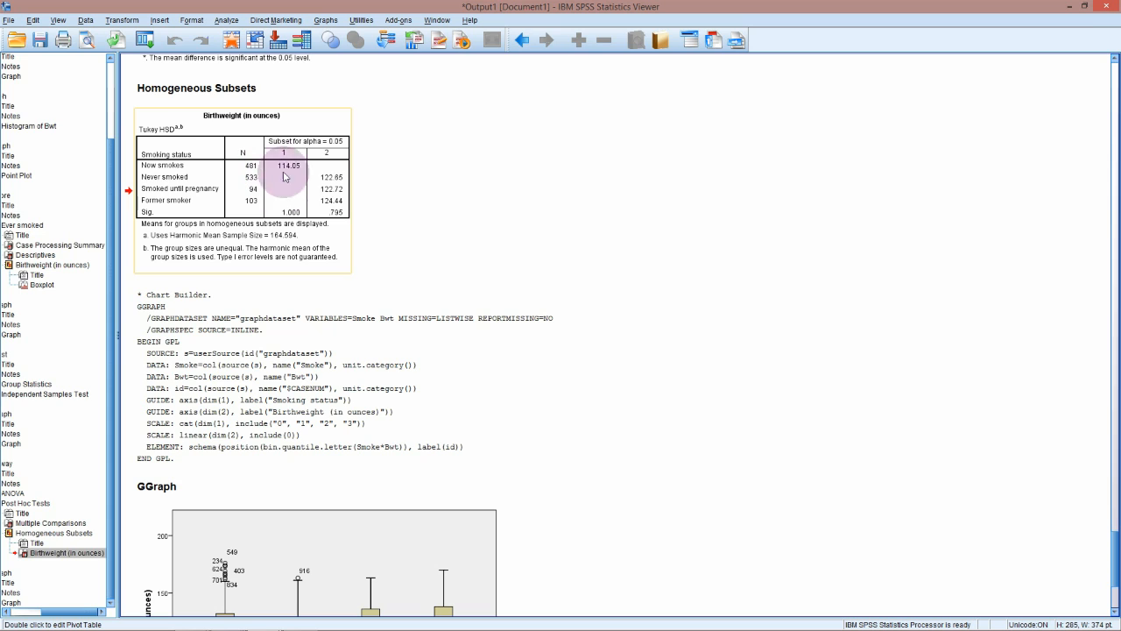
mouse_move(333, 236)
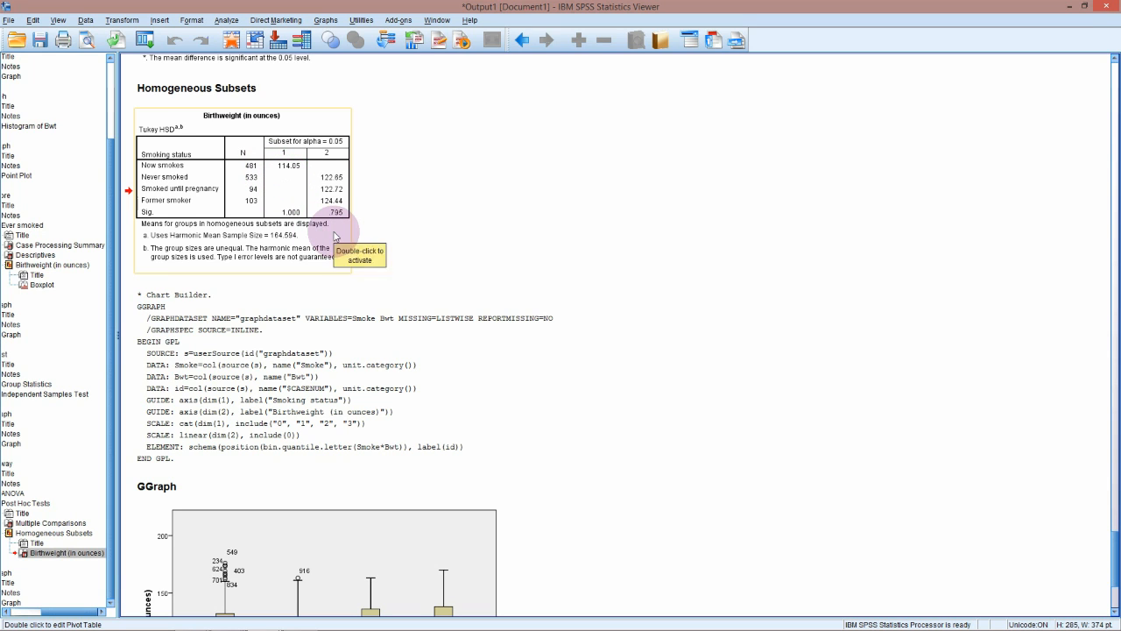
mouse_move(336, 238)
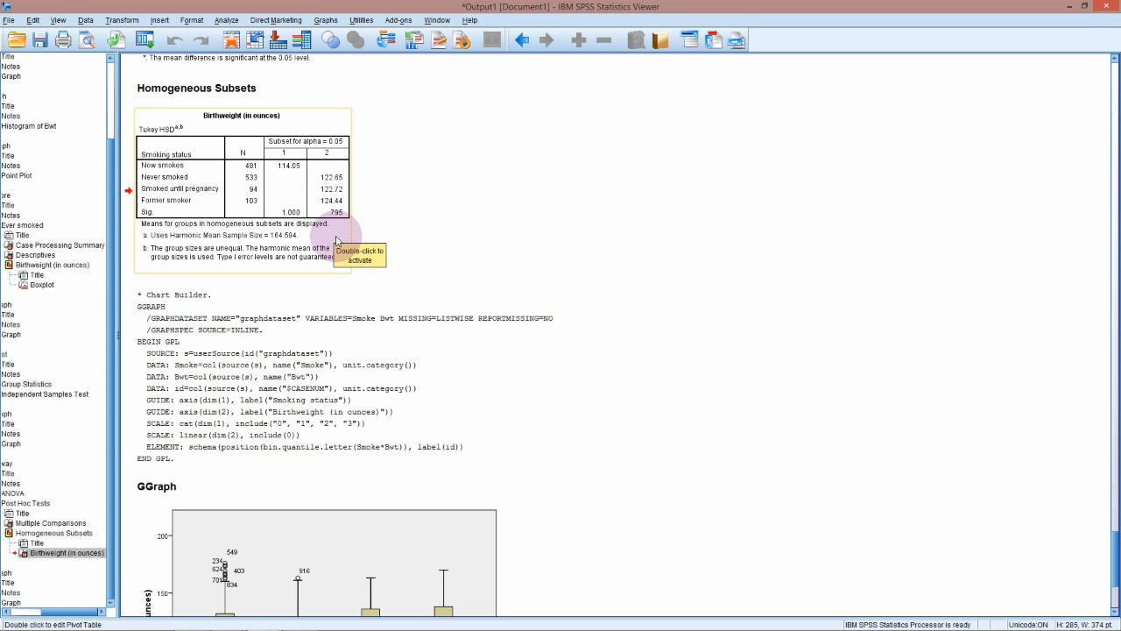
scroll("up", 3)
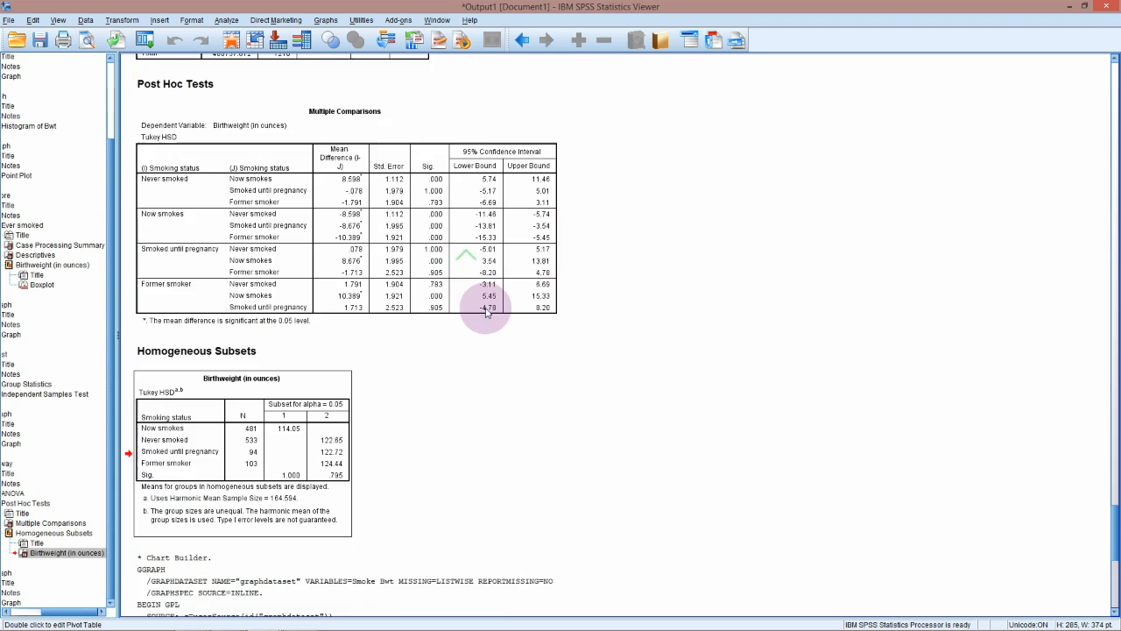
scroll("up", 3)
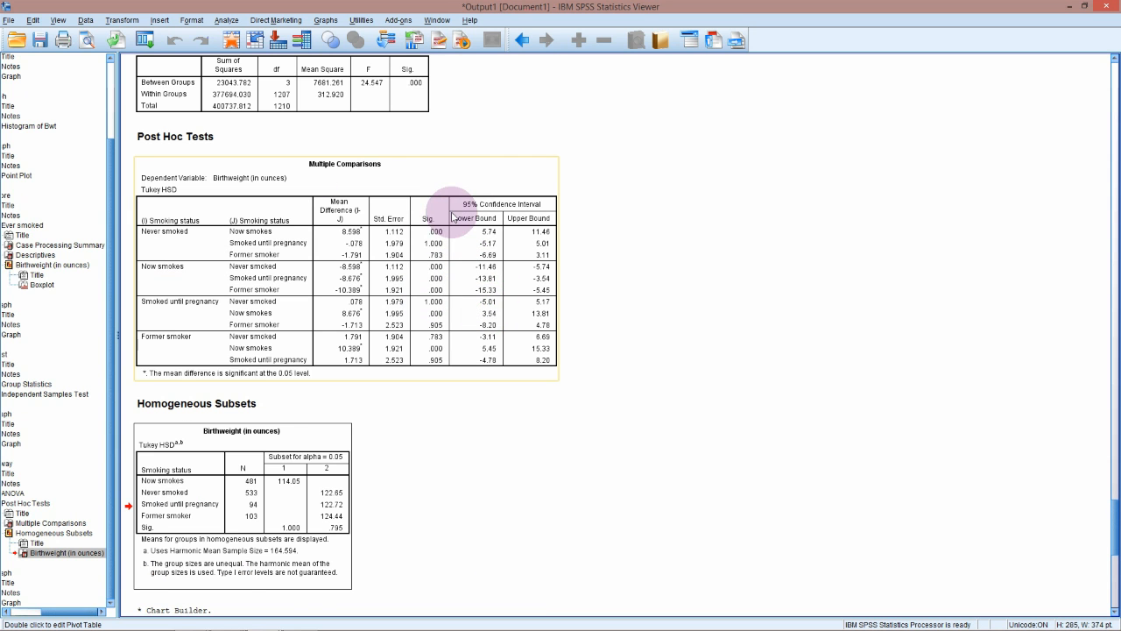
scroll("up", 3)
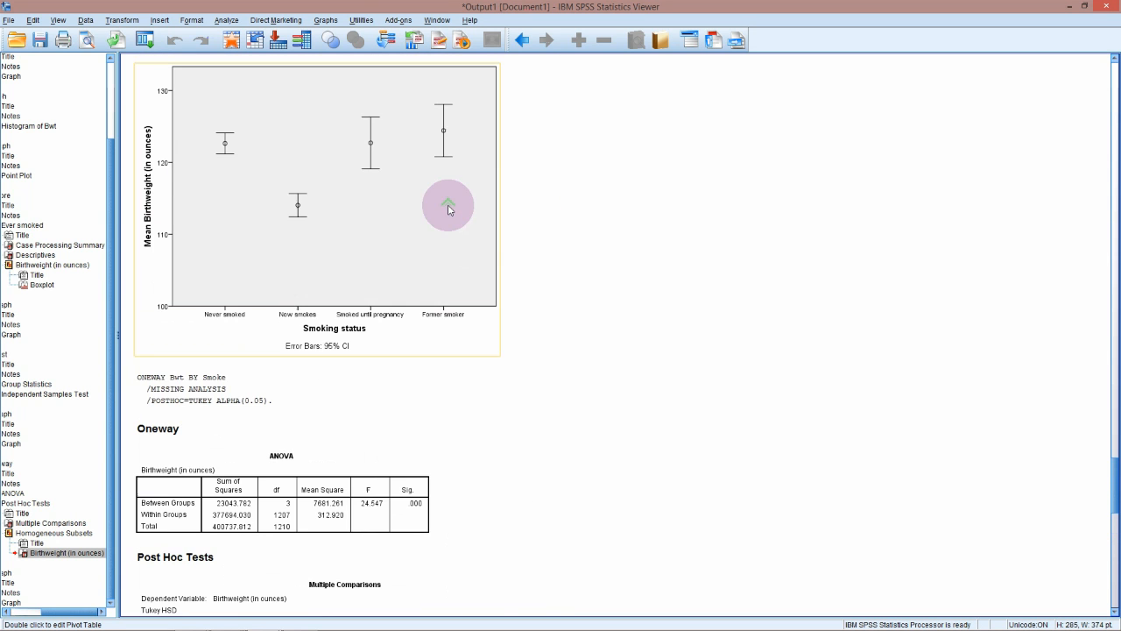
mouse_move(264, 175)
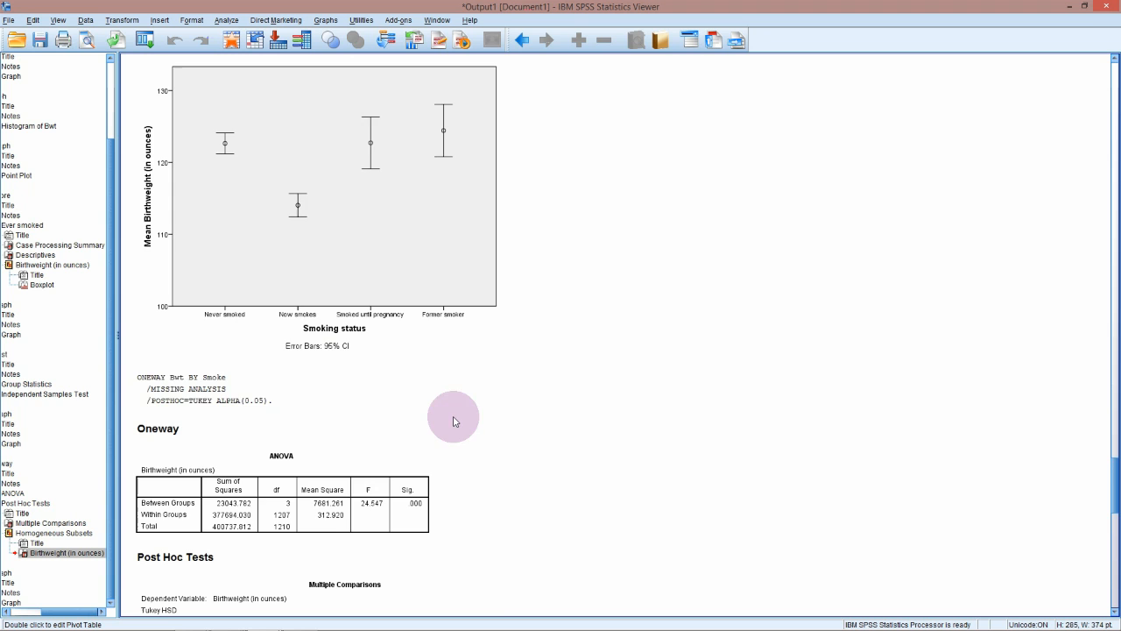
scroll("down", 3)
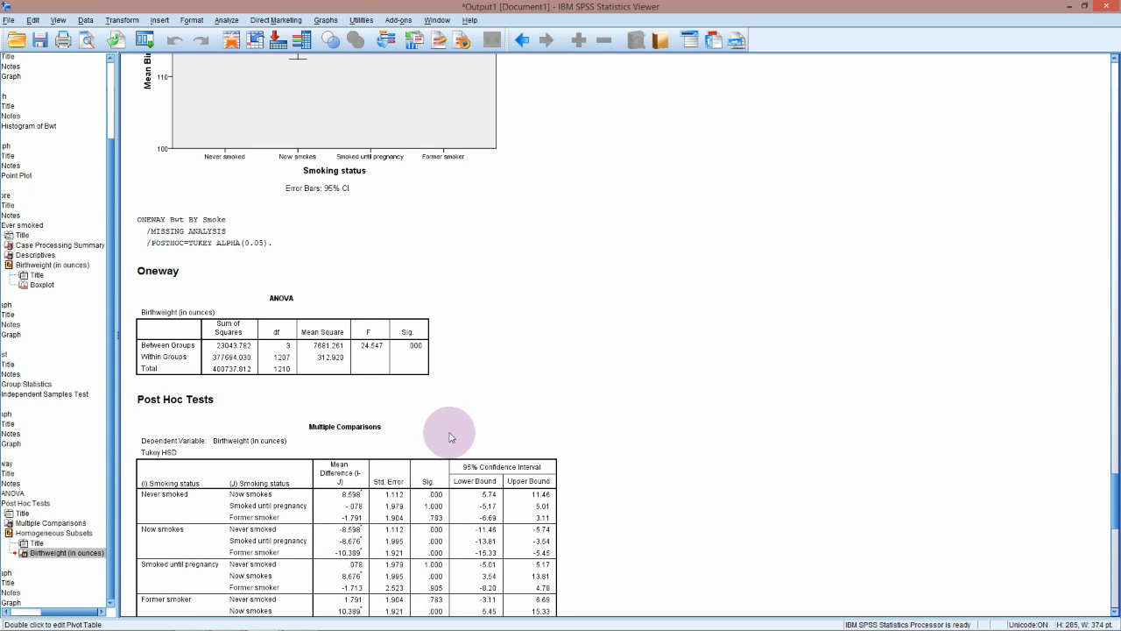